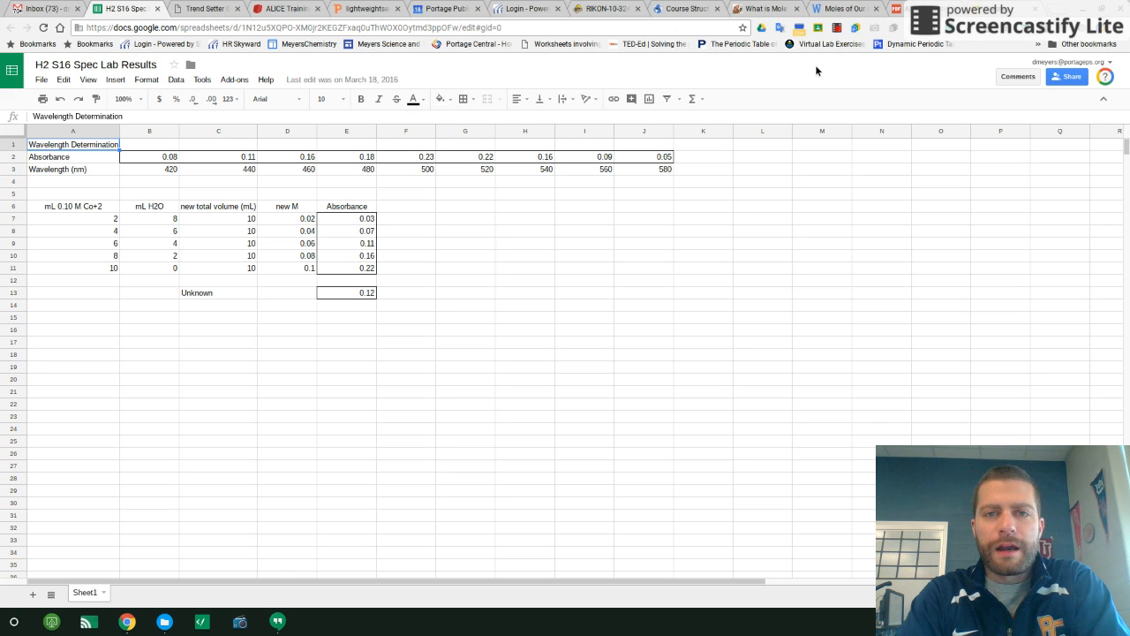
mouse_move(791, 77)
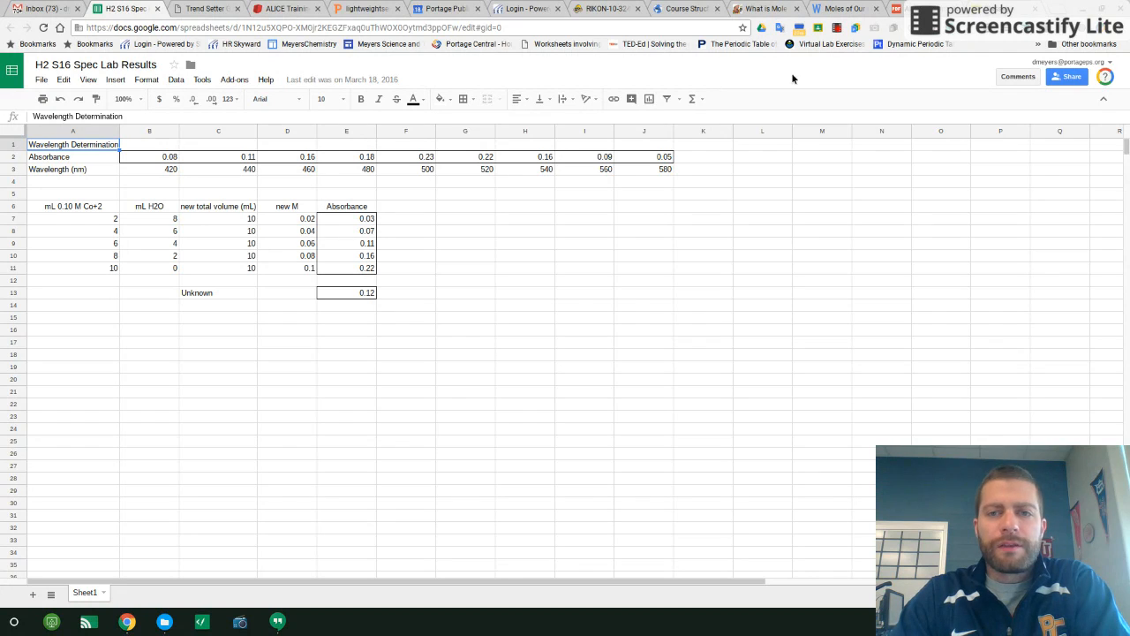
mouse_move(554, 60)
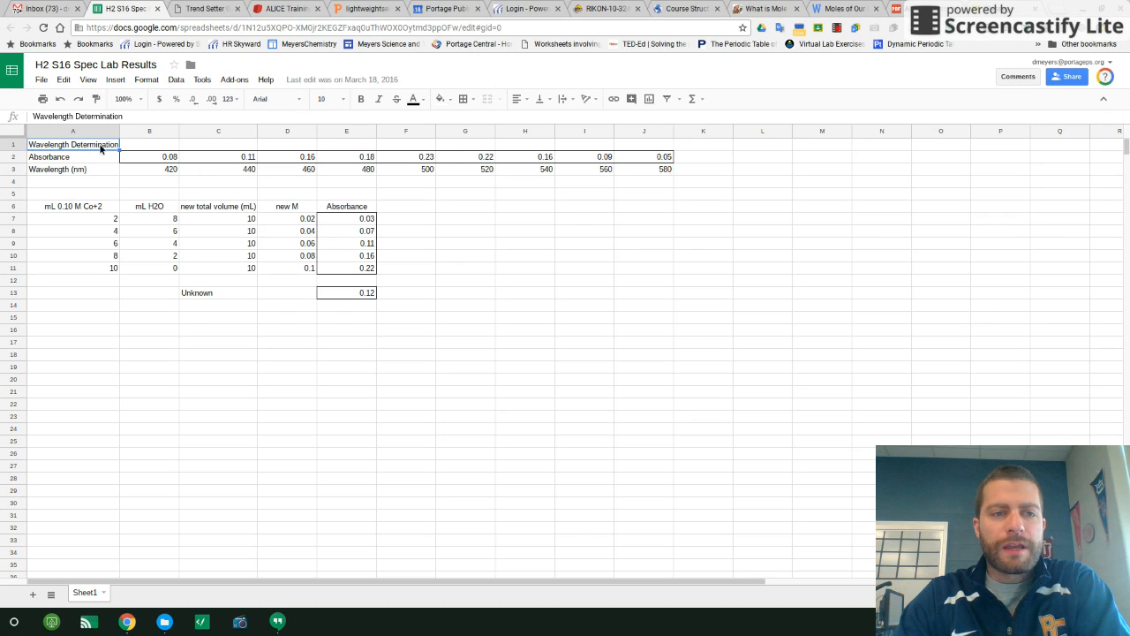
- Zoom the sheet view to 125%
left_click(124, 99)
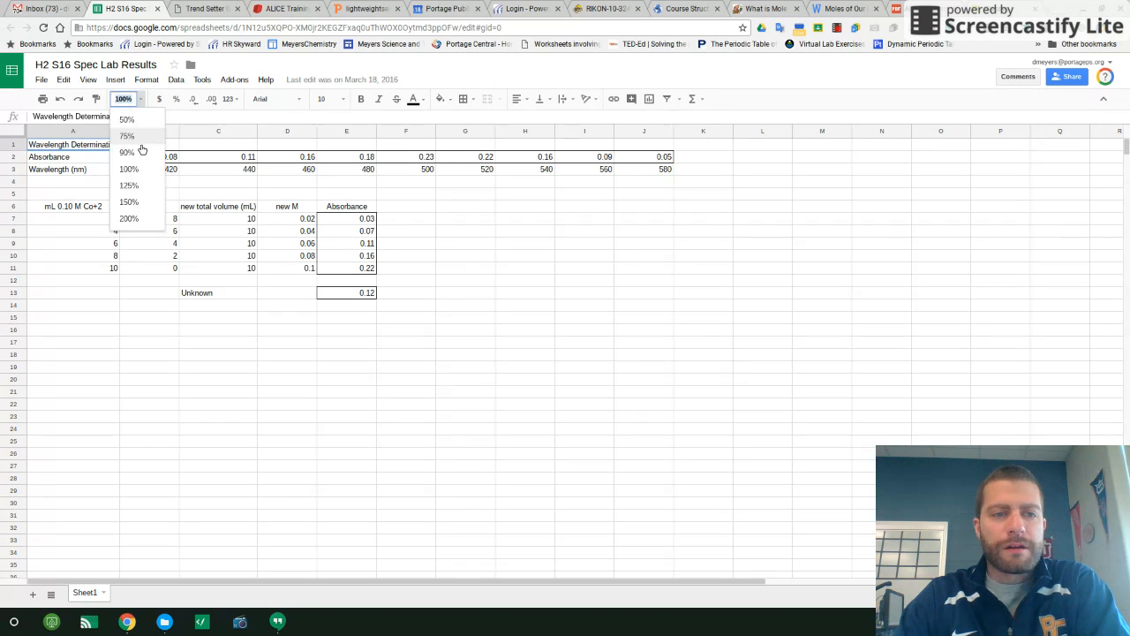
left_click(129, 185)
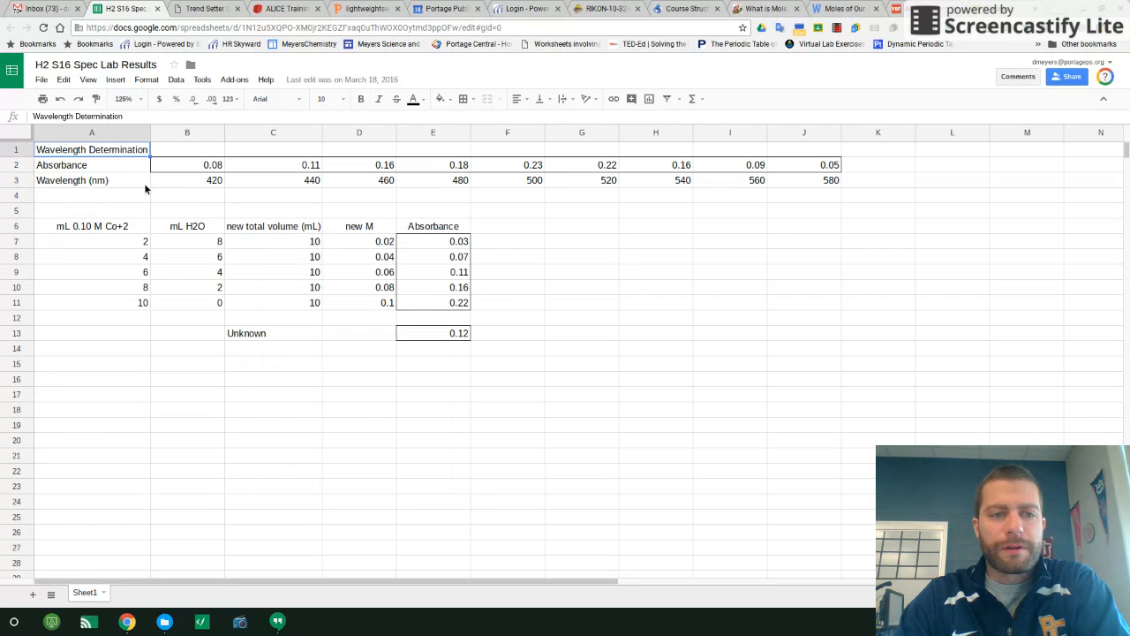
mouse_move(109, 168)
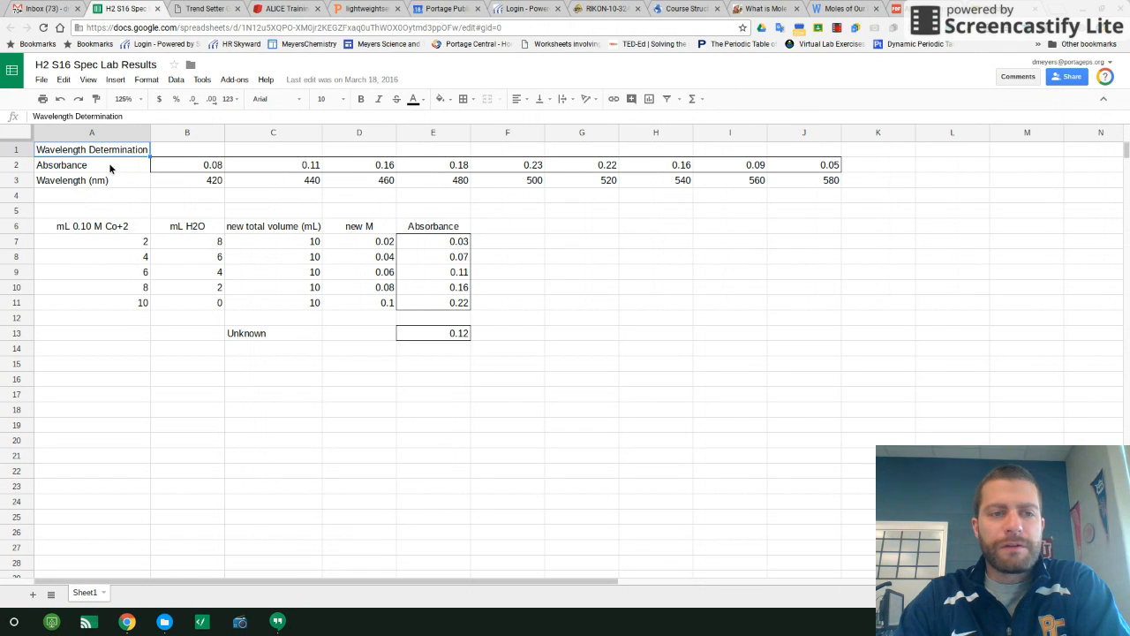
mouse_move(85, 150)
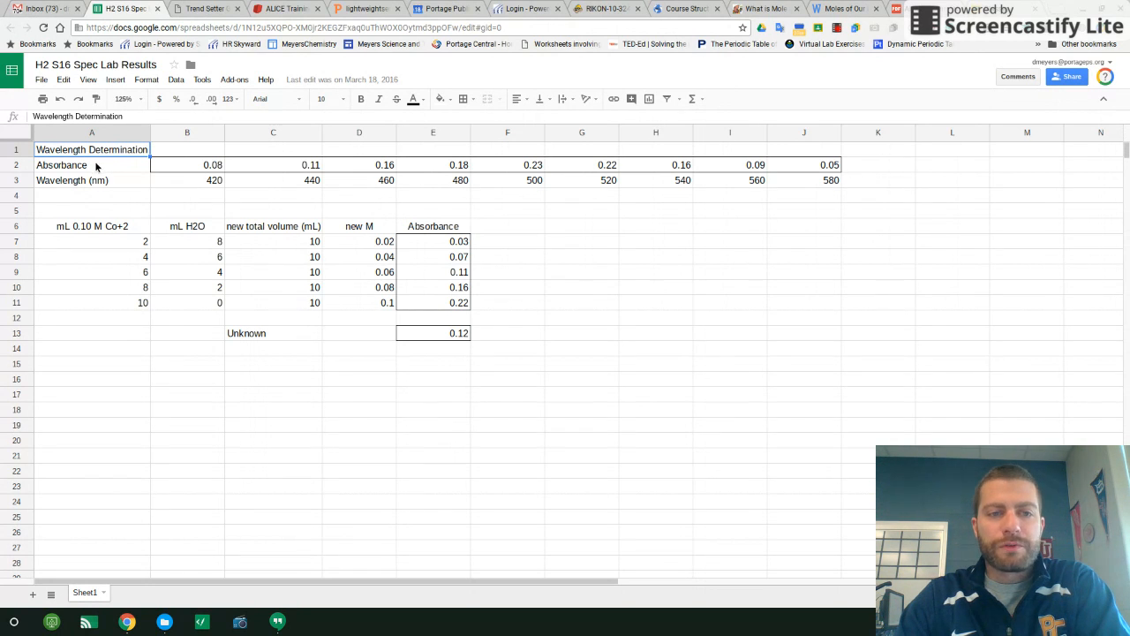
mouse_move(198, 159)
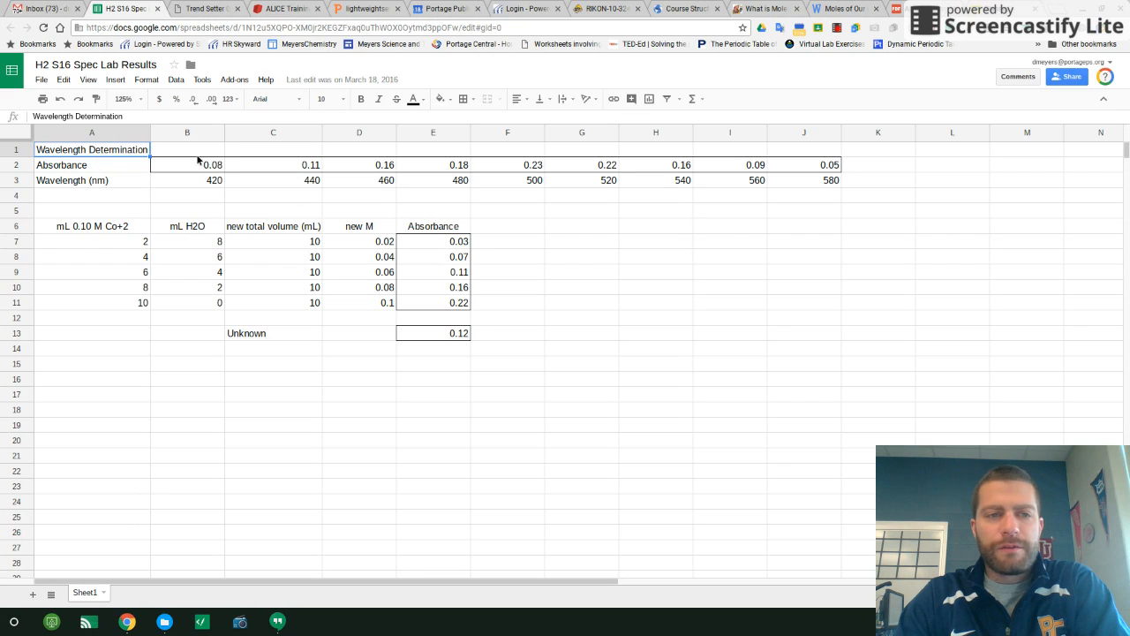
mouse_move(117, 163)
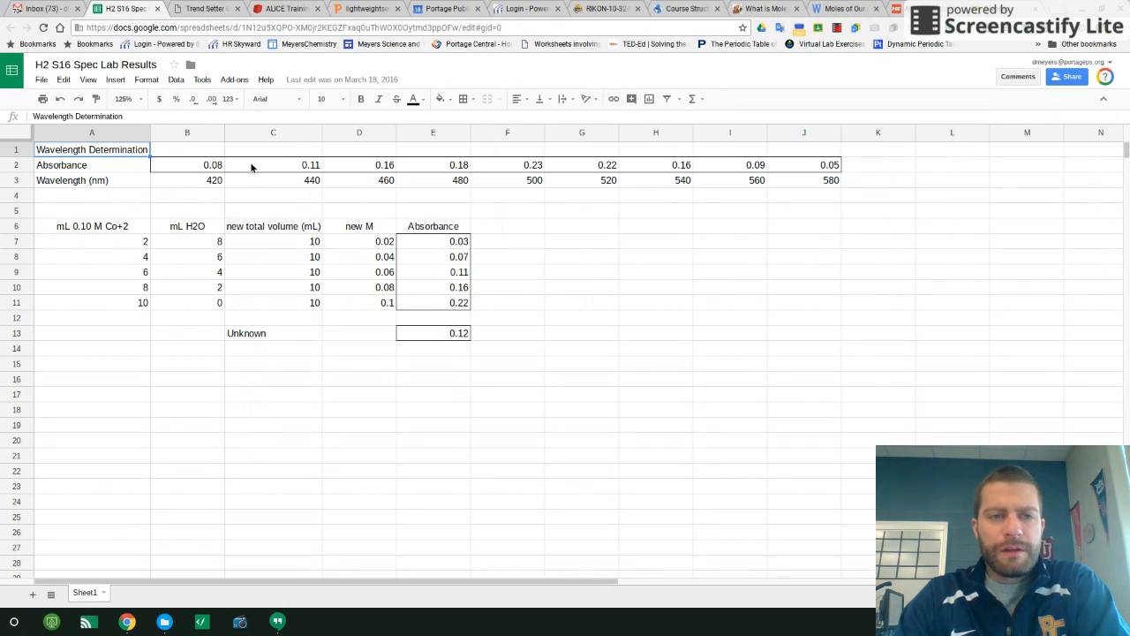
mouse_move(533, 168)
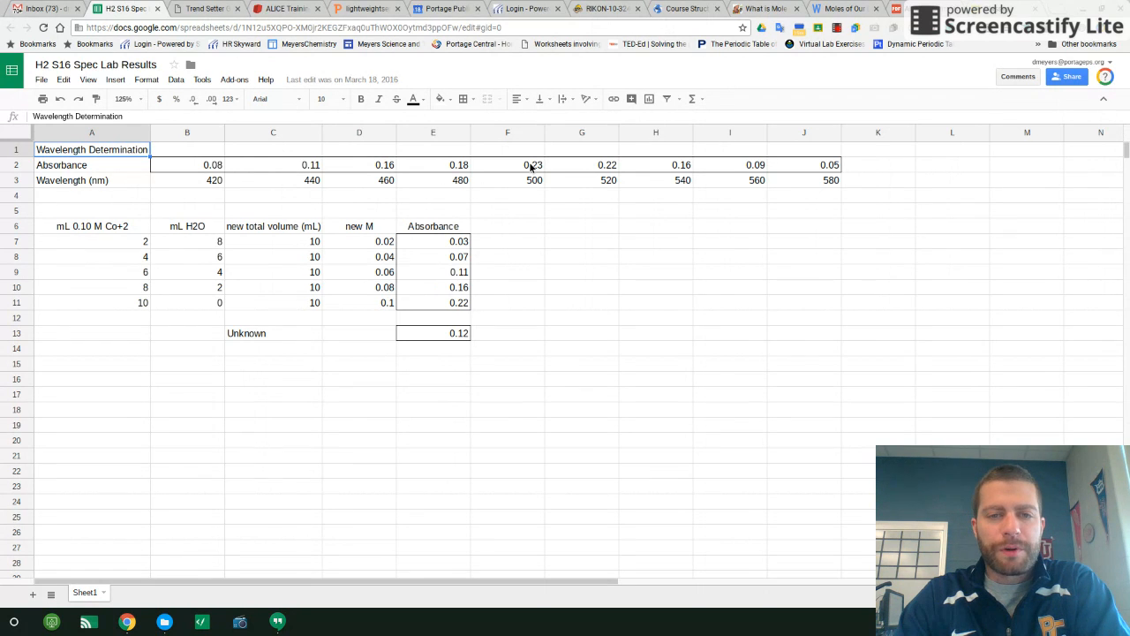
- Fill the 0.23 absorbance and 500 nm wavelength cells light orange
left_click(507, 164)
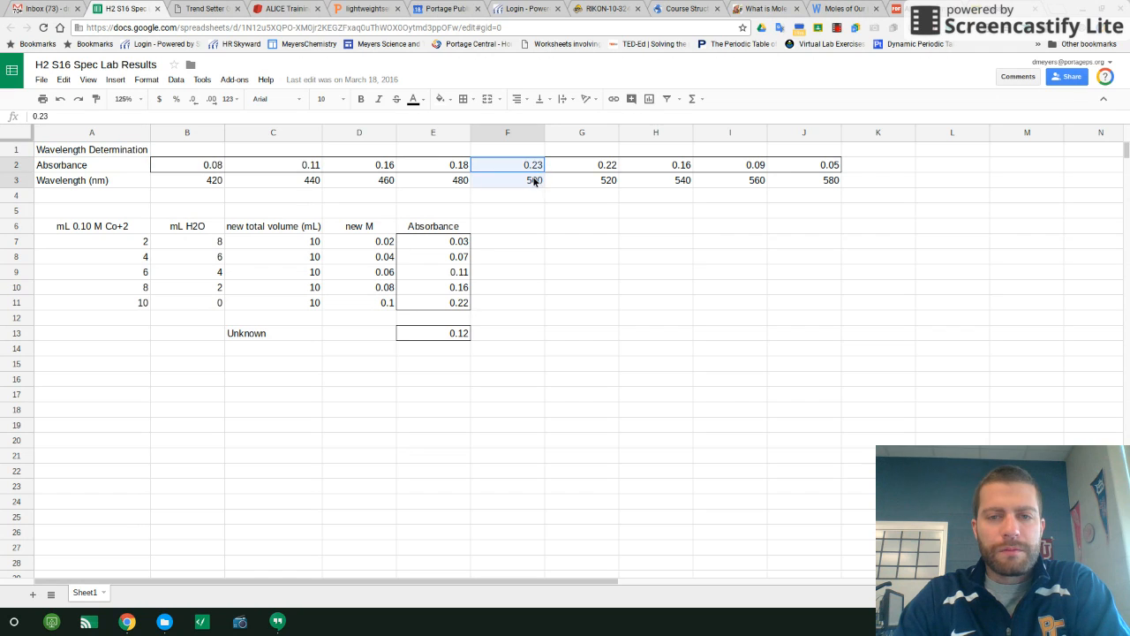
left_click(507, 181)
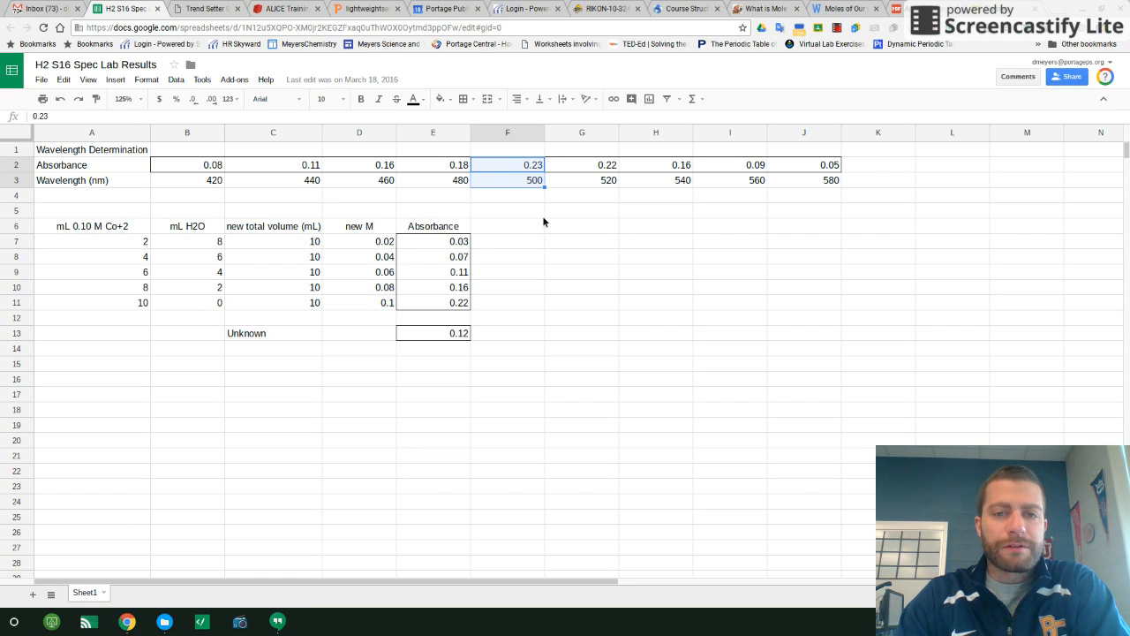
left_click(440, 99)
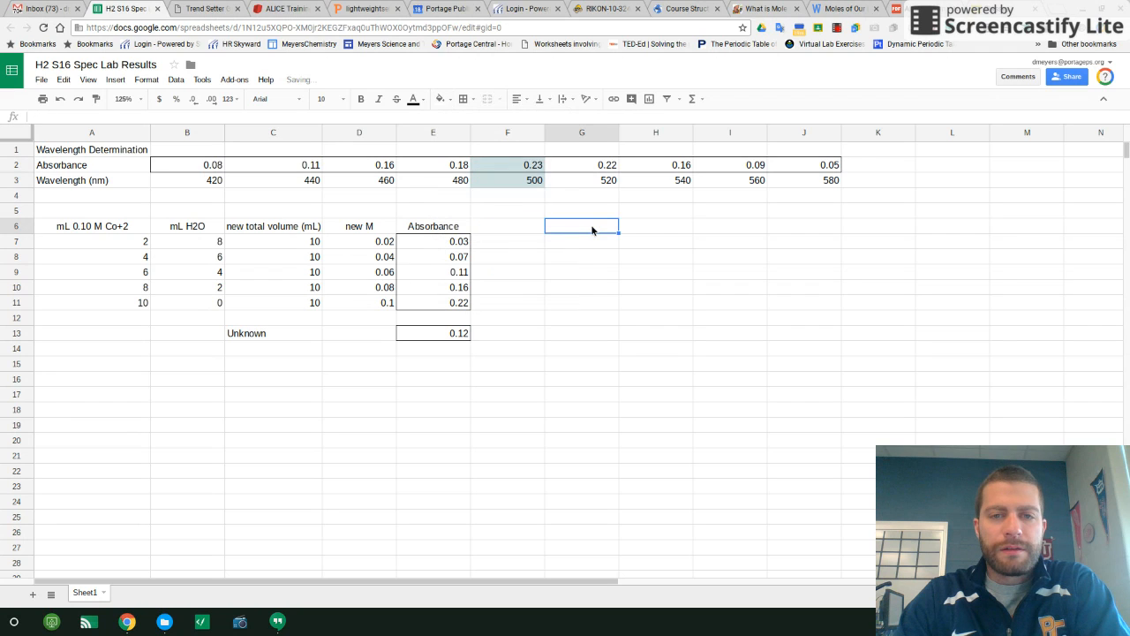
left_click(441, 99)
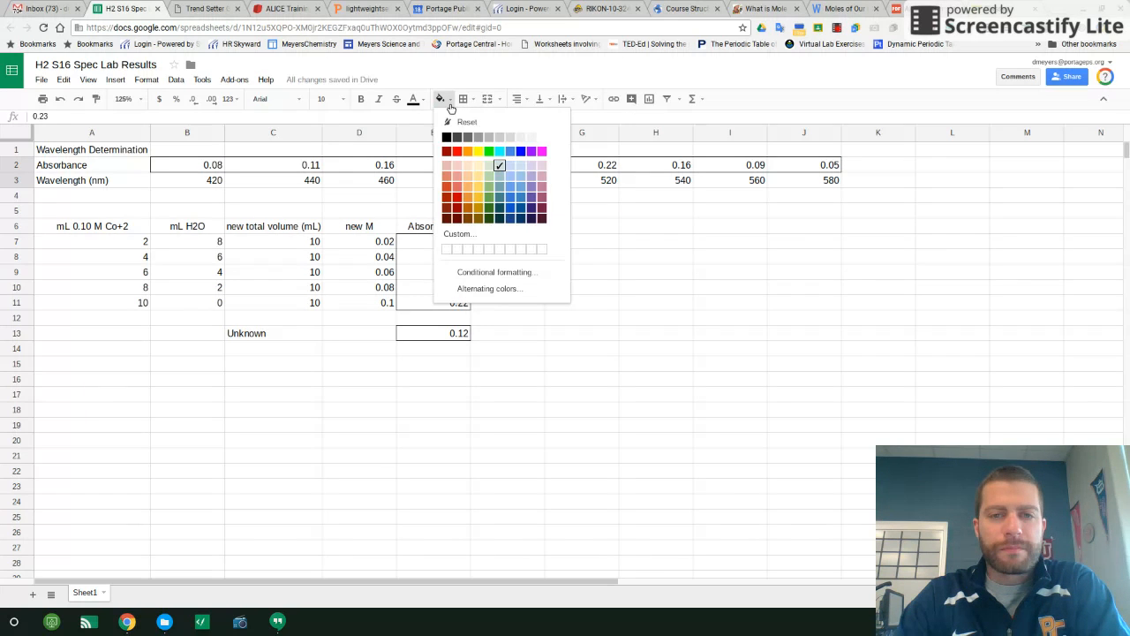
left_click(581, 226)
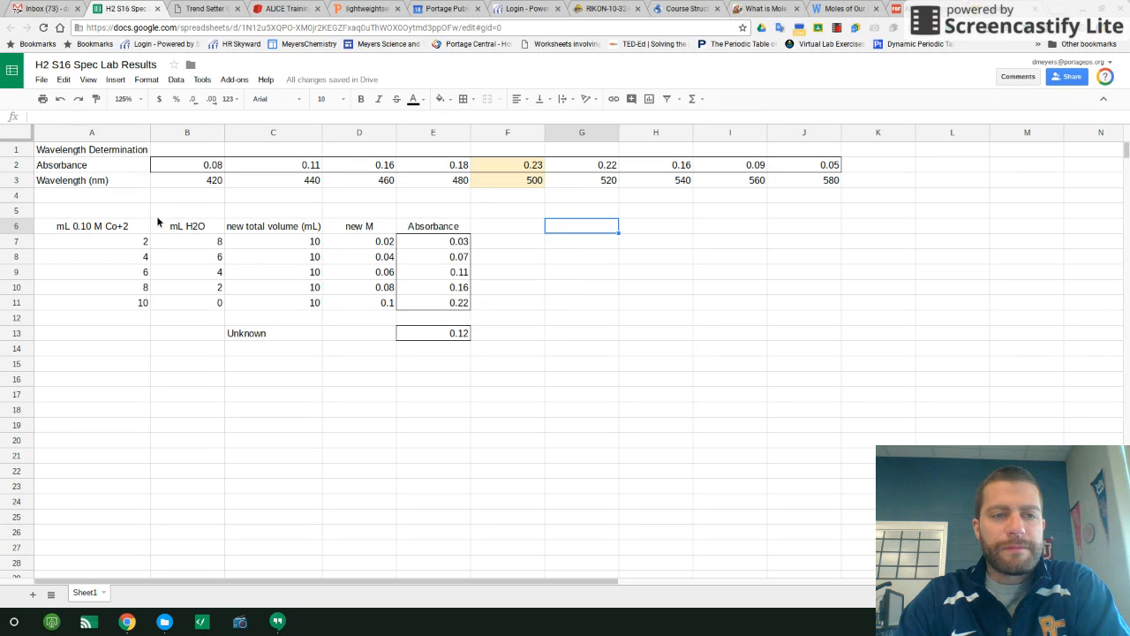
mouse_move(97, 240)
type("0")
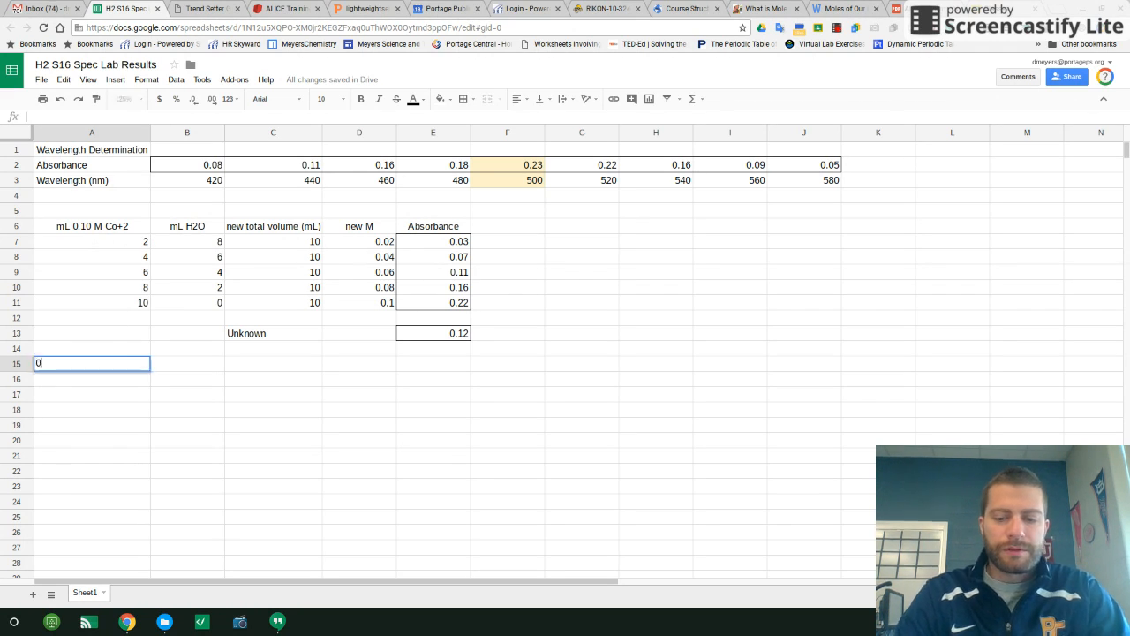
- Enter the label '0.10 M Co+2 = M1' below the dilution data
type(".10")
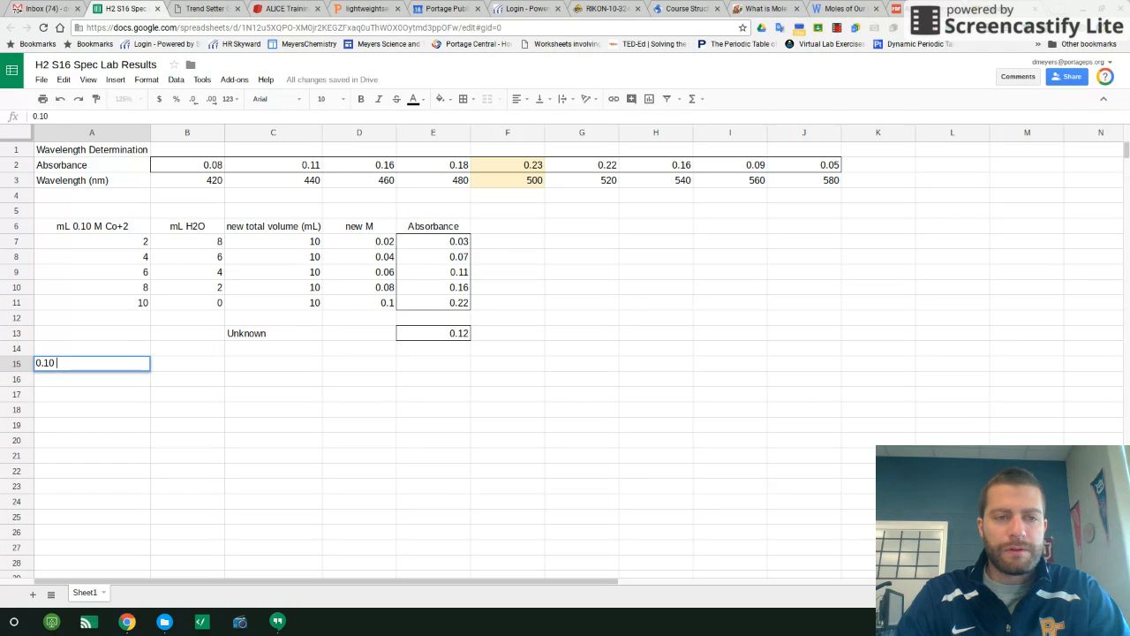
type("M Co+2 =")
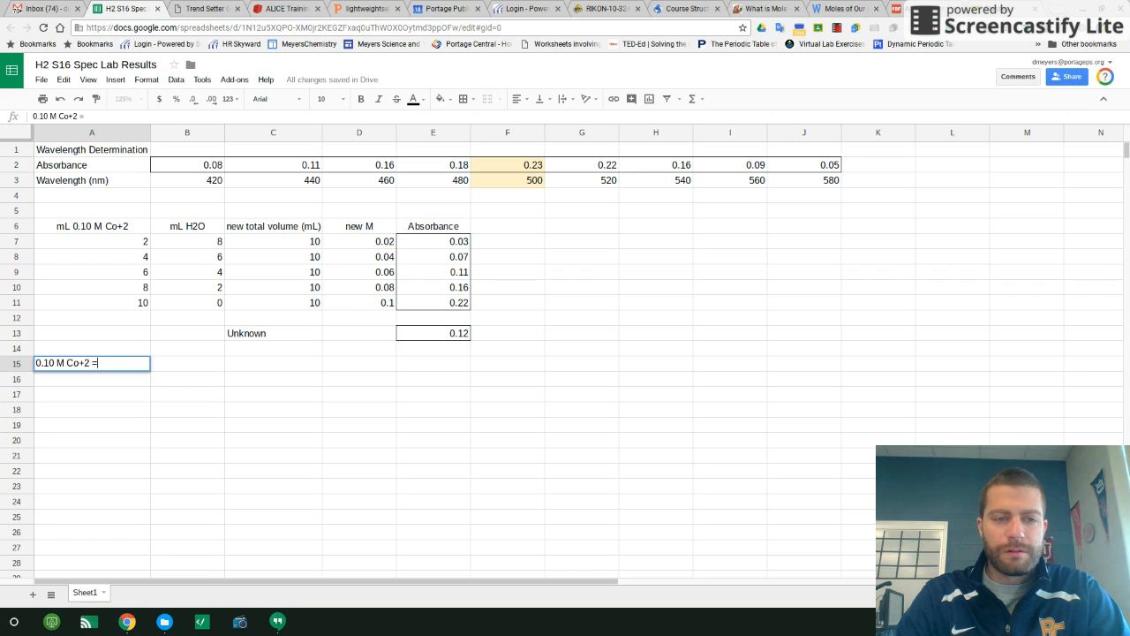
type("M1")
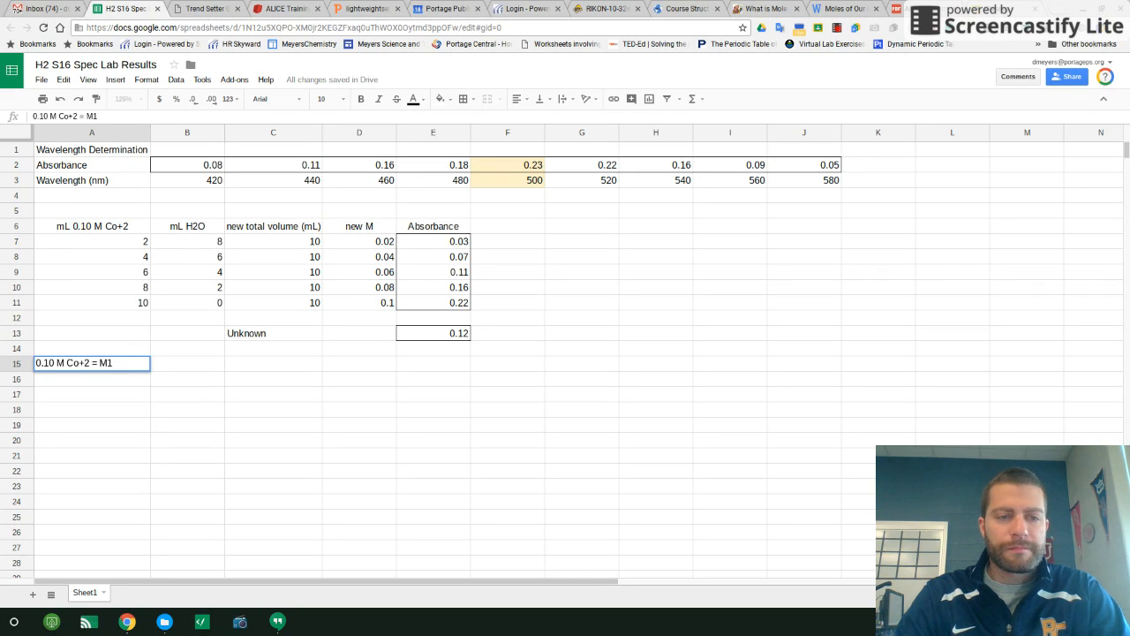
key("enter")
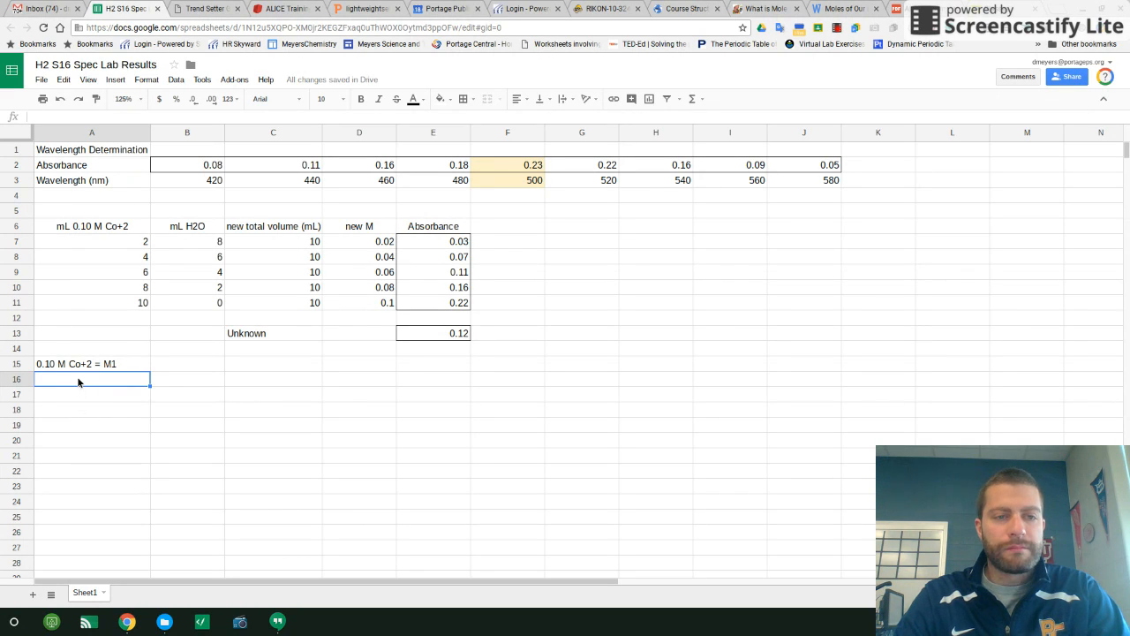
- Enter the label 'mL of 0.10 M Co+2 = V1' in the next row
type("mL of")
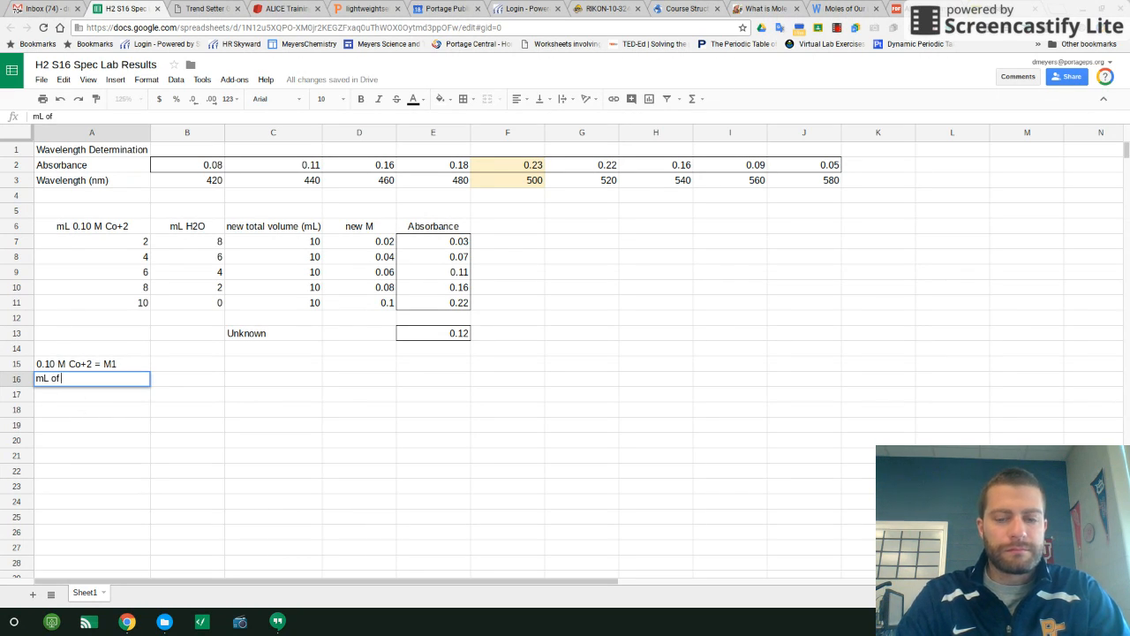
type("0.10")
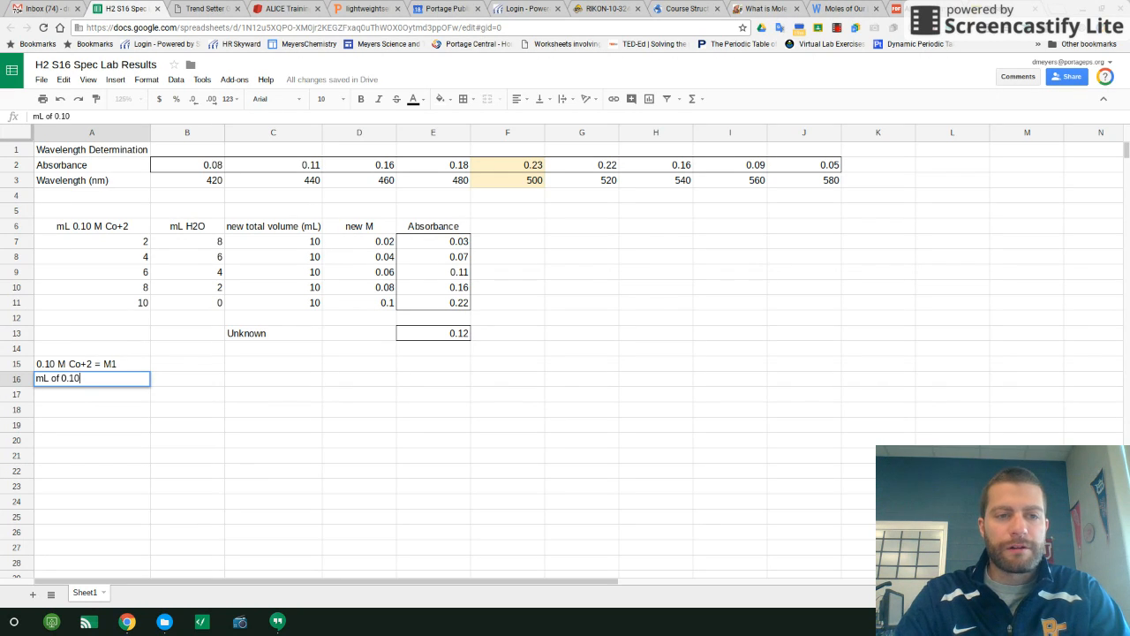
type("M")
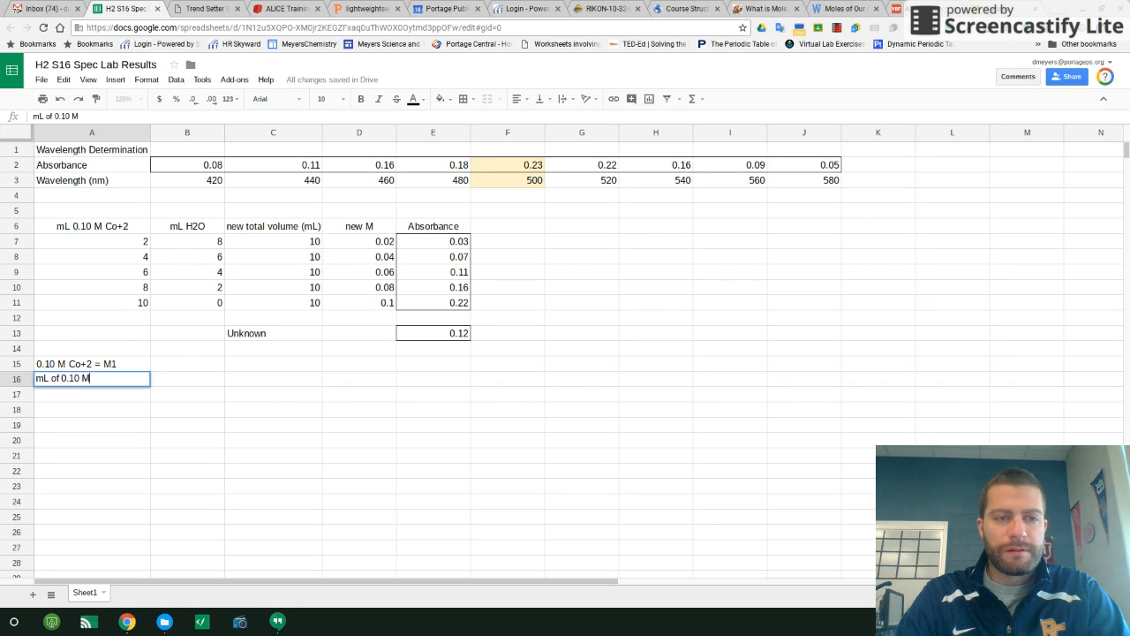
type("Co+2")
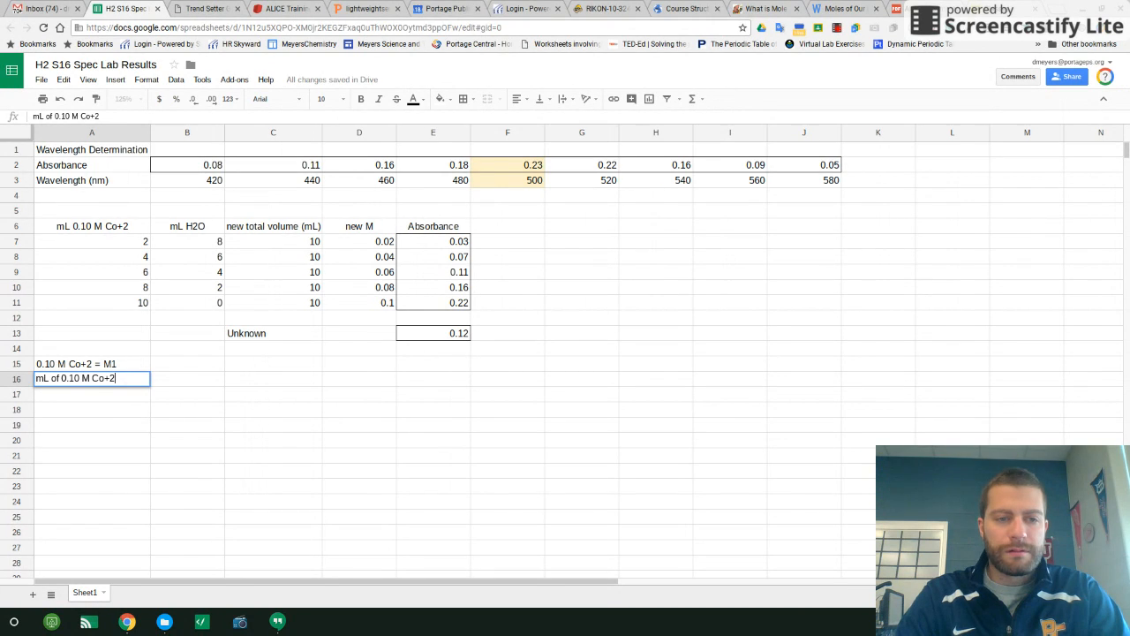
type("= V1")
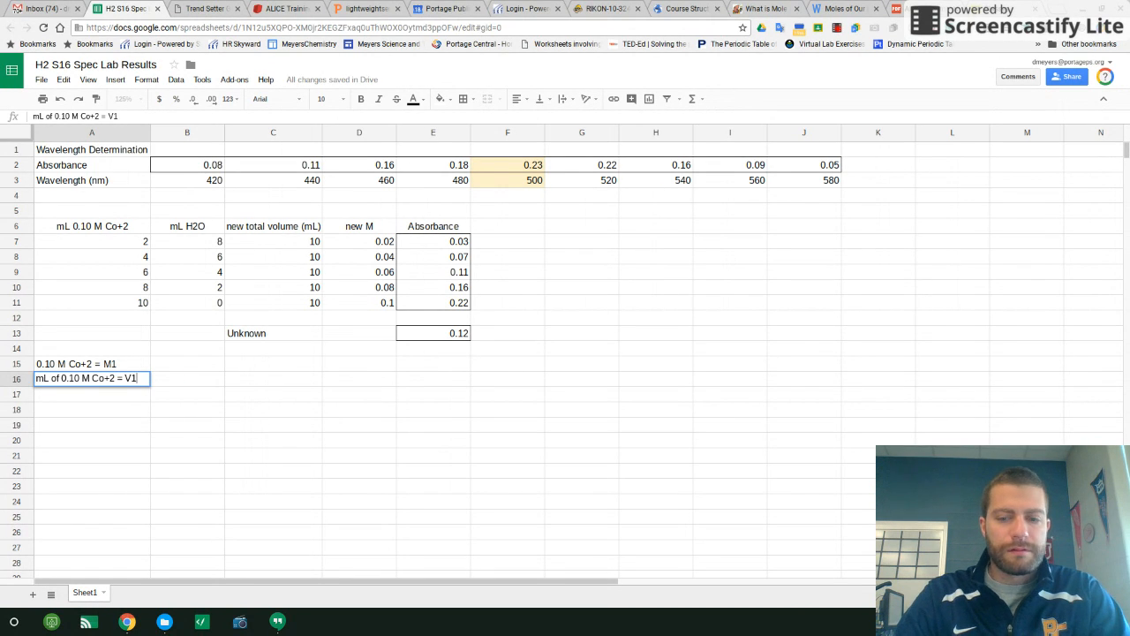
key("Return")
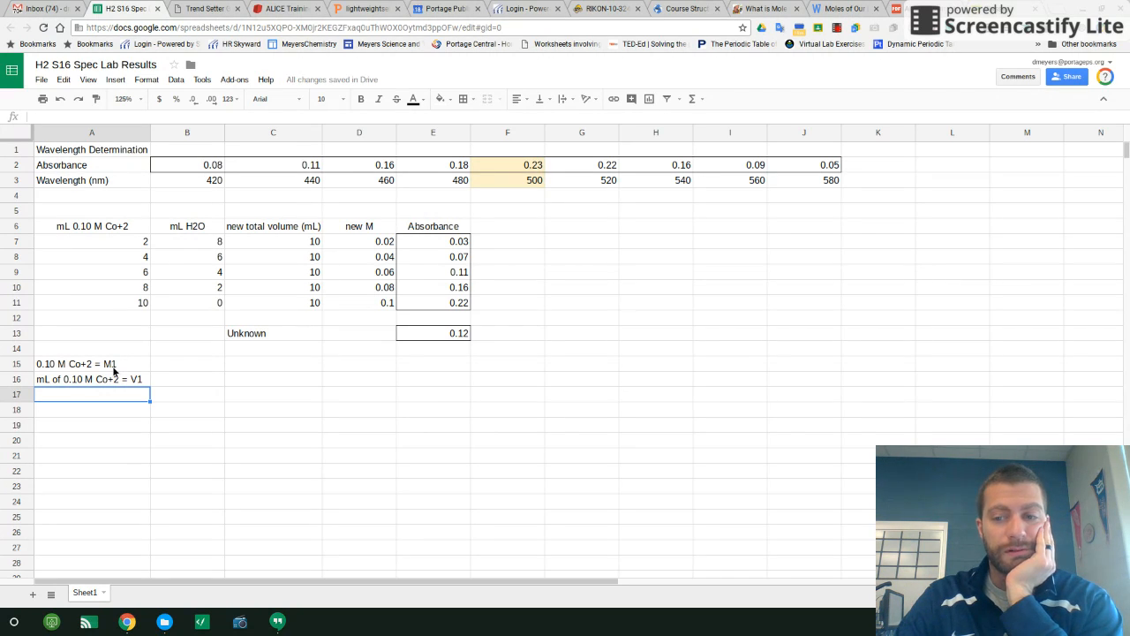
mouse_move(149, 366)
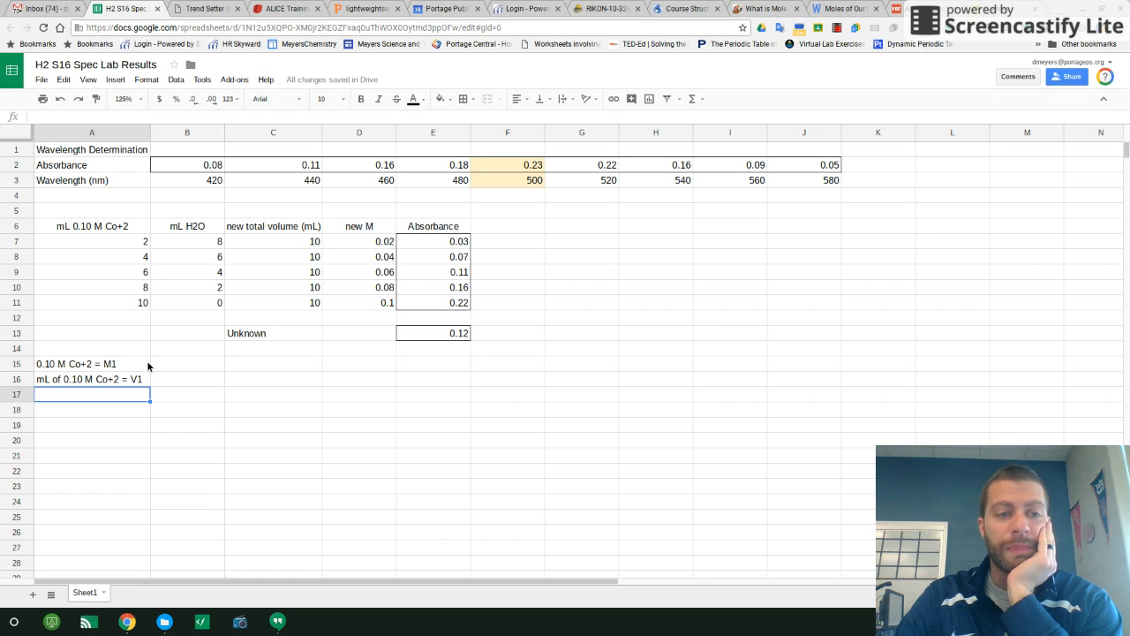
mouse_move(79, 223)
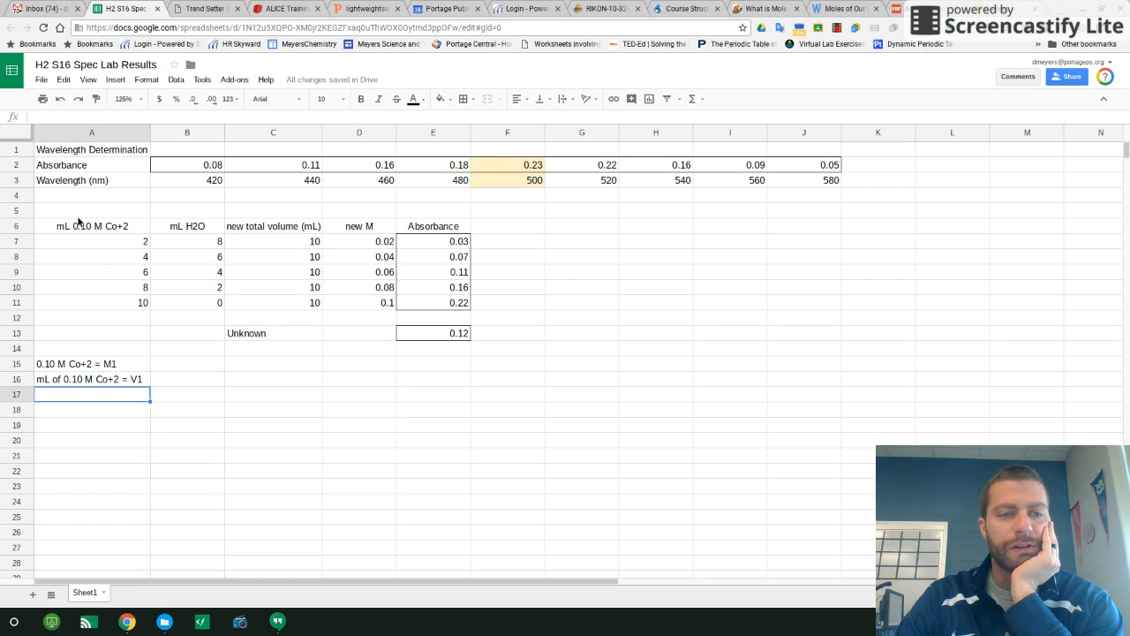
mouse_move(124, 339)
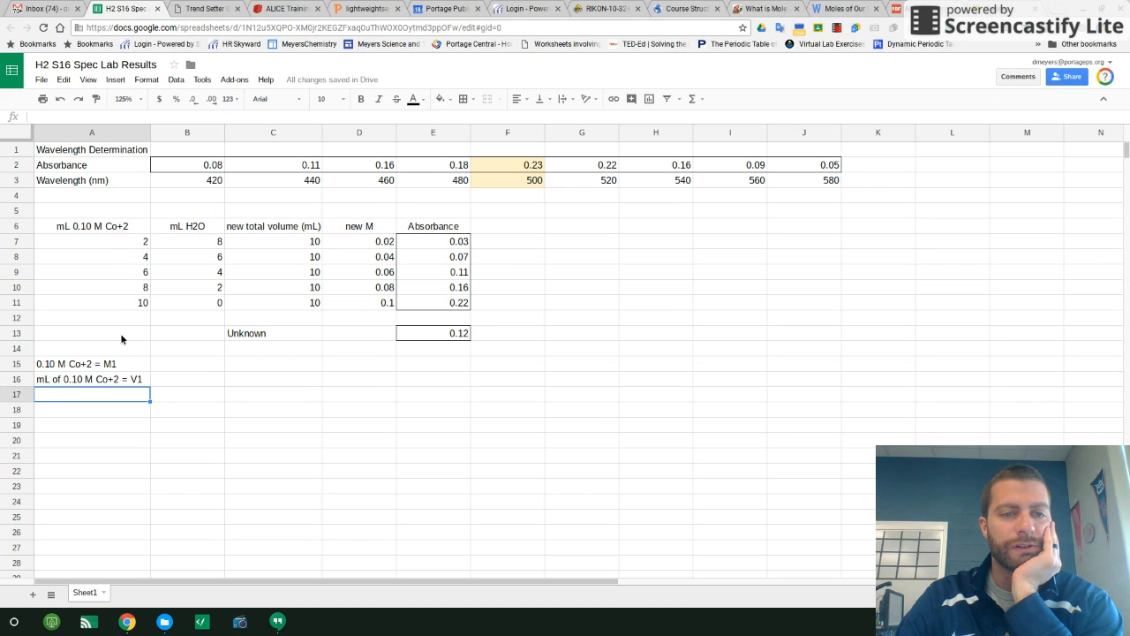
mouse_move(109, 318)
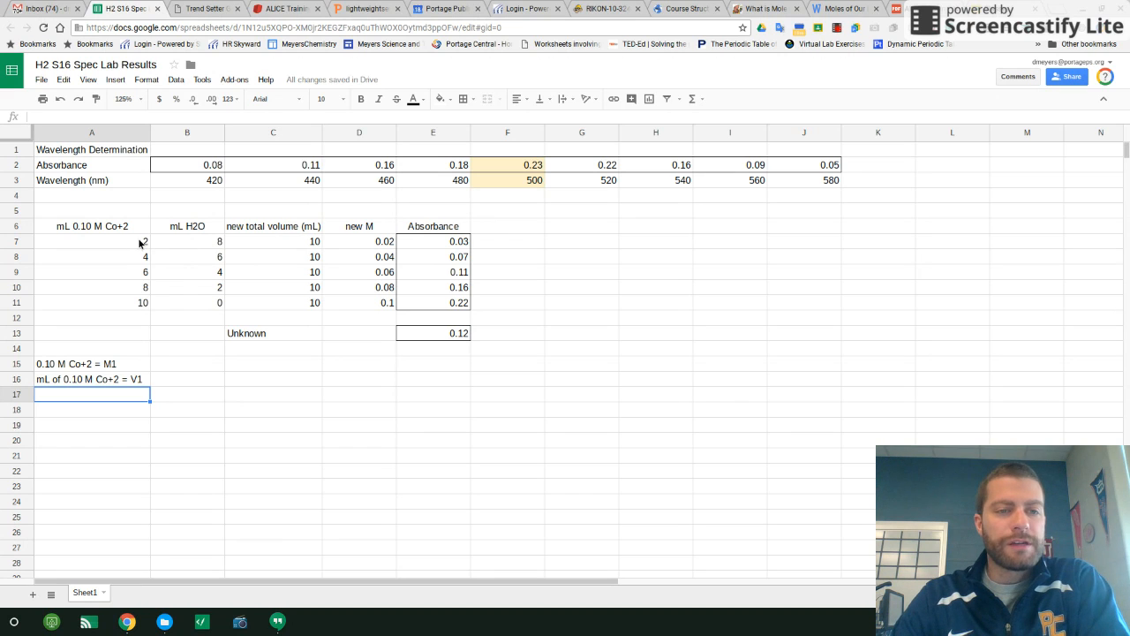
mouse_move(248, 258)
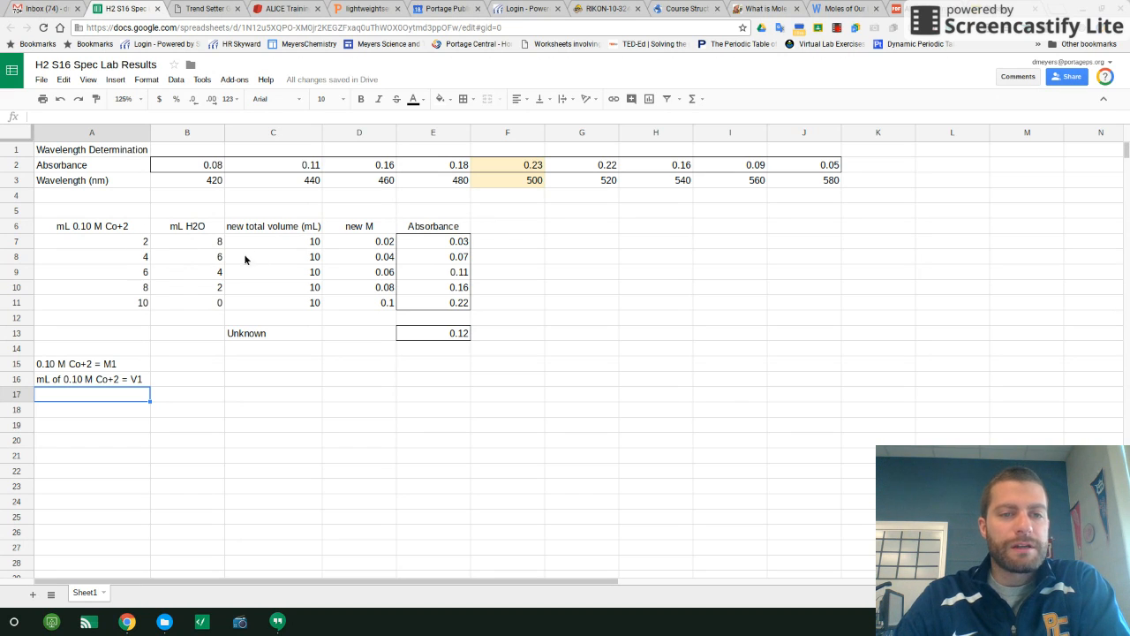
mouse_move(286, 240)
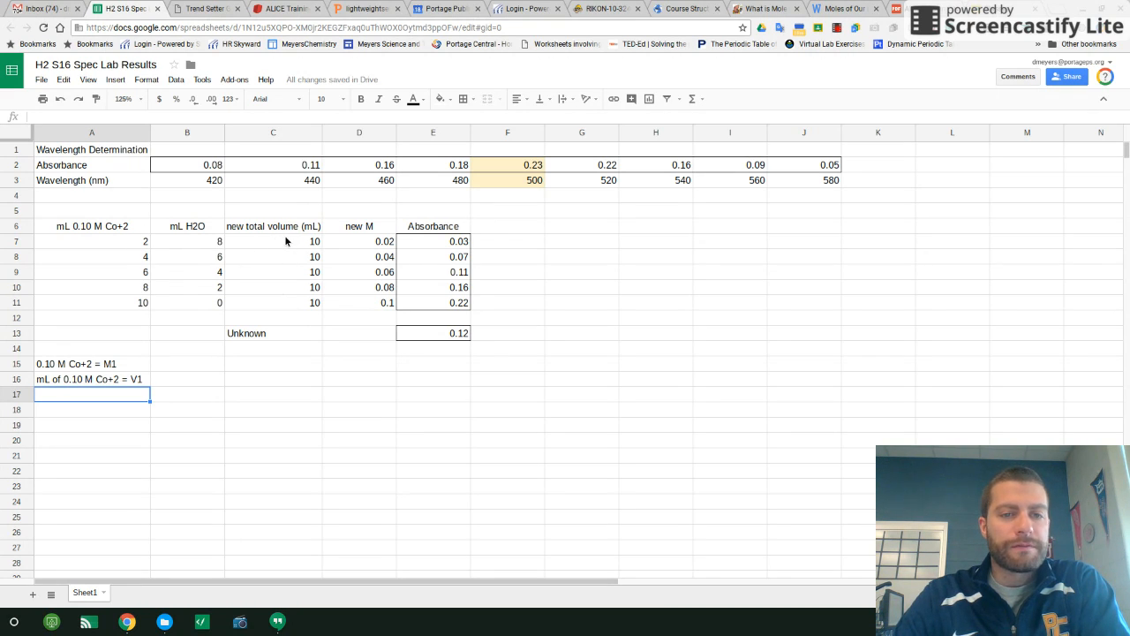
- Enter the labels 'new total volume = V2' and 'new M = M2'
left_click(272, 364)
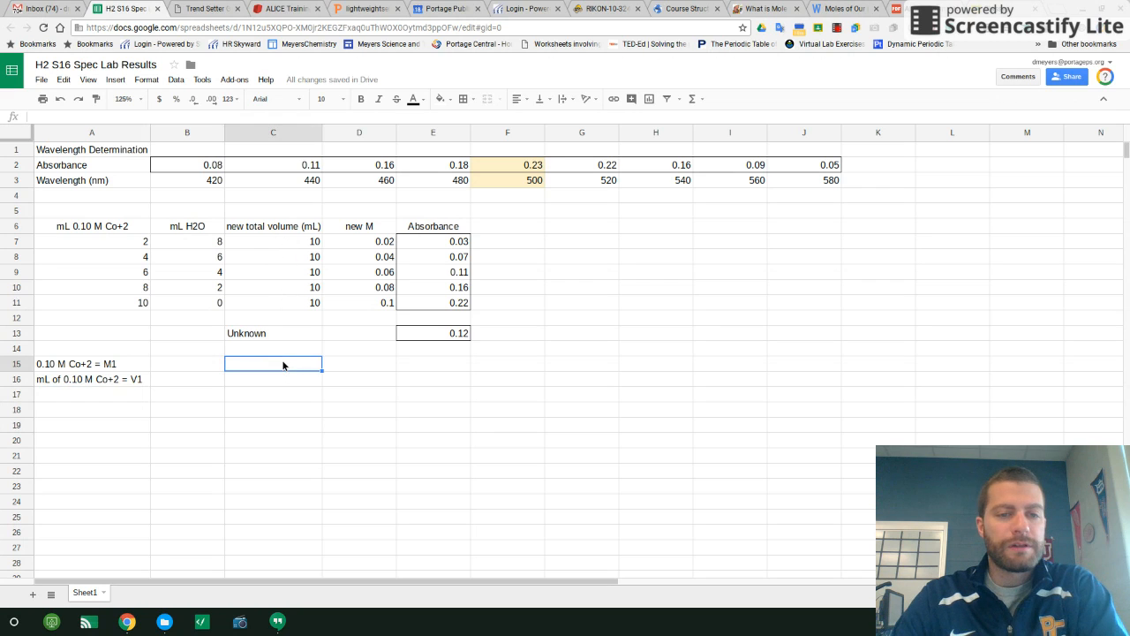
type("new tot")
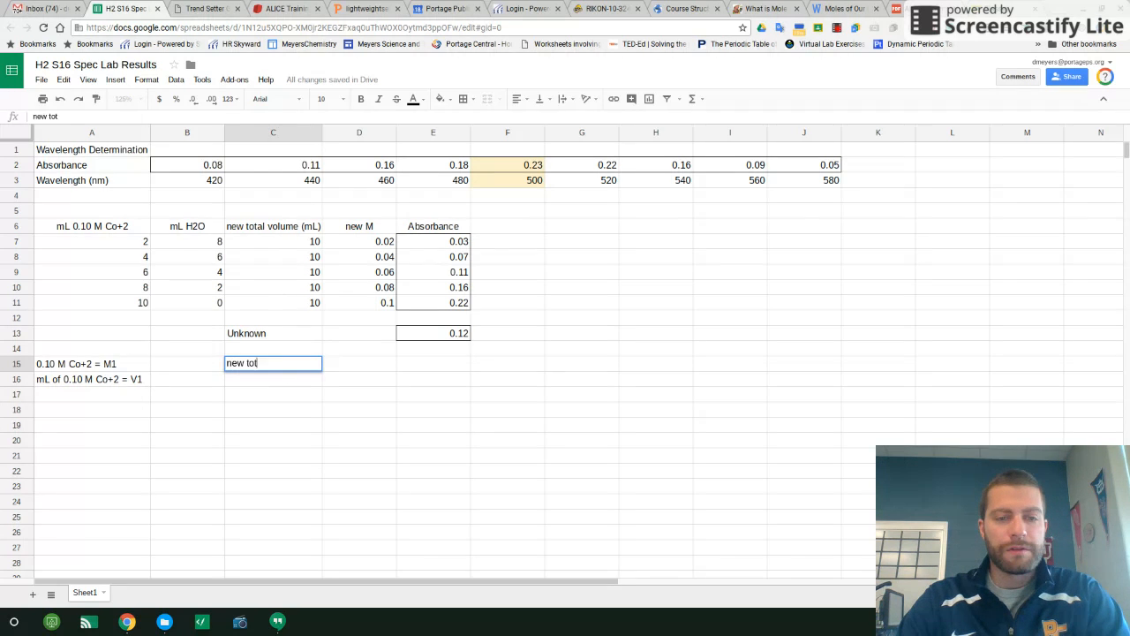
type("al volume")
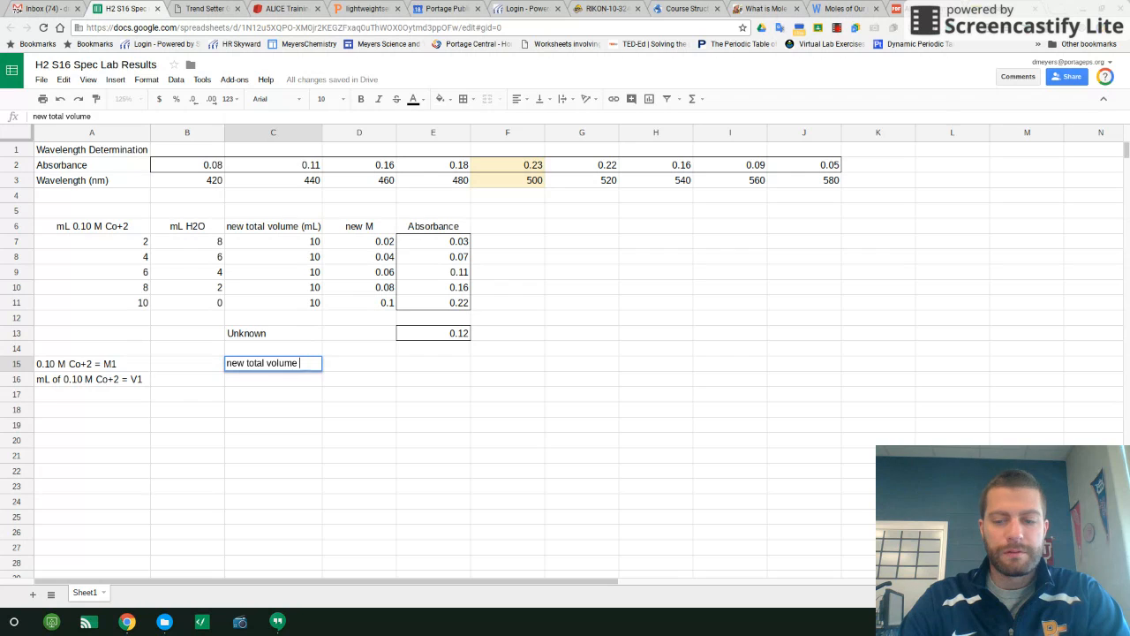
type("= V2")
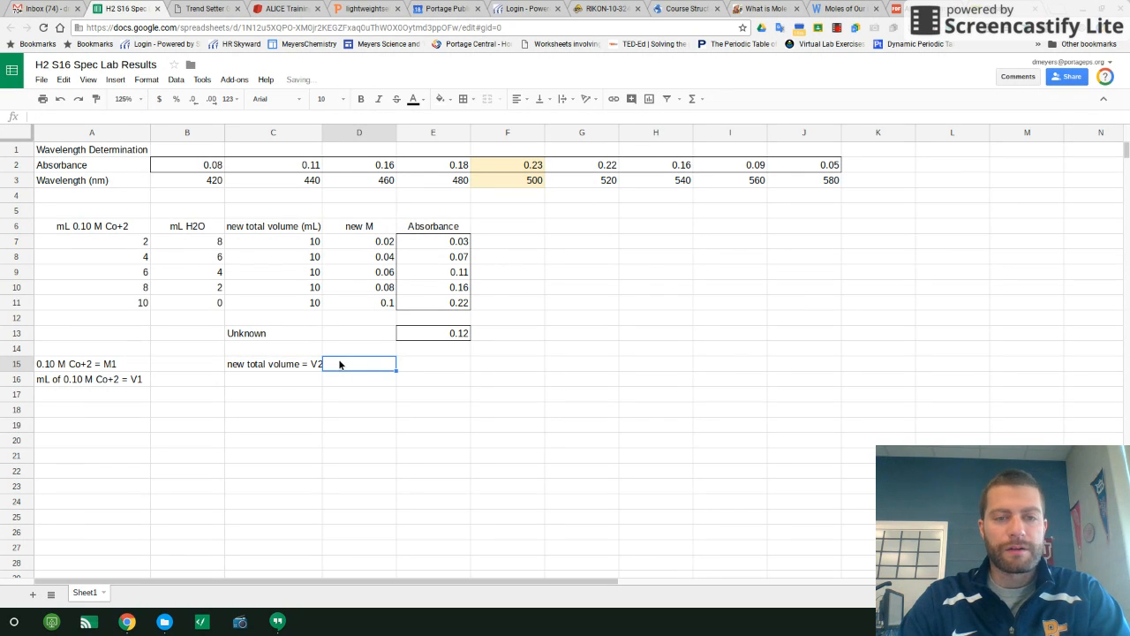
type("new M = M2")
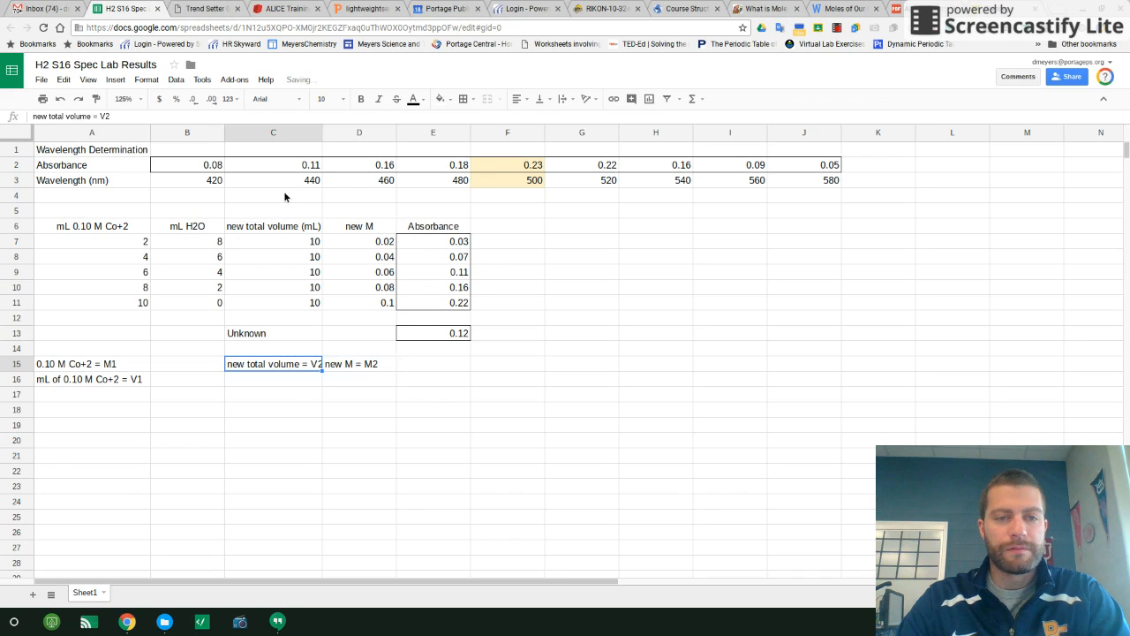
- Resize column C to fit its data
right_click(271, 132)
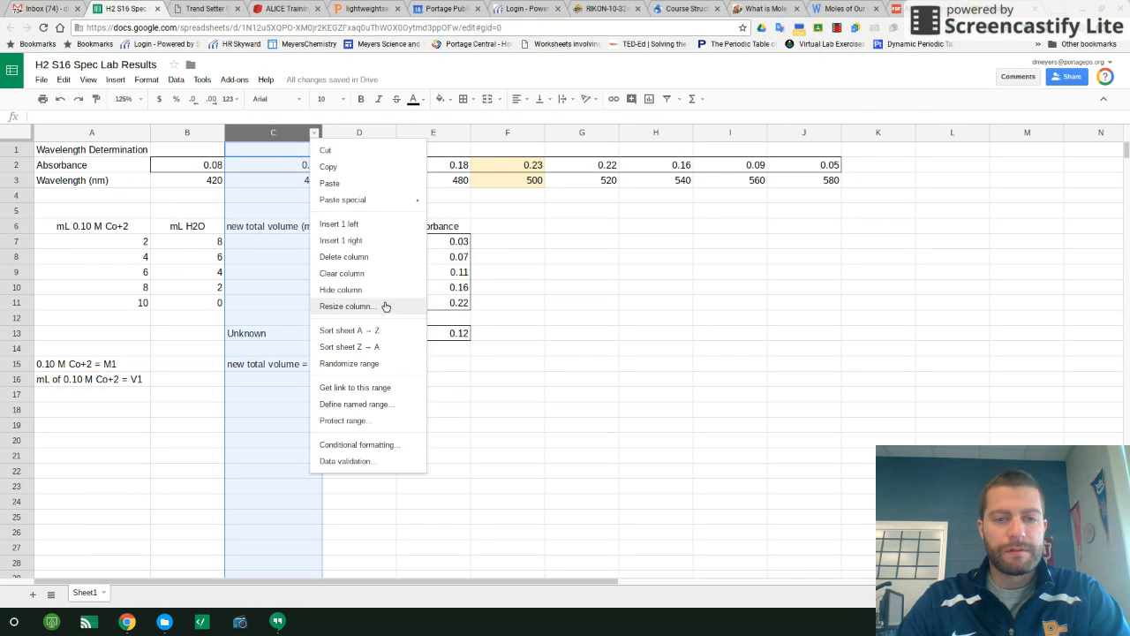
left_click(346, 306)
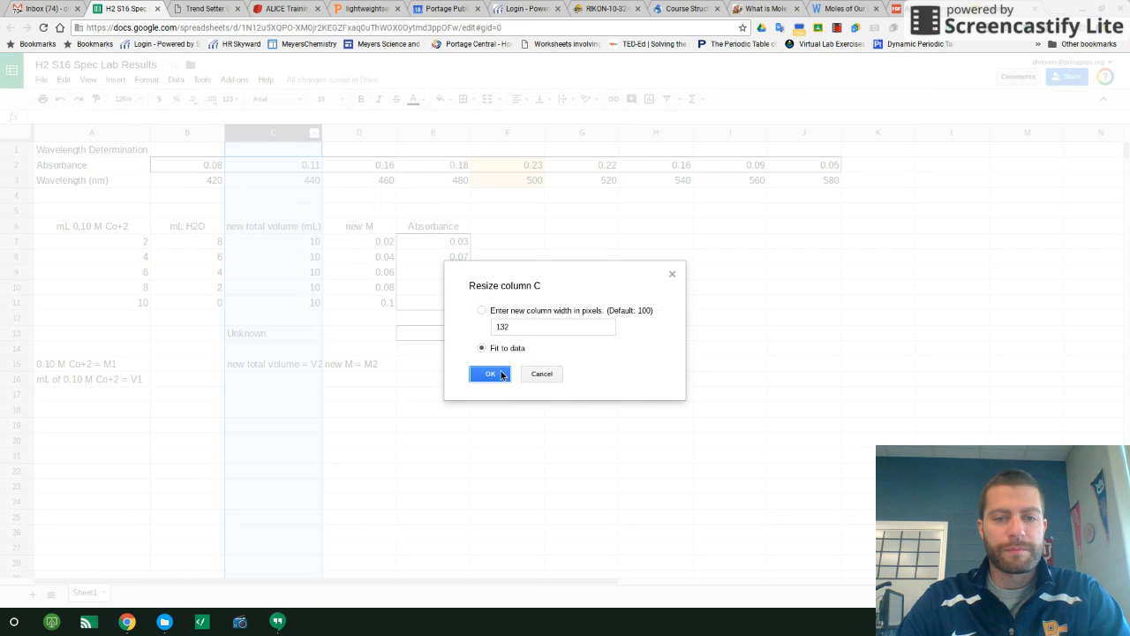
left_click(491, 375)
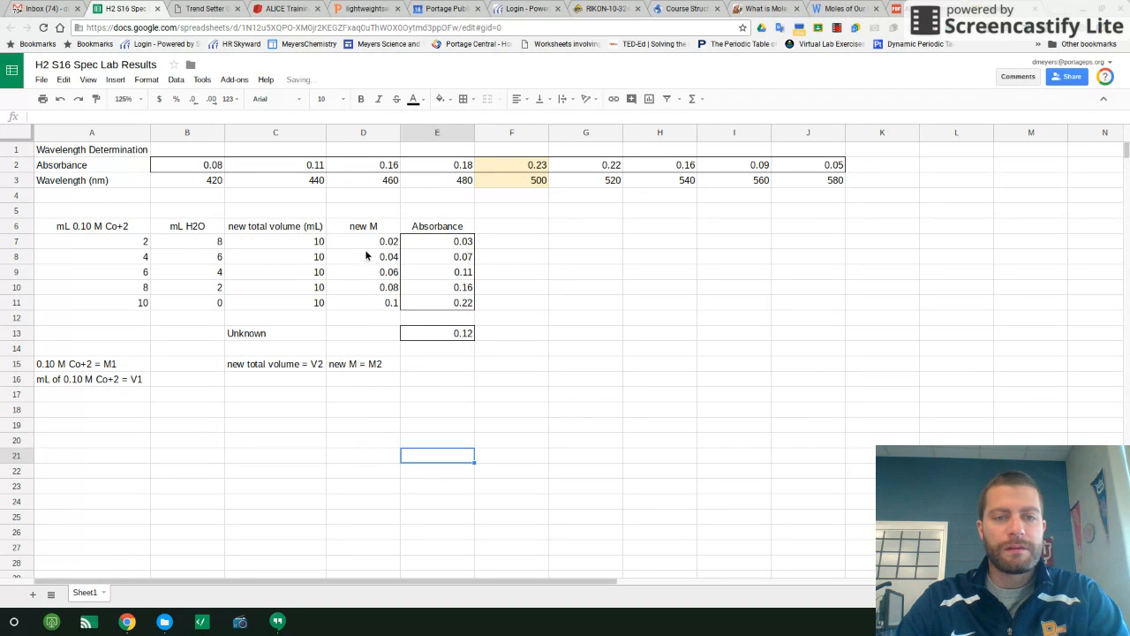
left_click(364, 240)
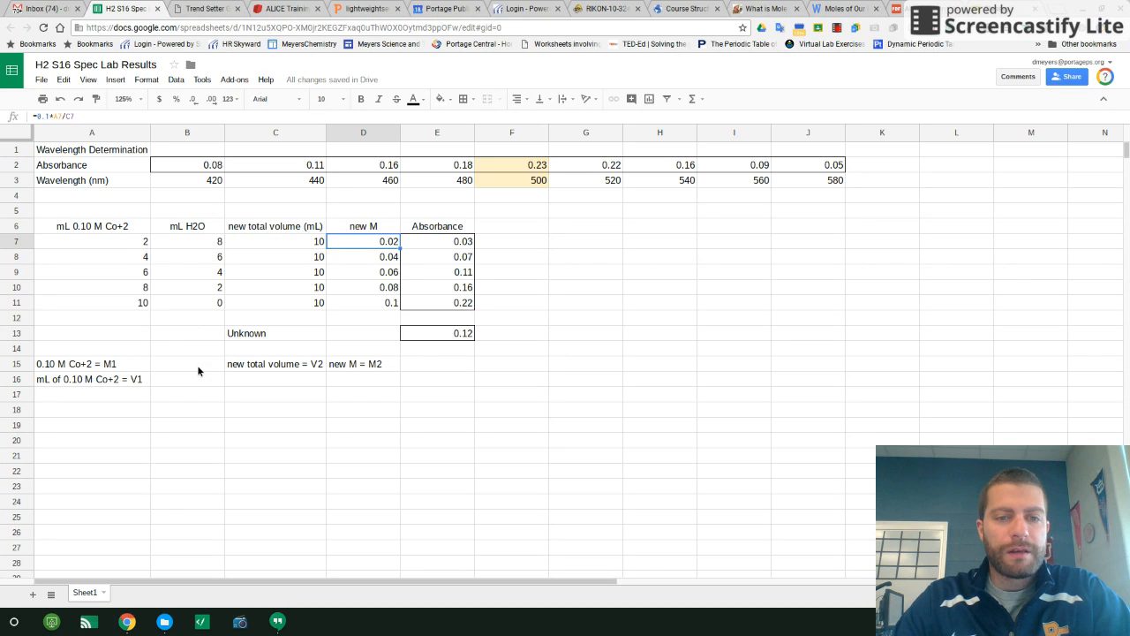
- Write the dilution equation 'M1*V1 = M2*V2' beneath the labels
left_click(276, 410)
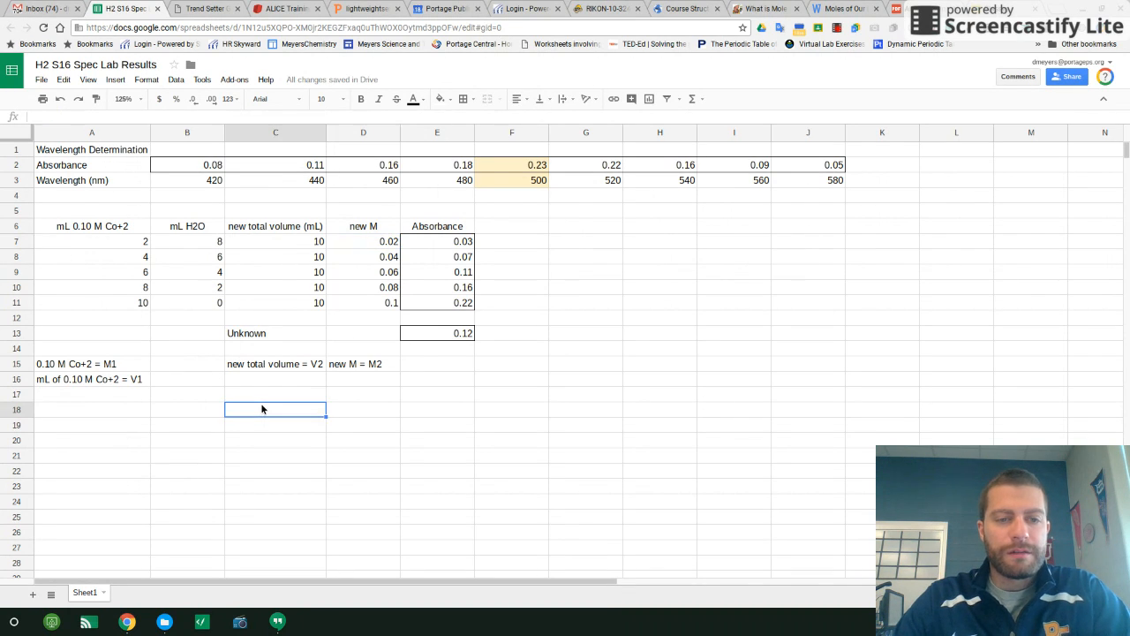
type("M1")
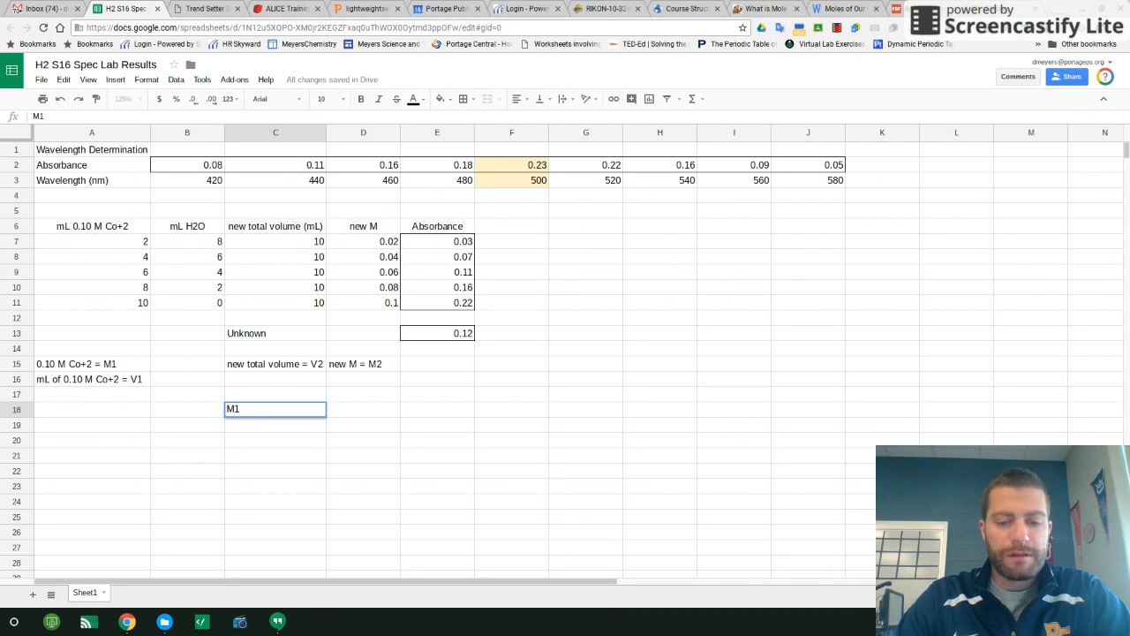
type("*V1")
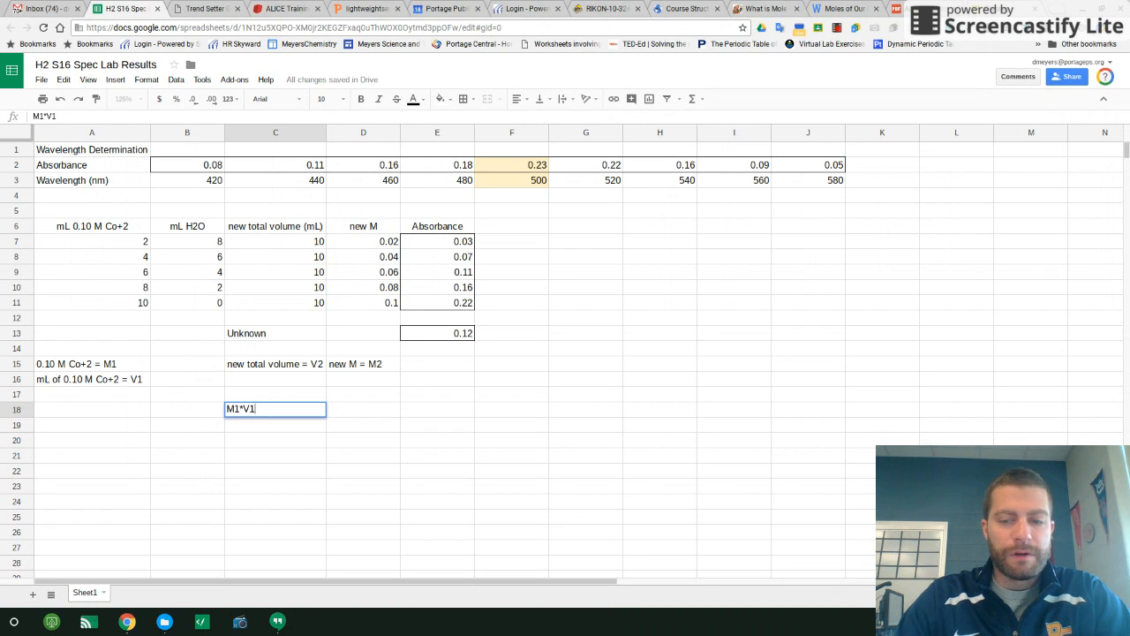
type("= M2")
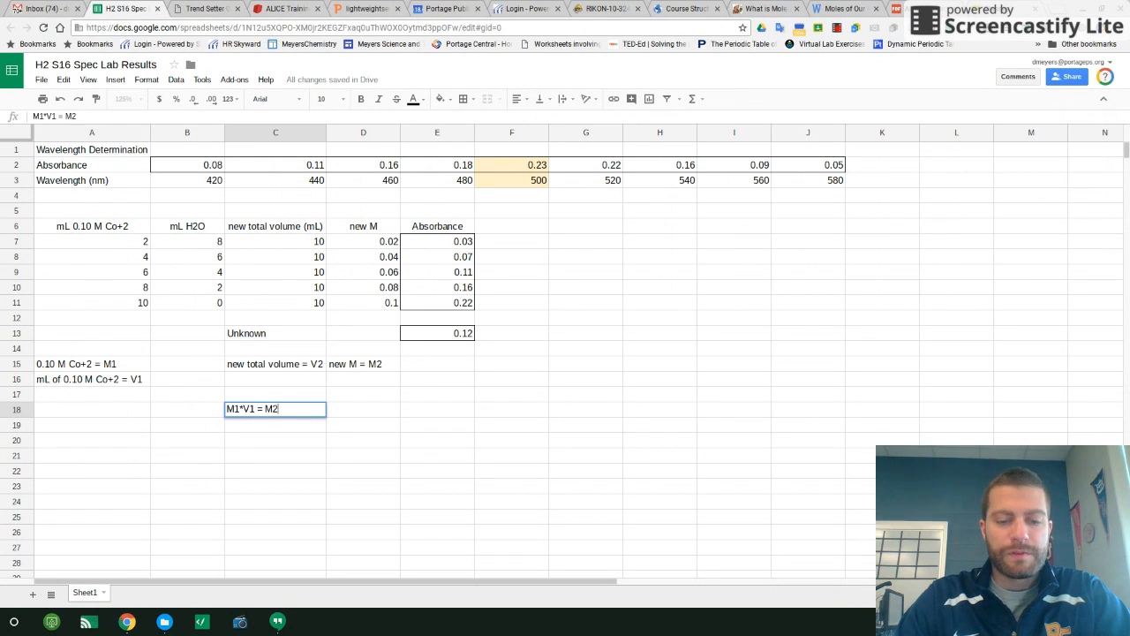
type("*V")
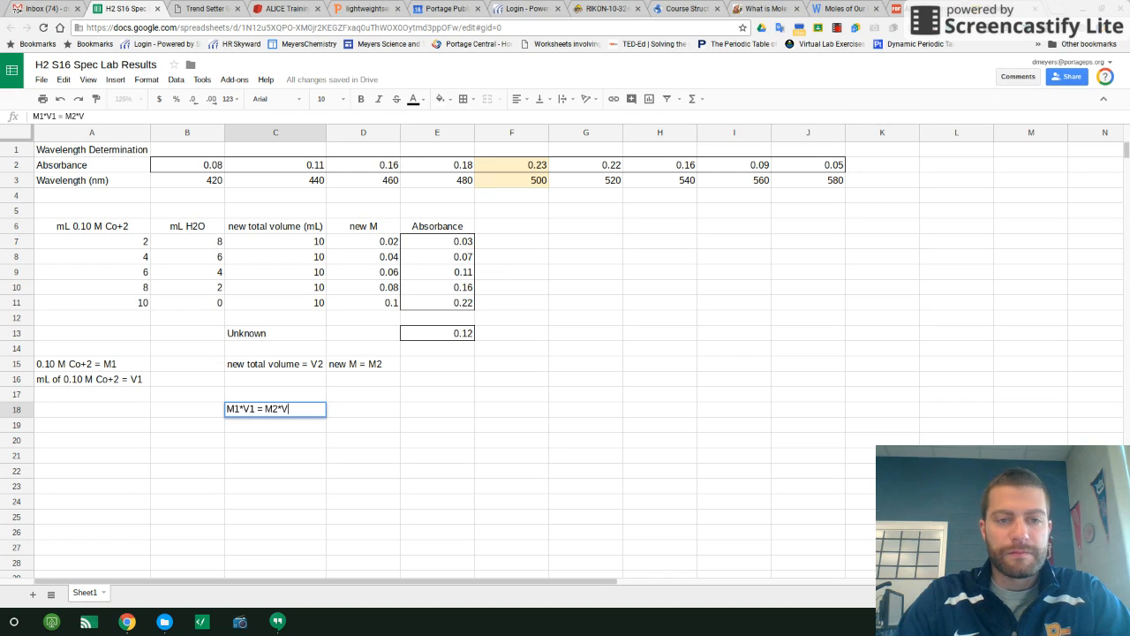
type("2")
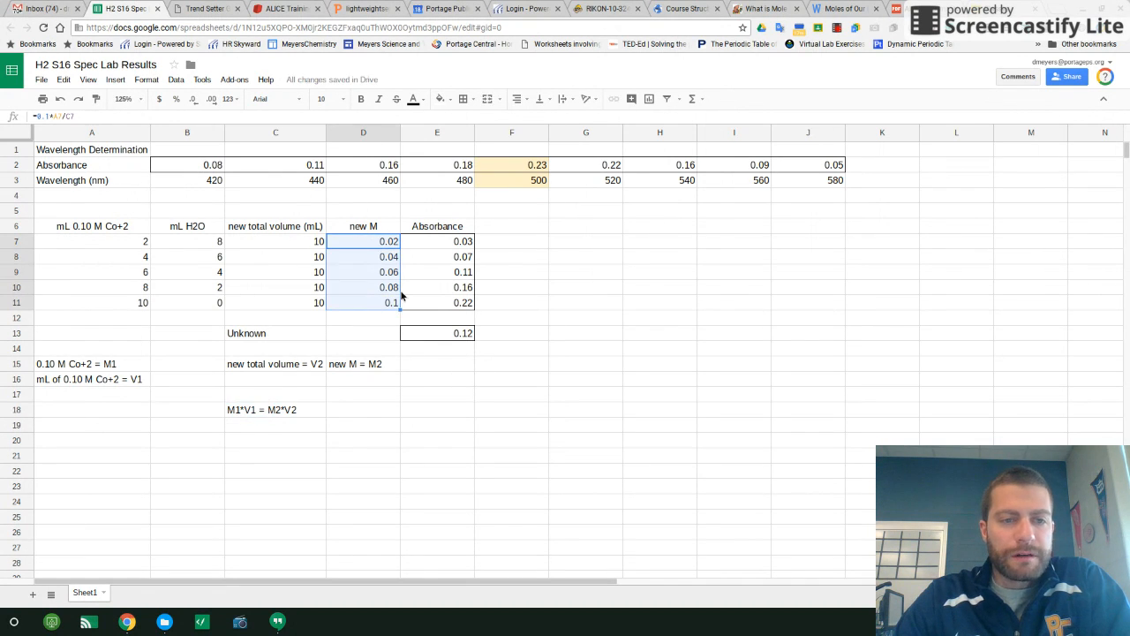
- Select the new M and Absorbance data, rows 6 to 11, as the chart range
left_click(586, 272)
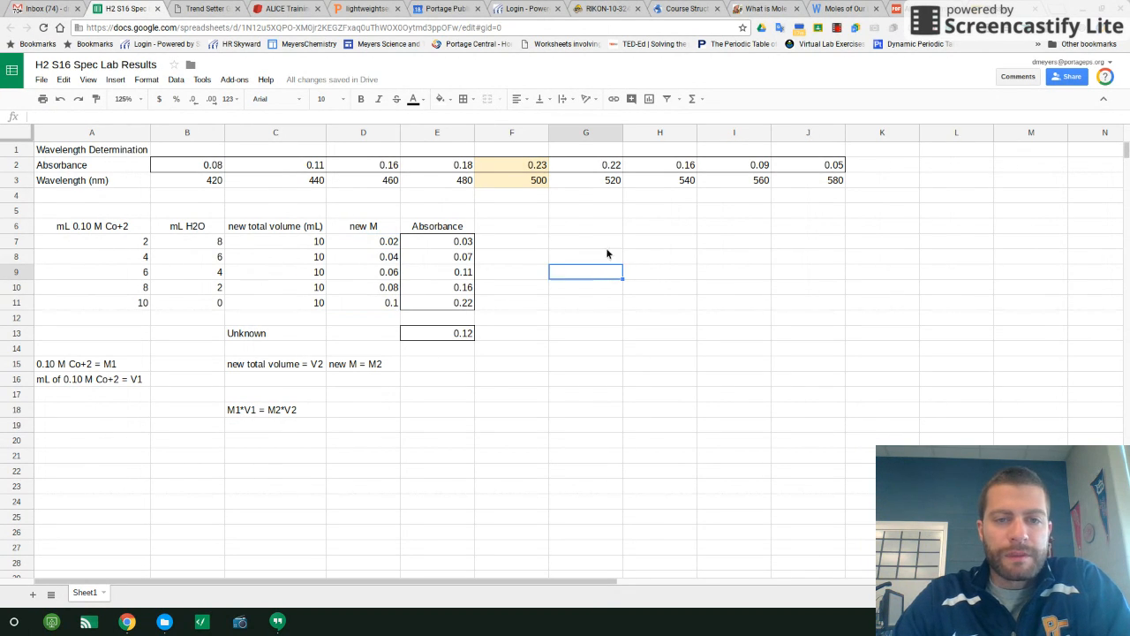
mouse_move(581, 75)
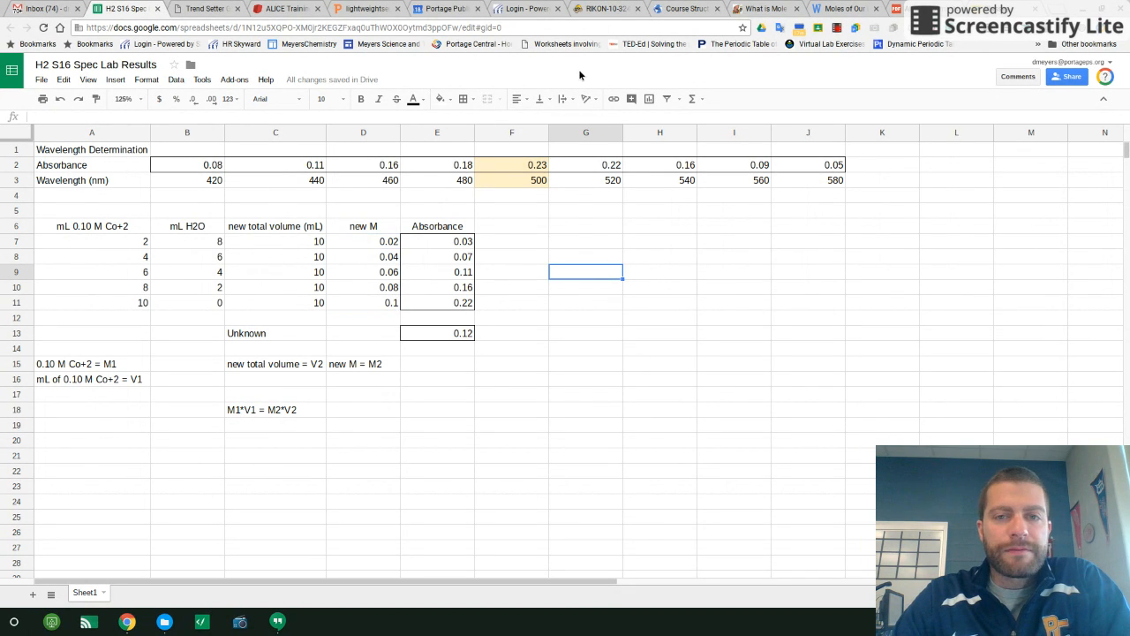
mouse_move(367, 332)
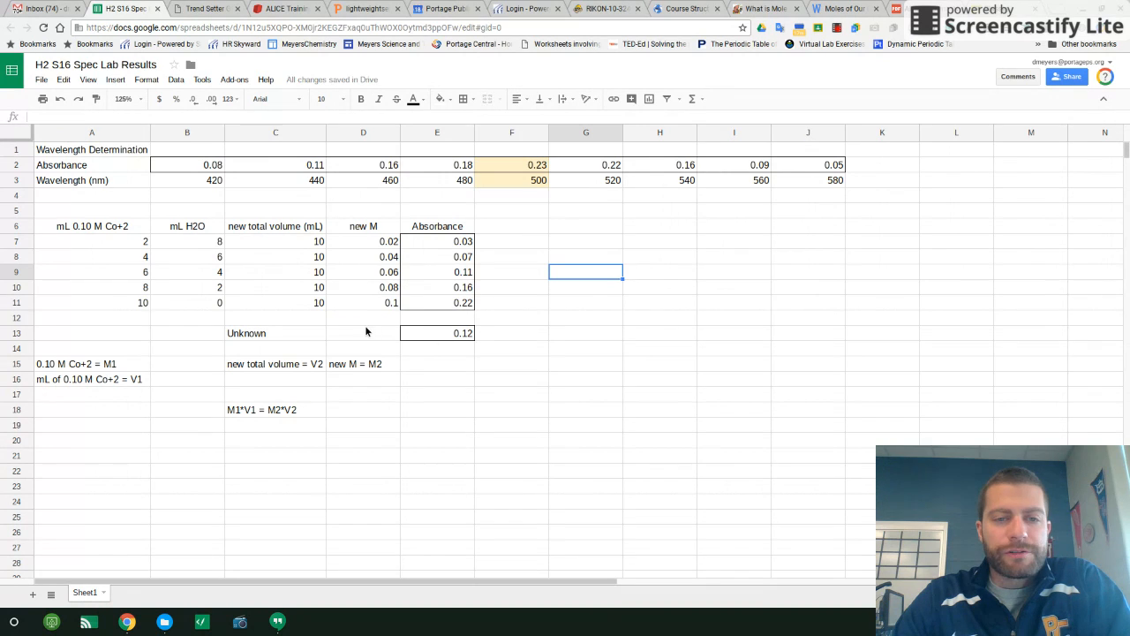
left_click(364, 332)
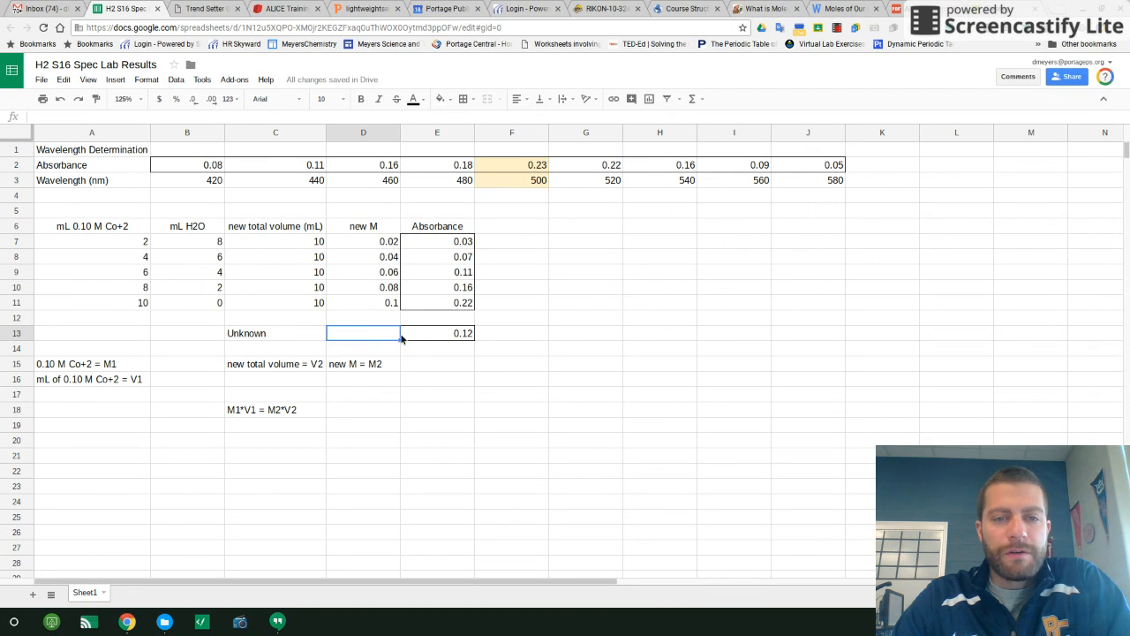
mouse_move(565, 251)
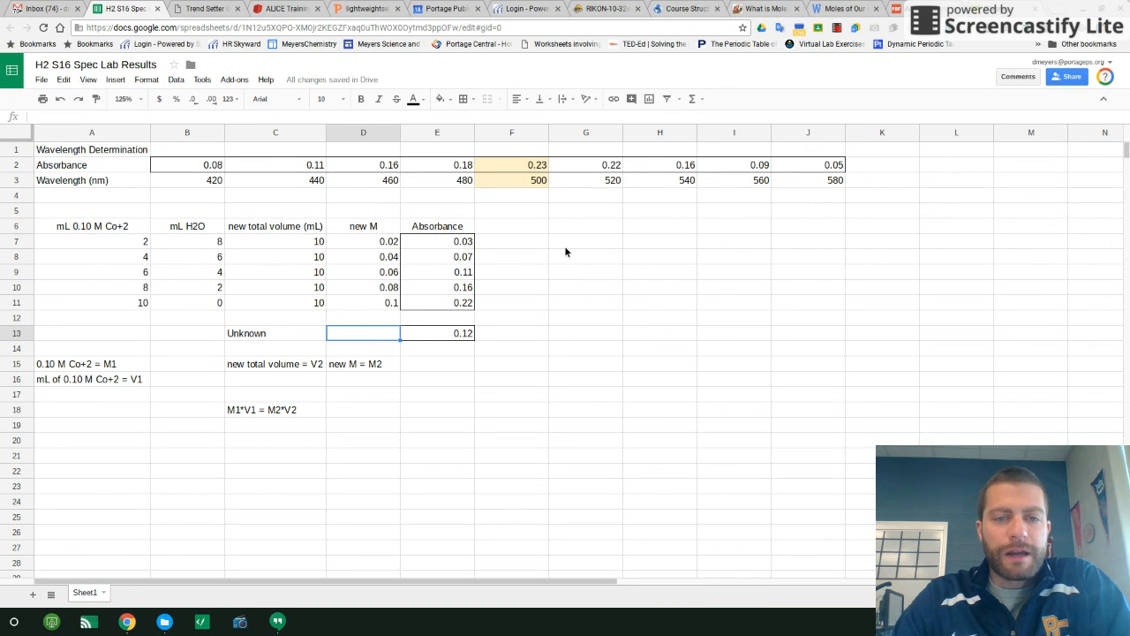
mouse_move(359, 234)
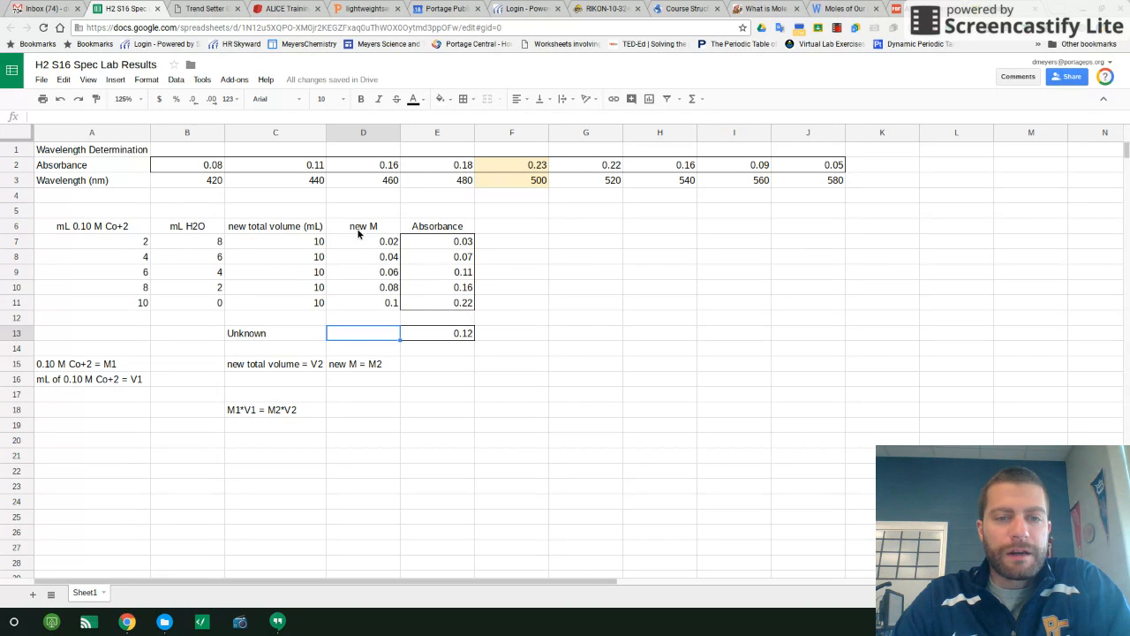
left_click(364, 226)
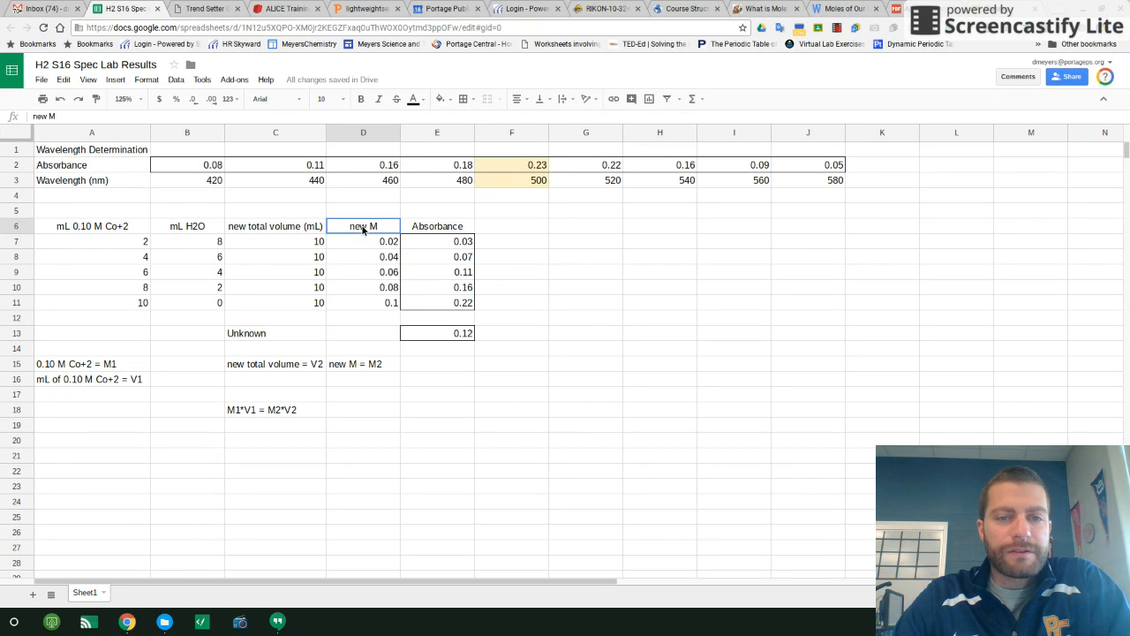
left_click(438, 302)
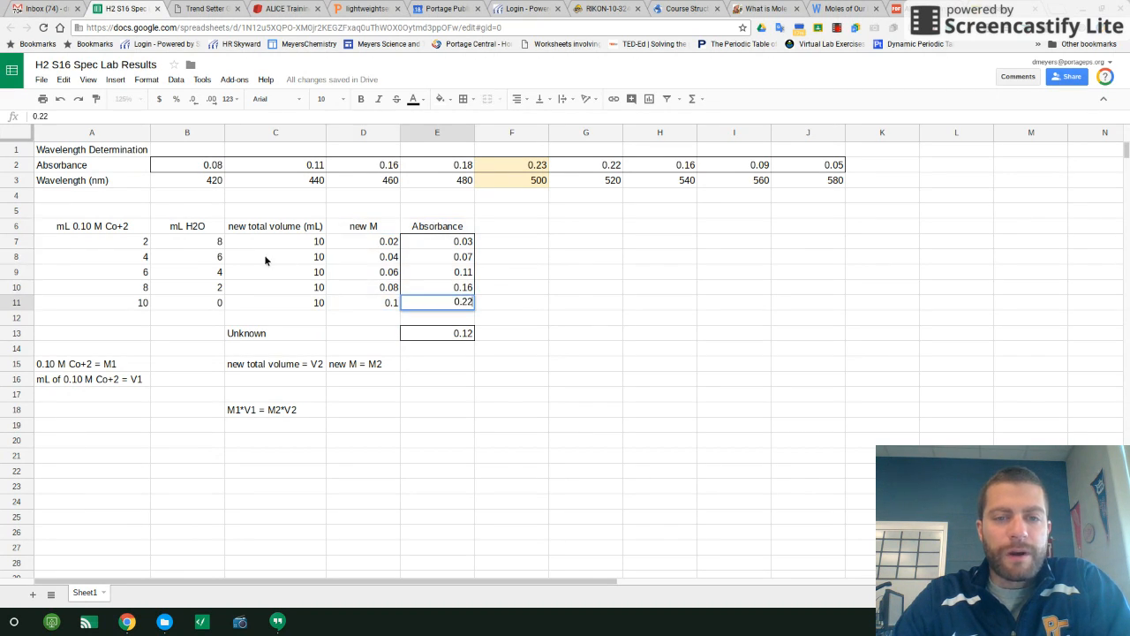
left_click(364, 226)
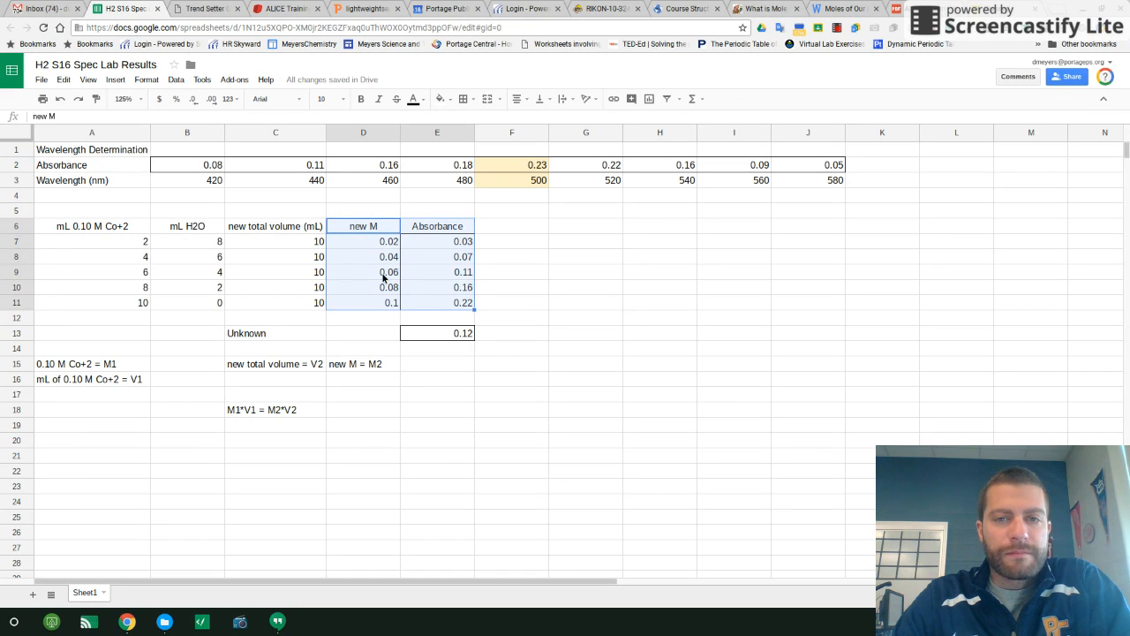
mouse_move(649, 99)
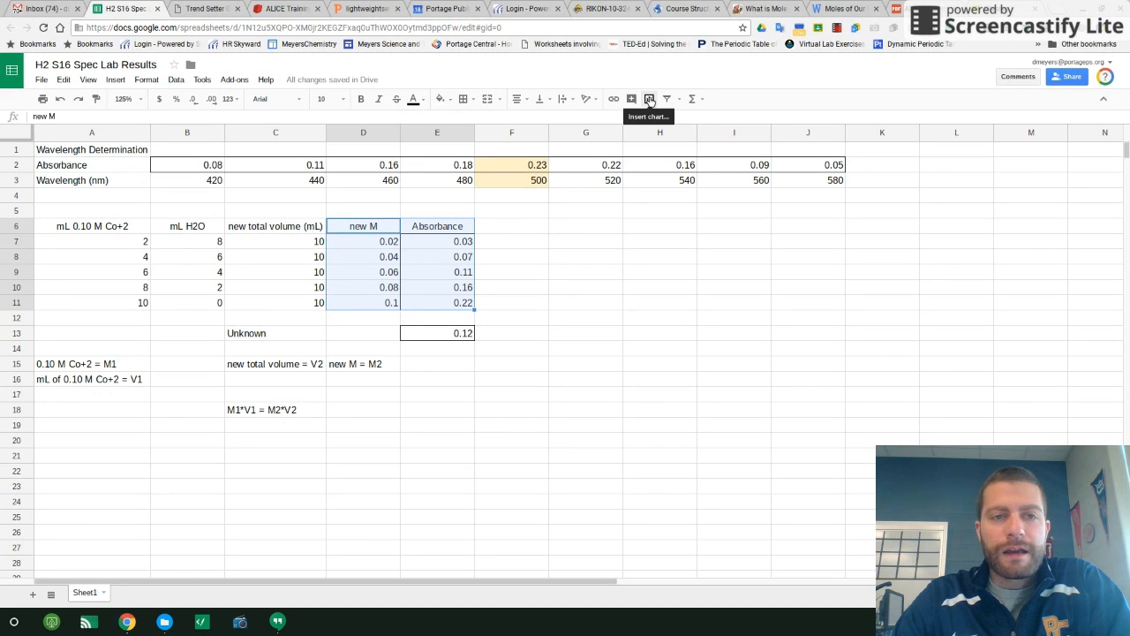
- Insert a scatter chart of Absorbance vs new M and move it right of the table
left_click(116, 79)
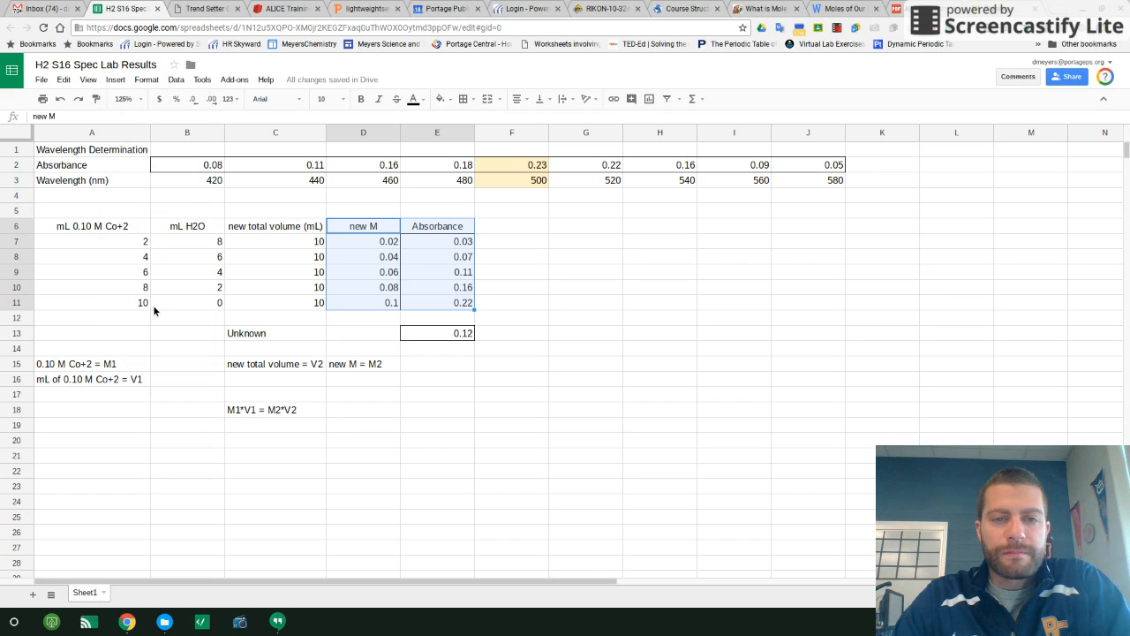
mouse_move(475, 162)
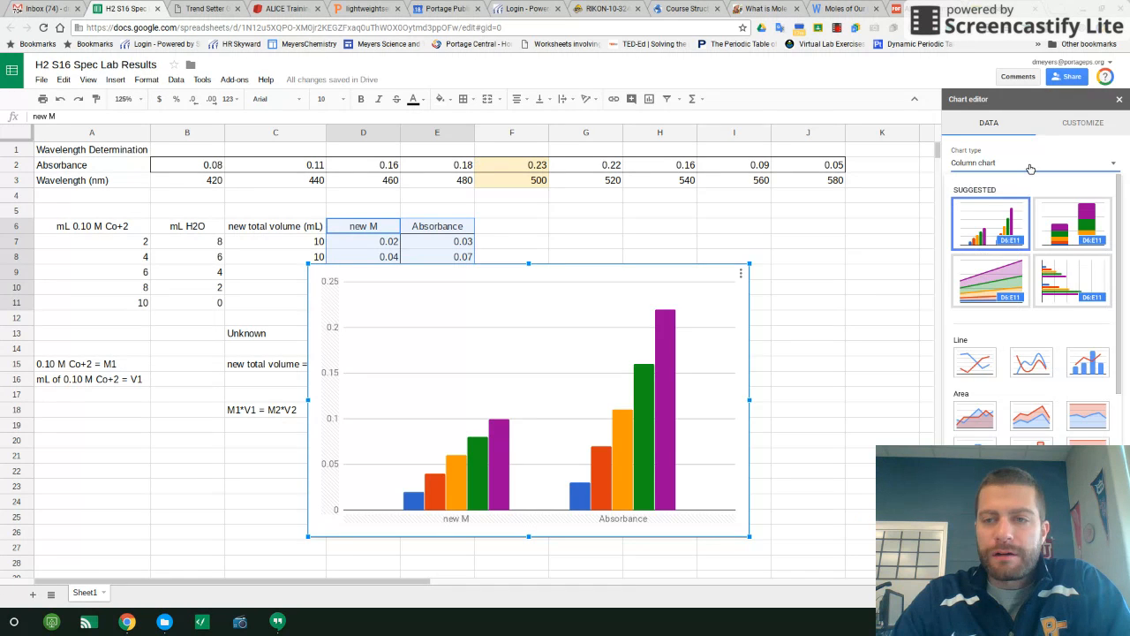
mouse_move(1003, 350)
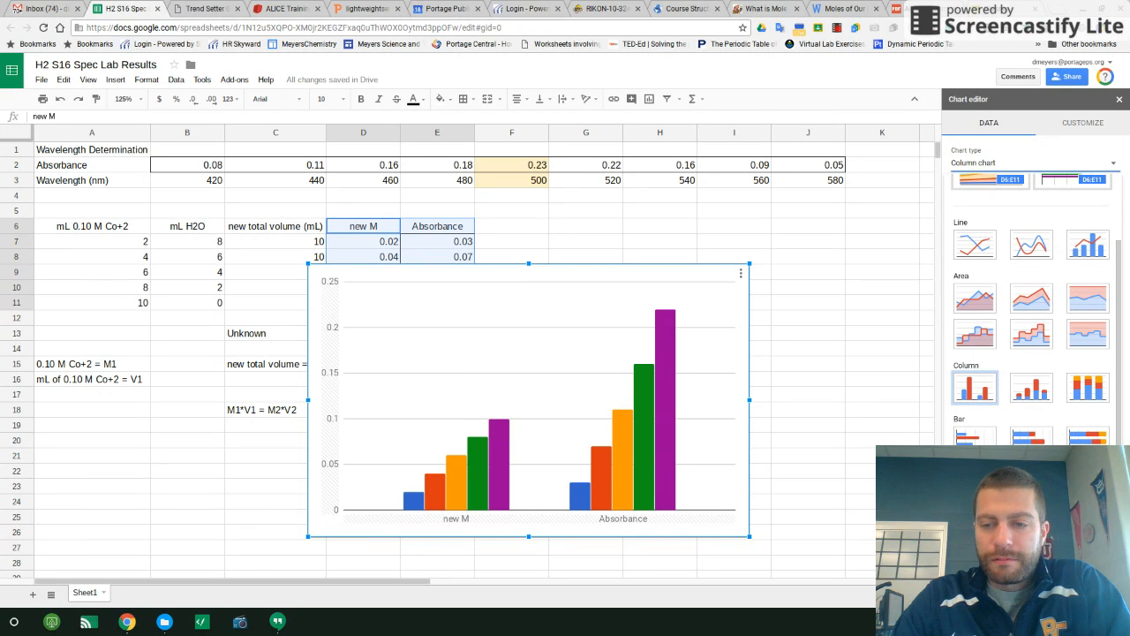
left_click(1032, 163)
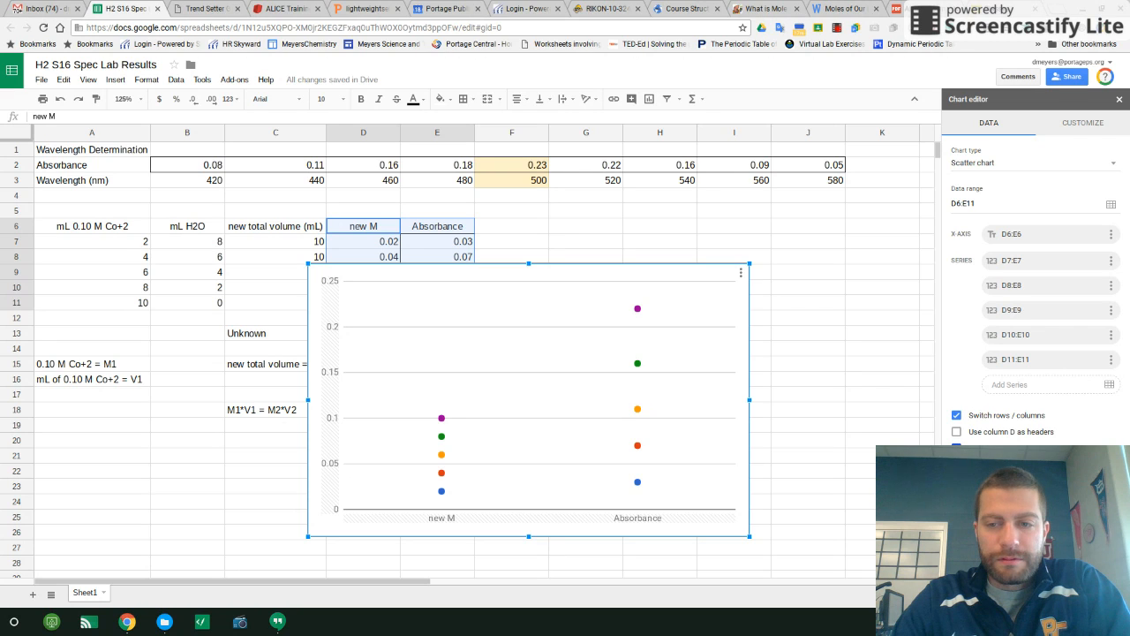
mouse_move(1003, 420)
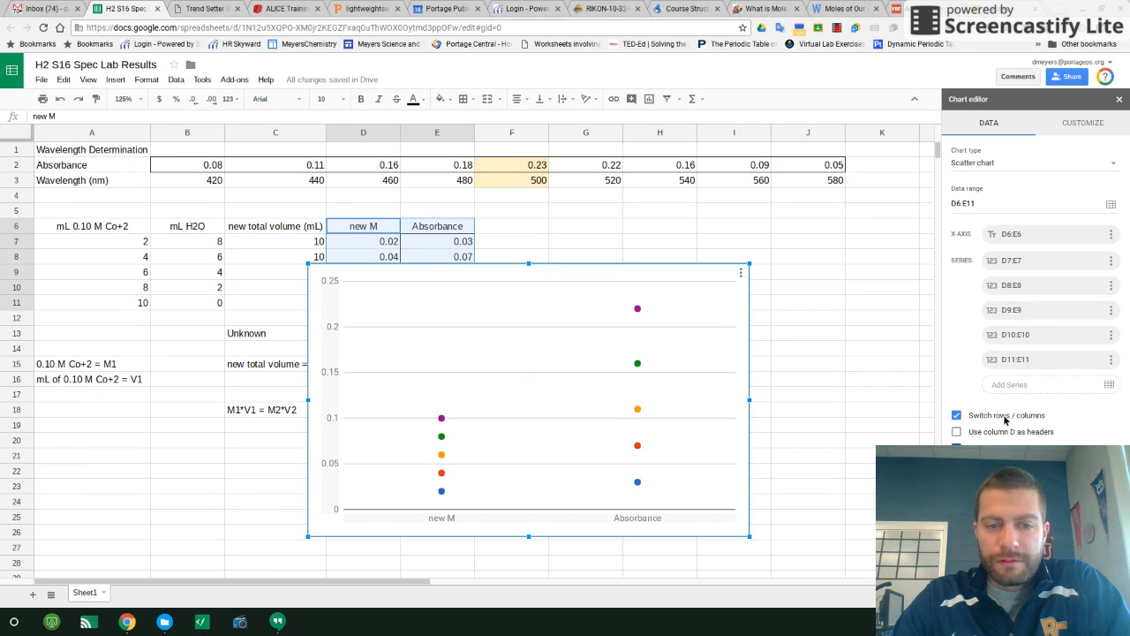
left_click(957, 415)
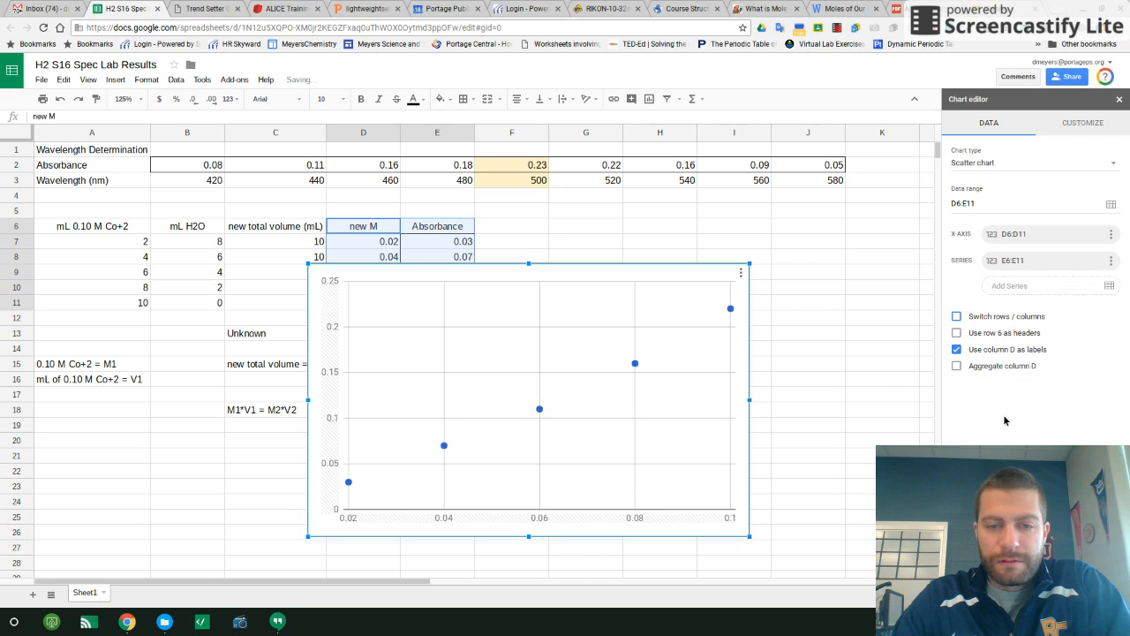
mouse_move(780, 436)
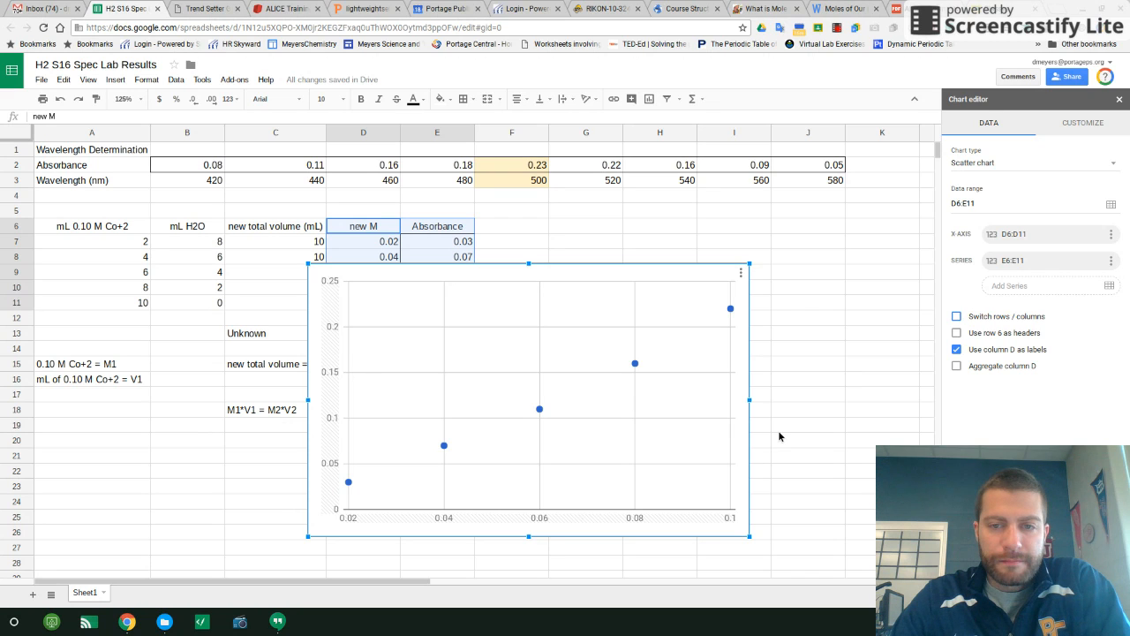
left_click_drag(530, 397, 645, 397)
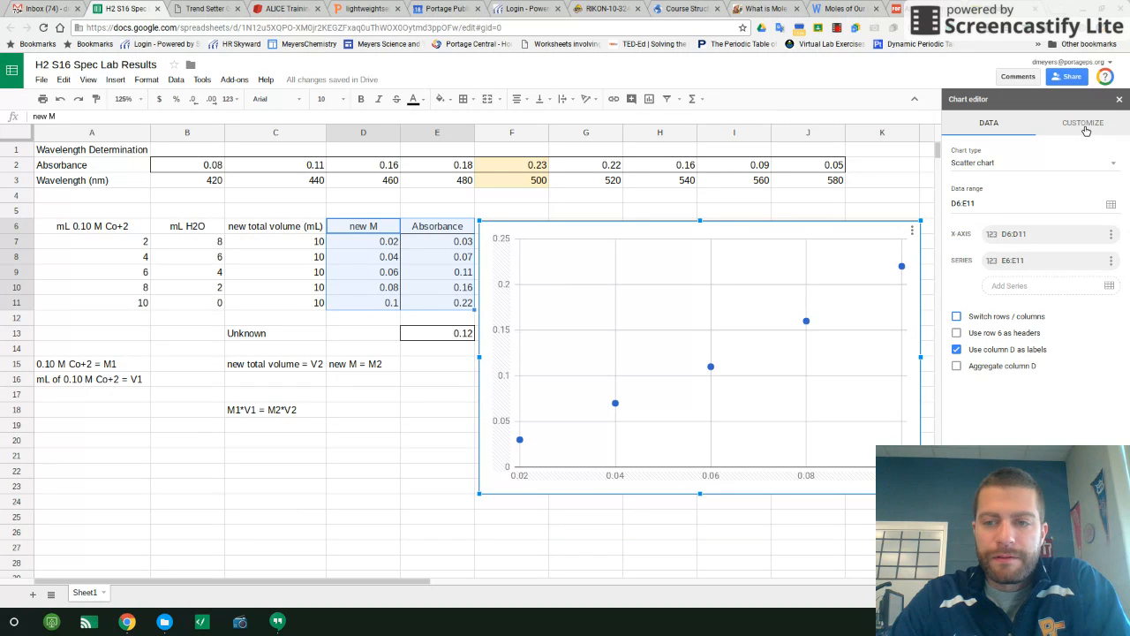
- Title the chart 'Concentration vs Absorbance for Co+2' and centre it
left_click(1082, 123)
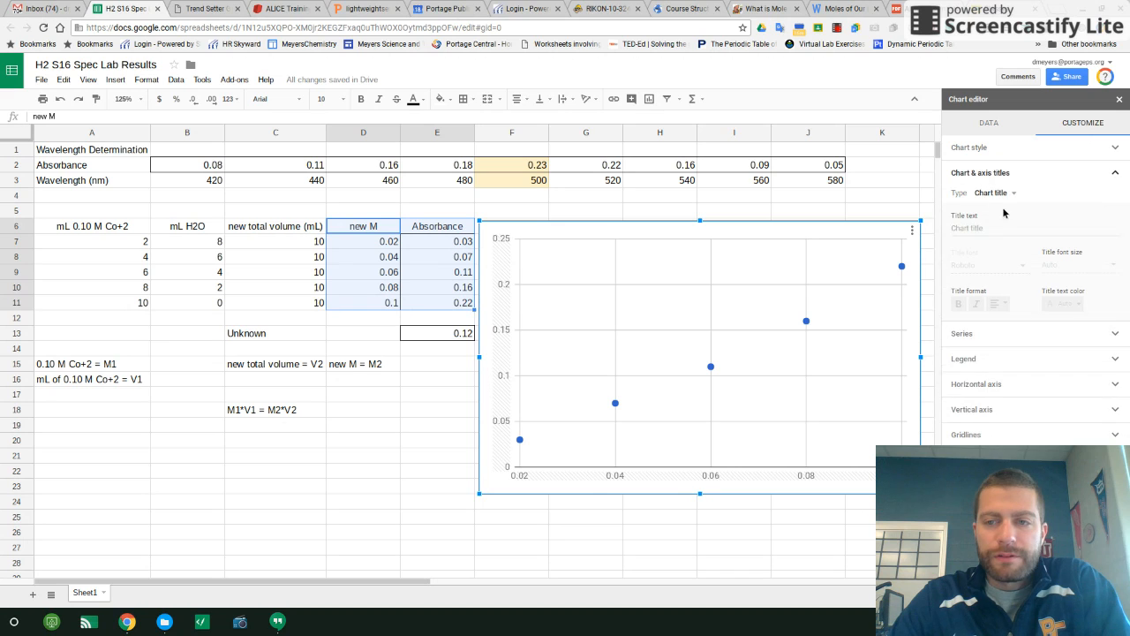
left_click(1033, 228)
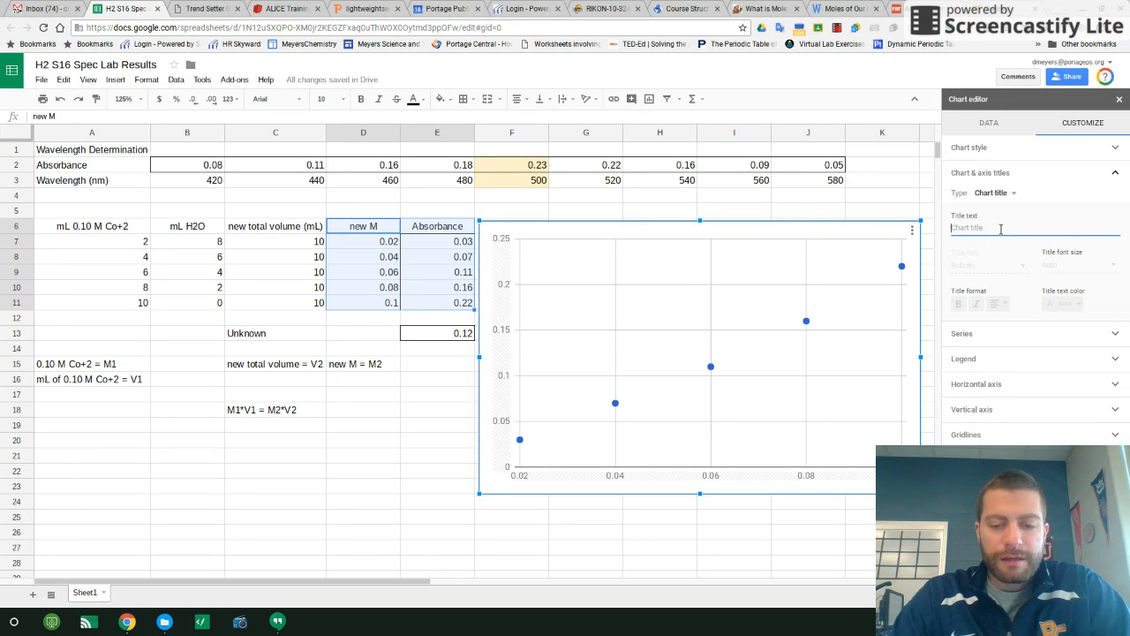
type("Concentration vs Ab")
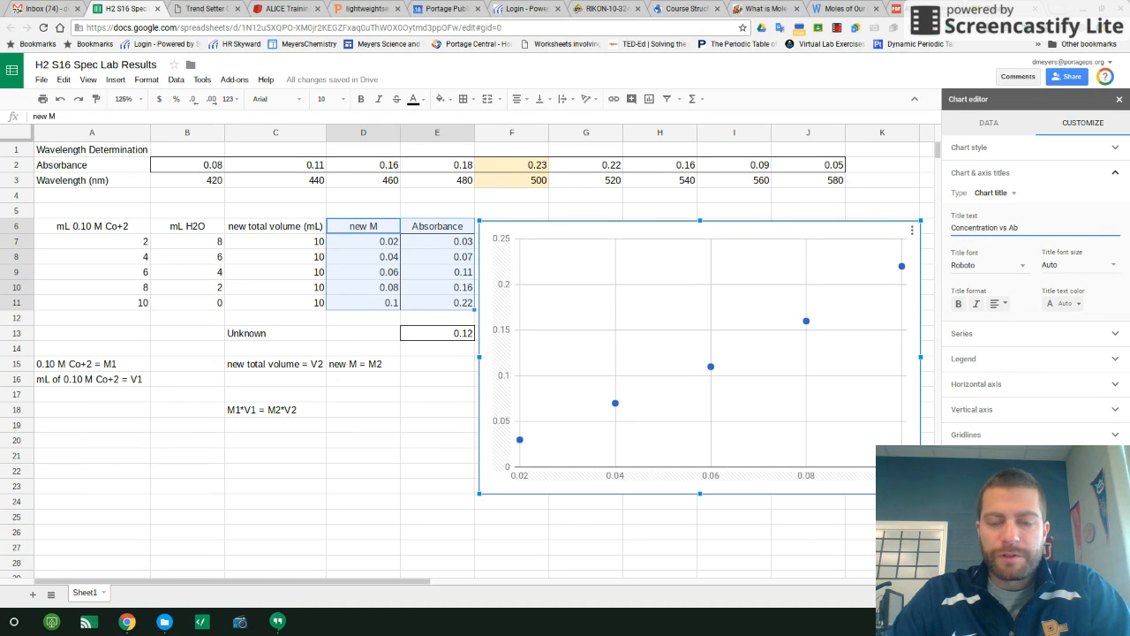
type("sorbance")
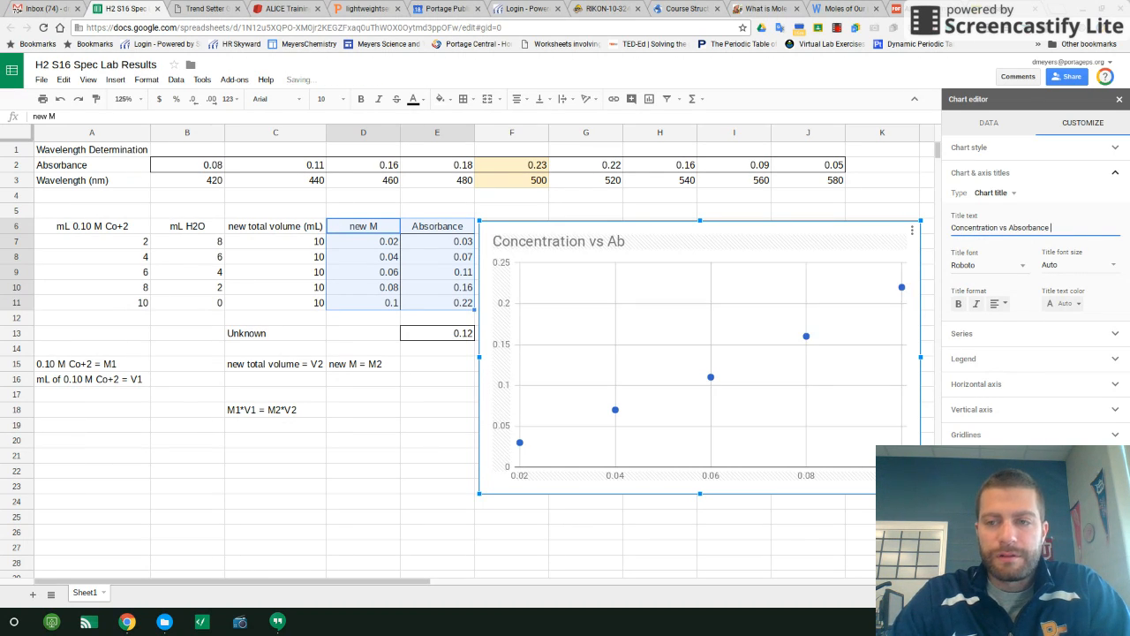
type("for Co")
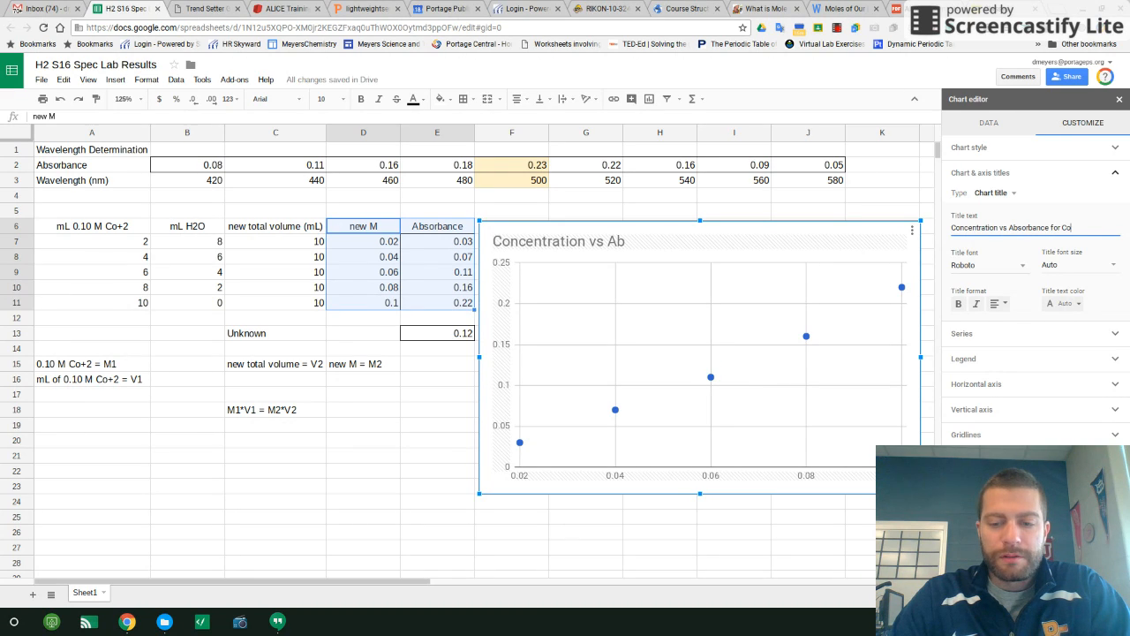
type("r")
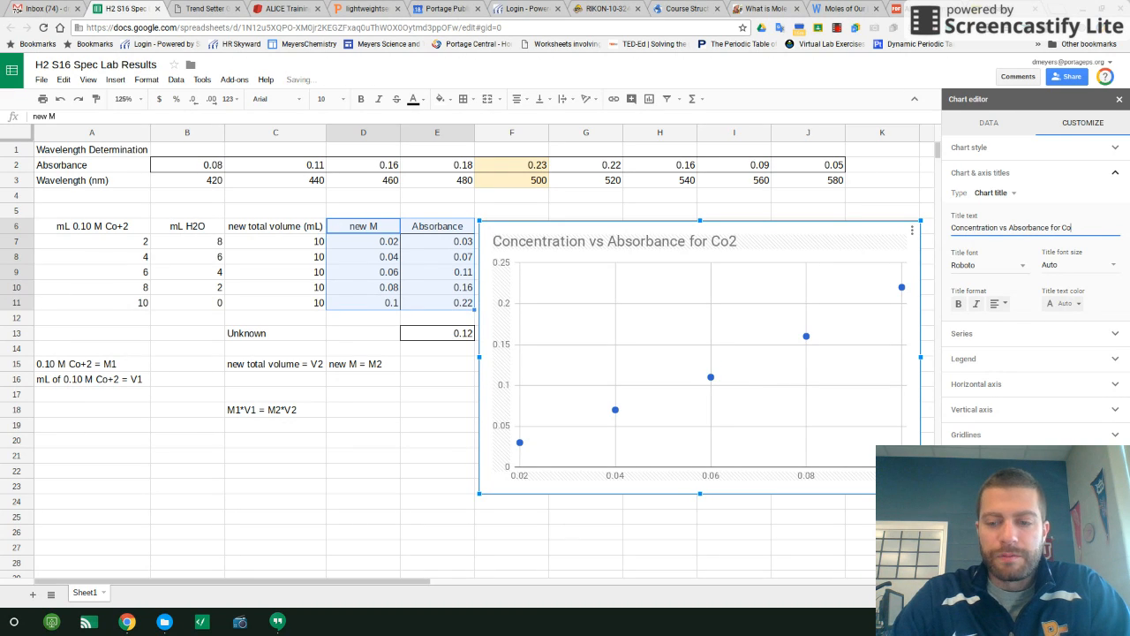
type("2")
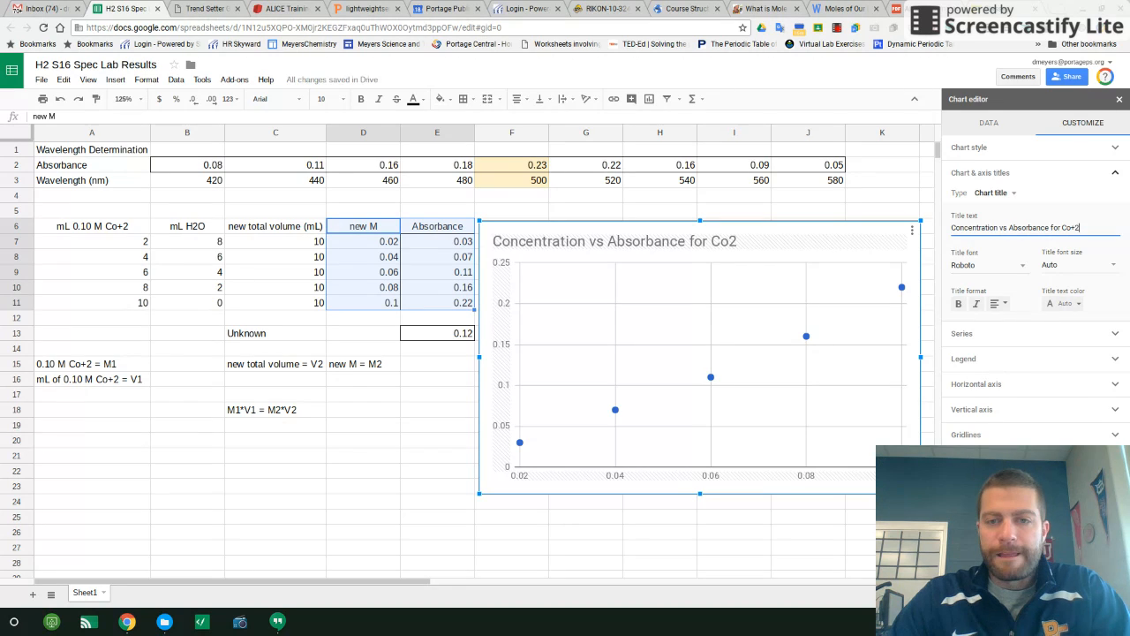
left_click(999, 304)
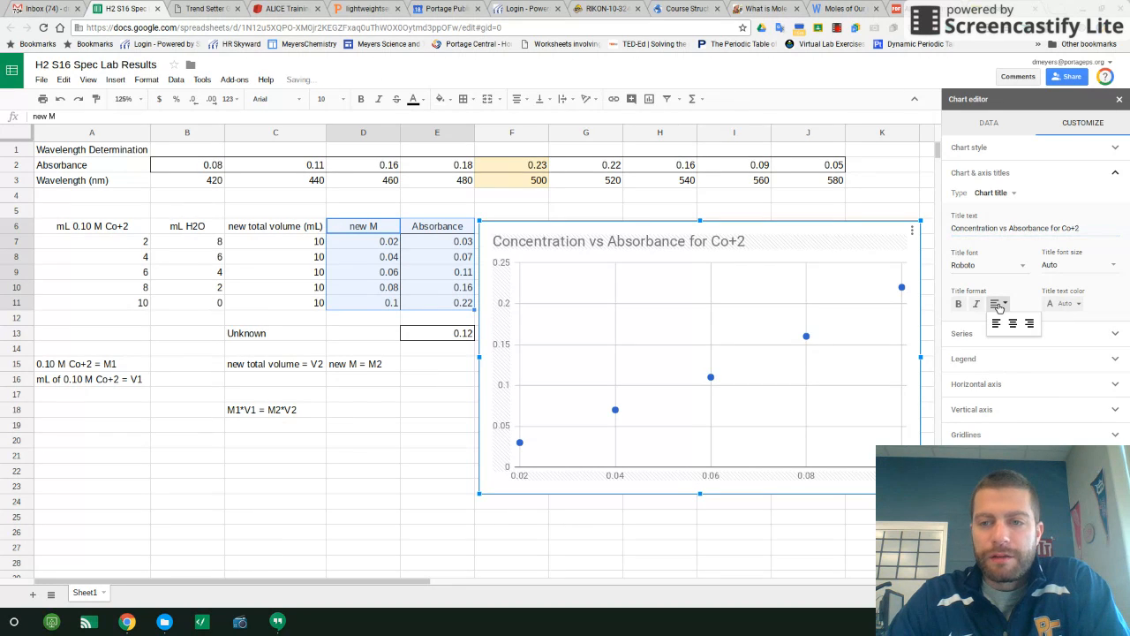
left_click(996, 304)
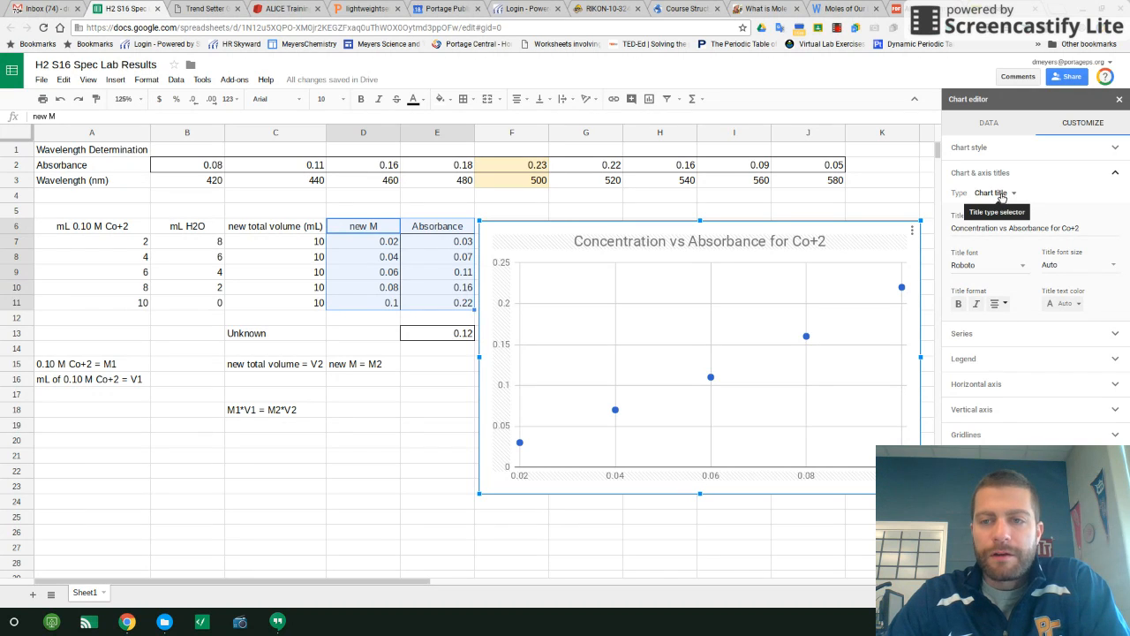
- Set the horizontal axis title to 'Concentration (Molarity)'
left_click(992, 192)
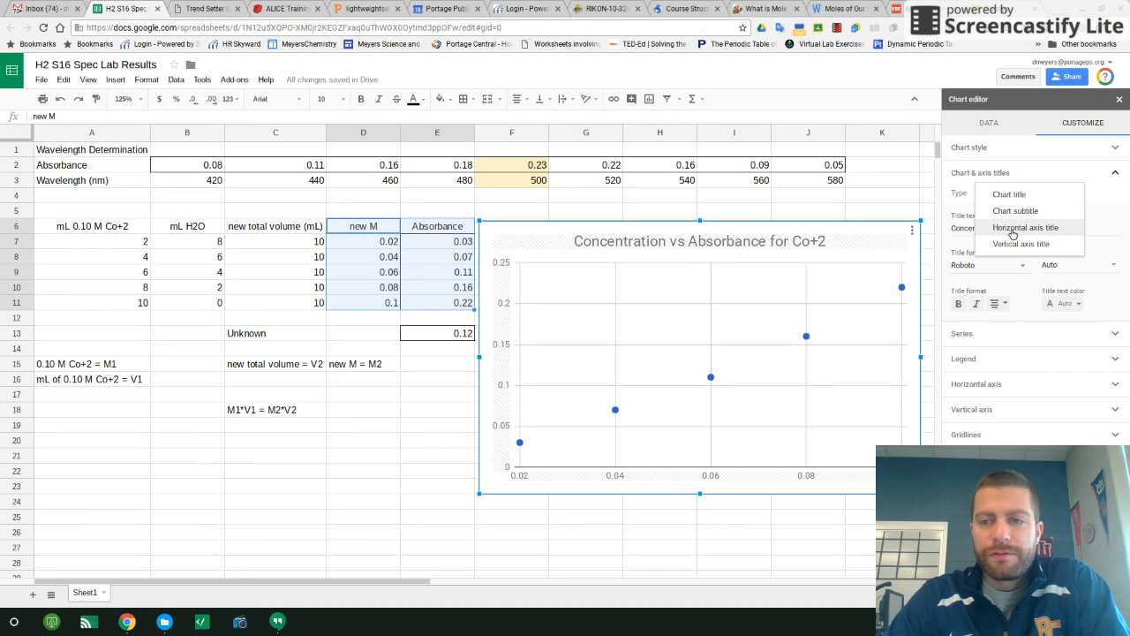
left_click(1024, 228)
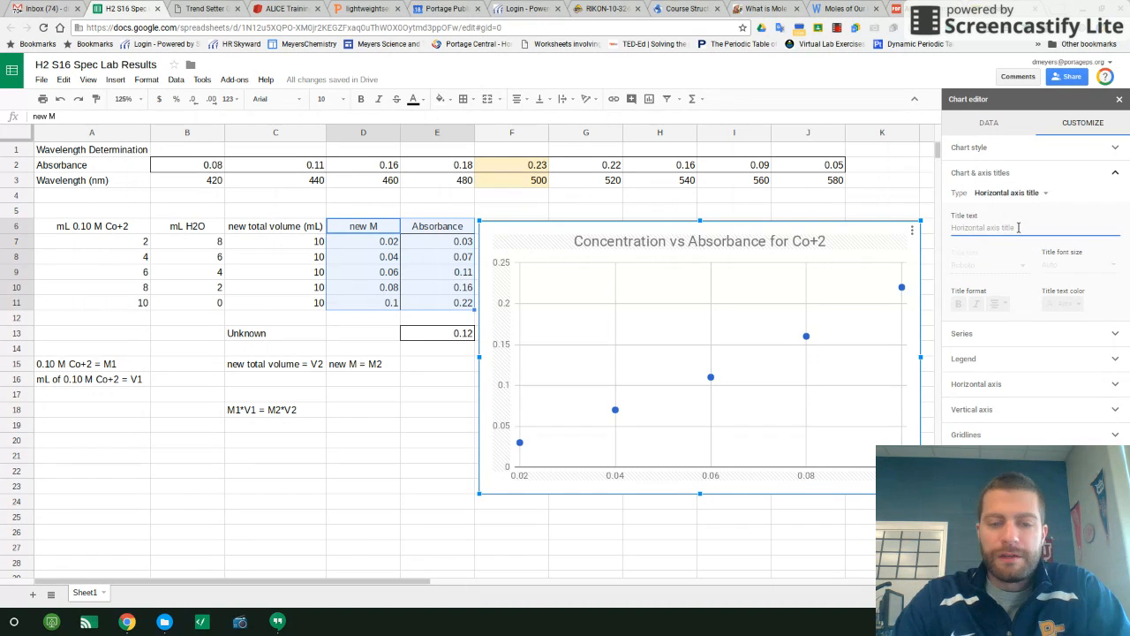
type("Concentration")
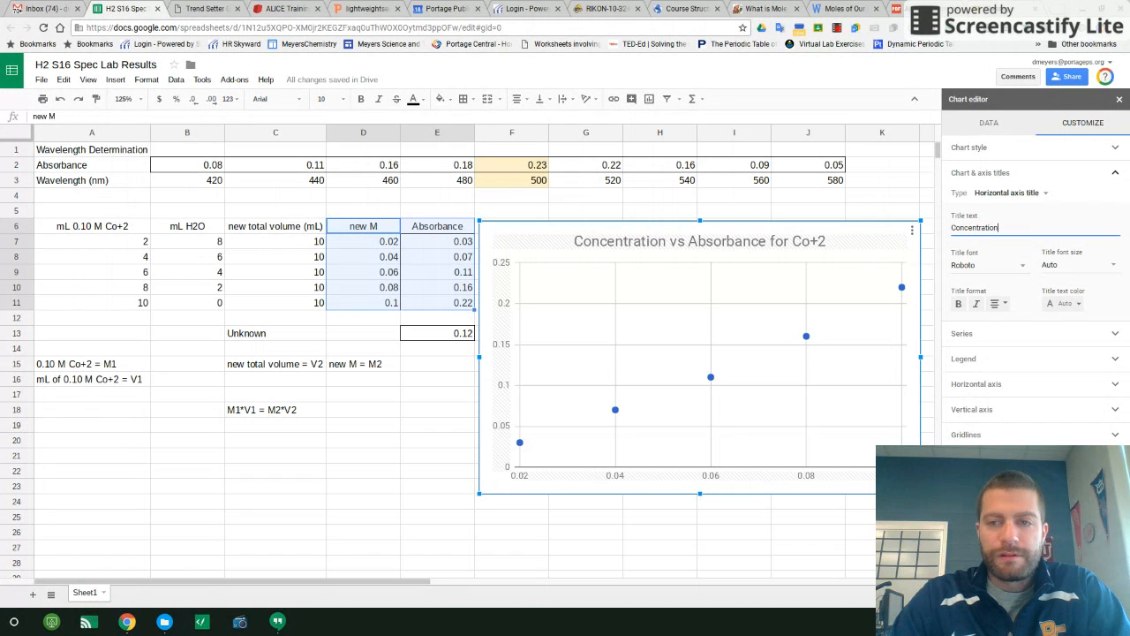
type("(MOlarity")
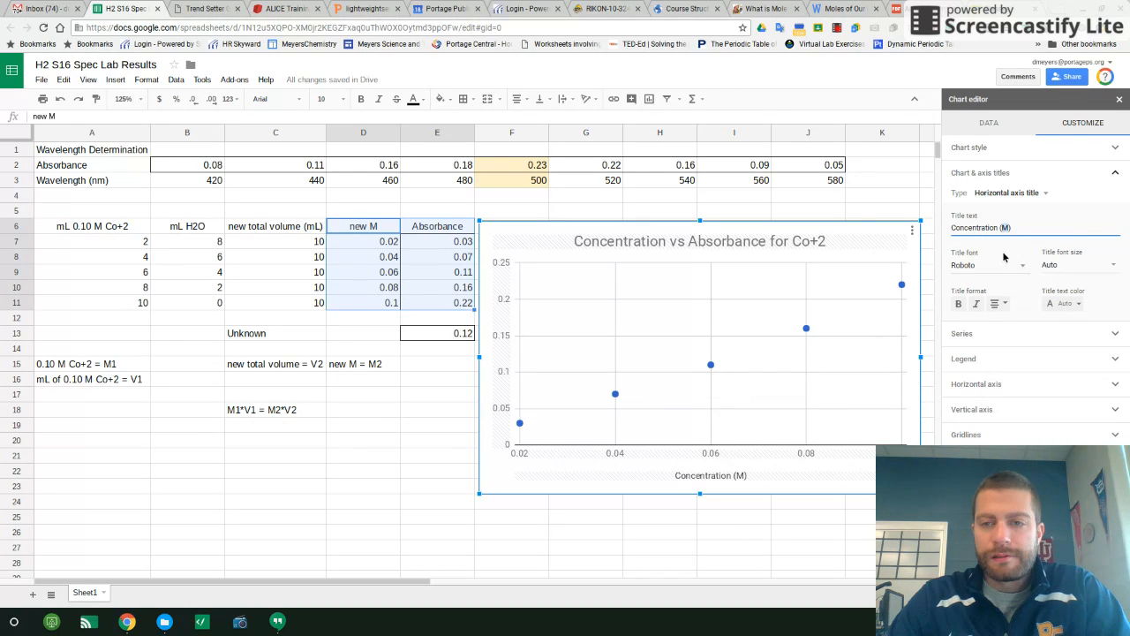
- Set the vertical axis title to 'Absorbance'
left_click(974, 304)
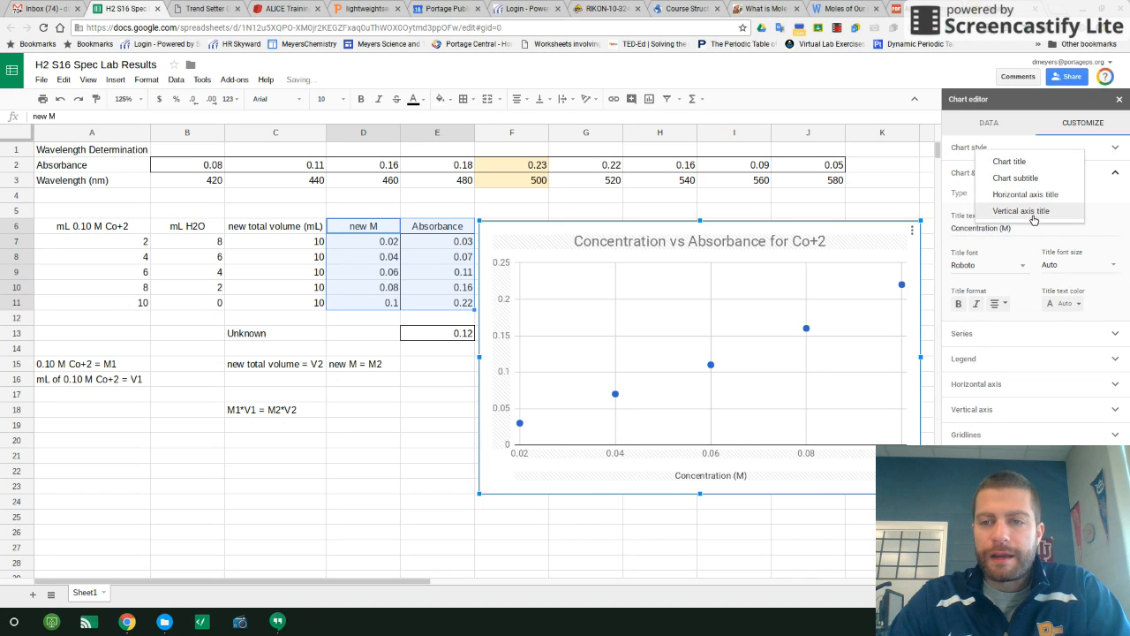
left_click(1020, 210)
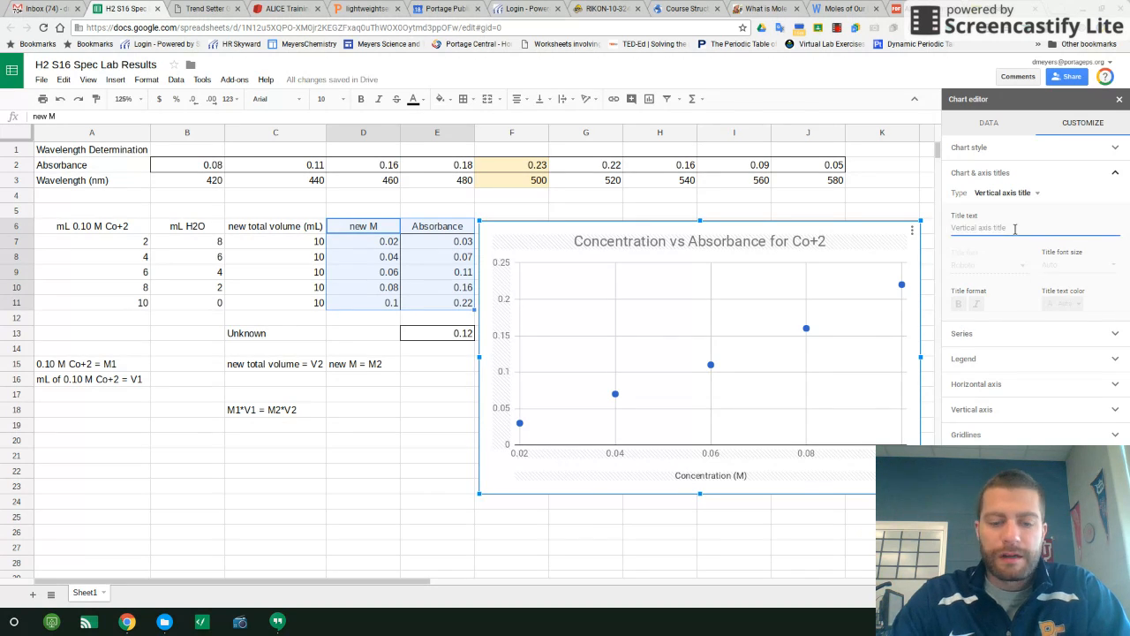
type("Absor")
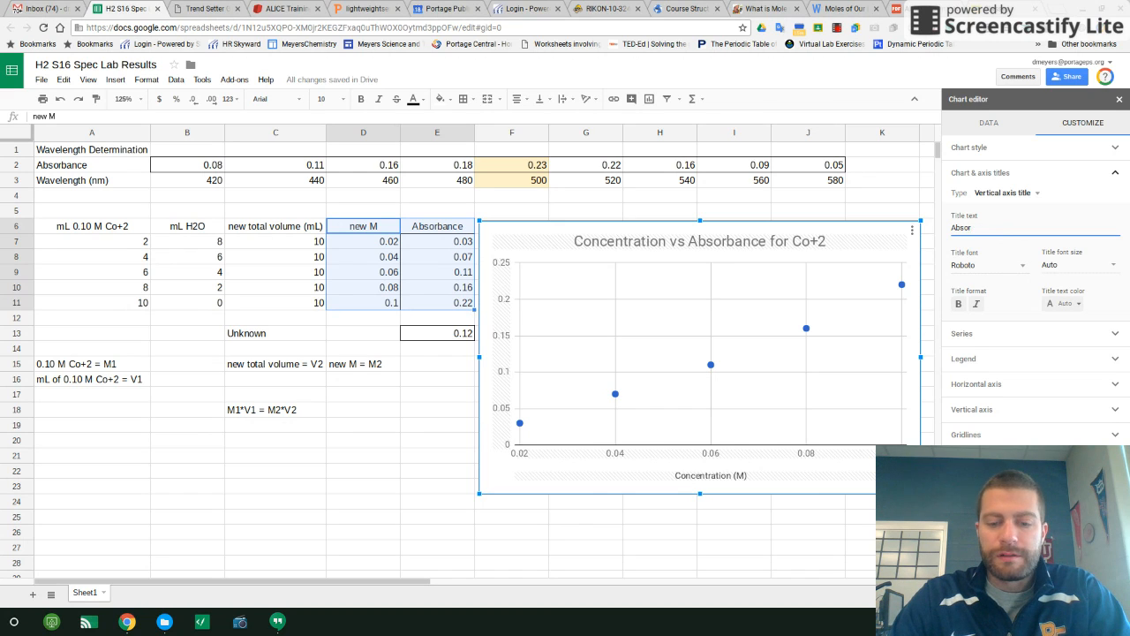
type("Absorbance")
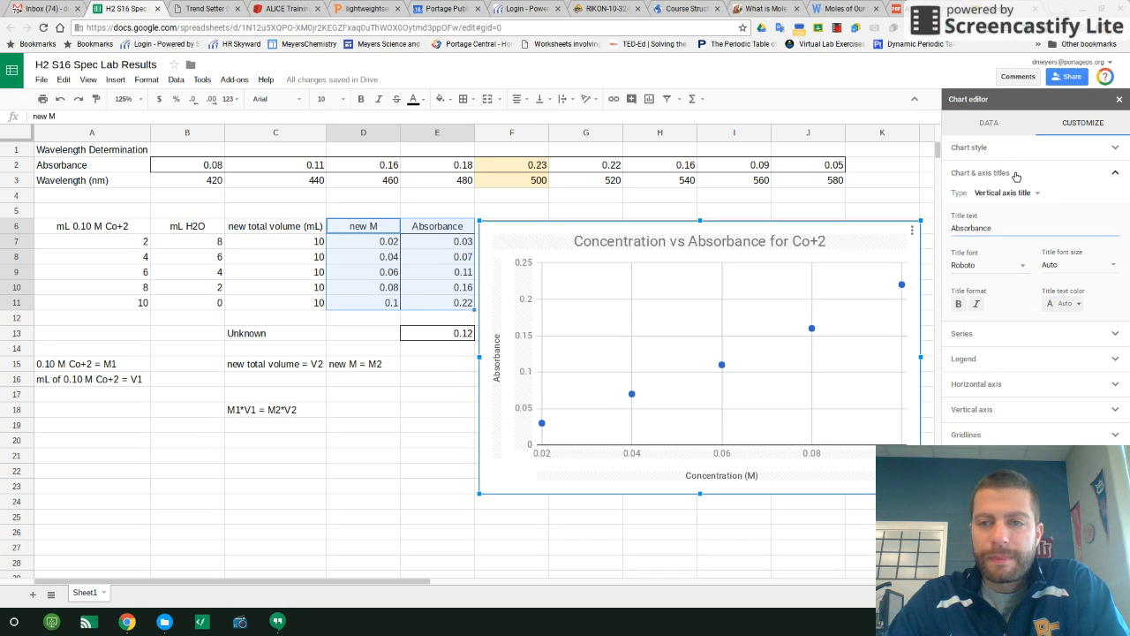
- Collapse the chart and axis title settings in the Chart editor
left_click(980, 173)
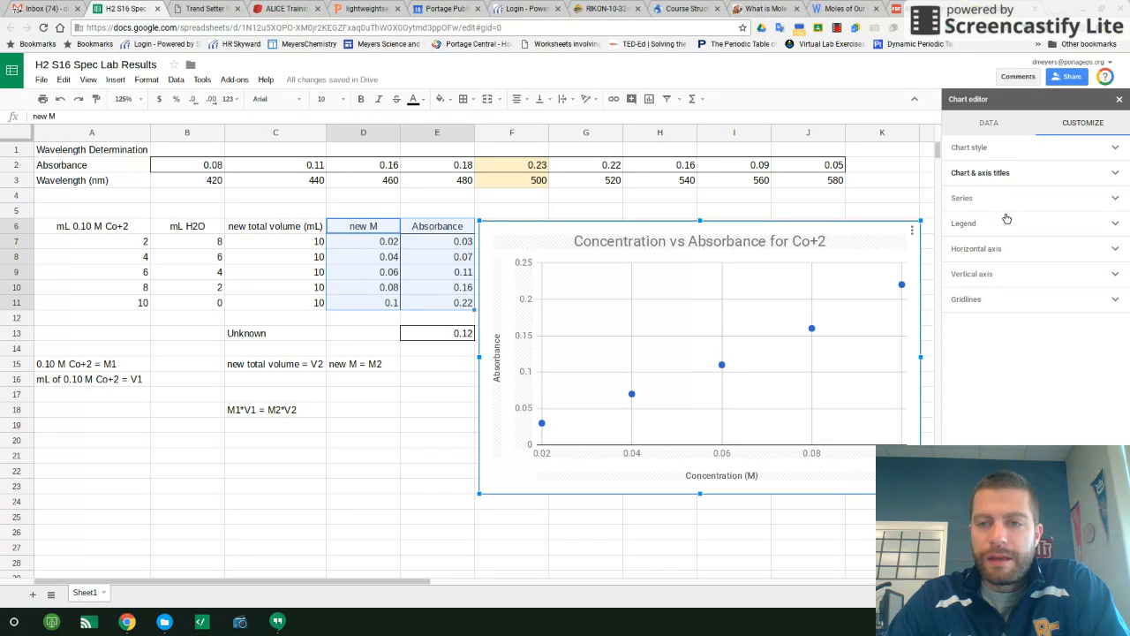
mouse_move(1005, 252)
type("0")
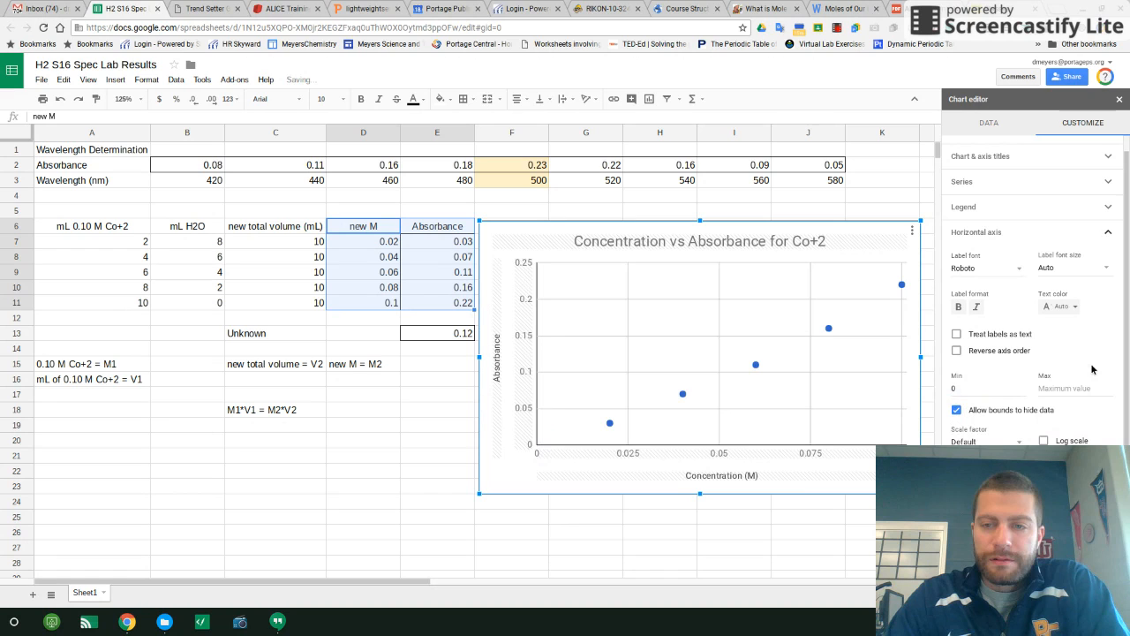
mouse_move(609, 422)
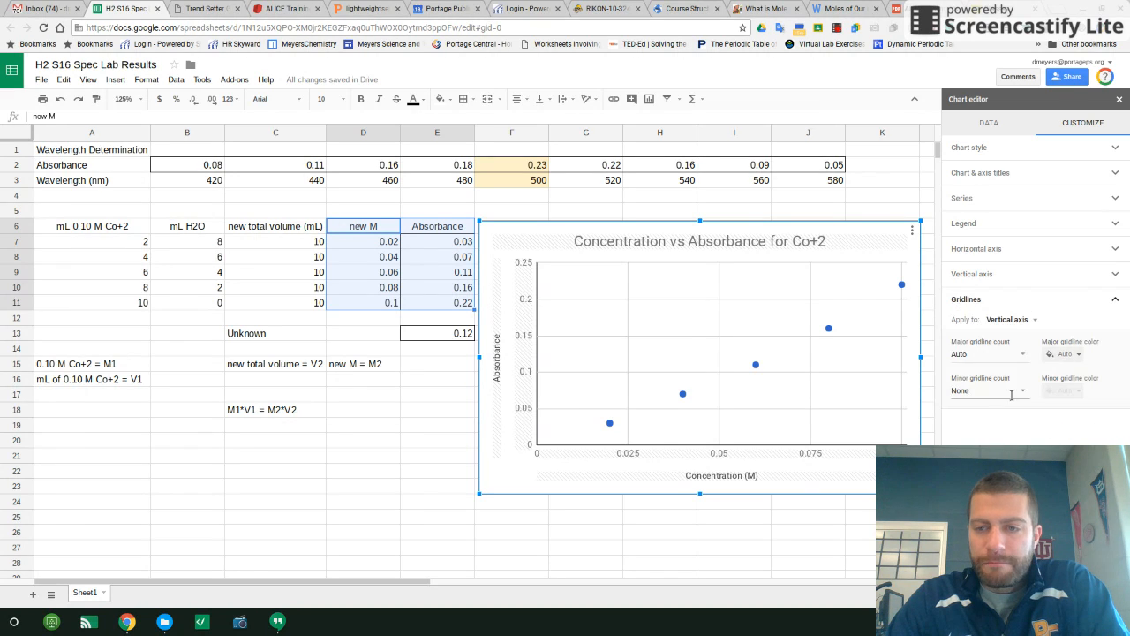
- Expand the Legend and then the Series options in the Chart editor's Customize tab
left_click(964, 222)
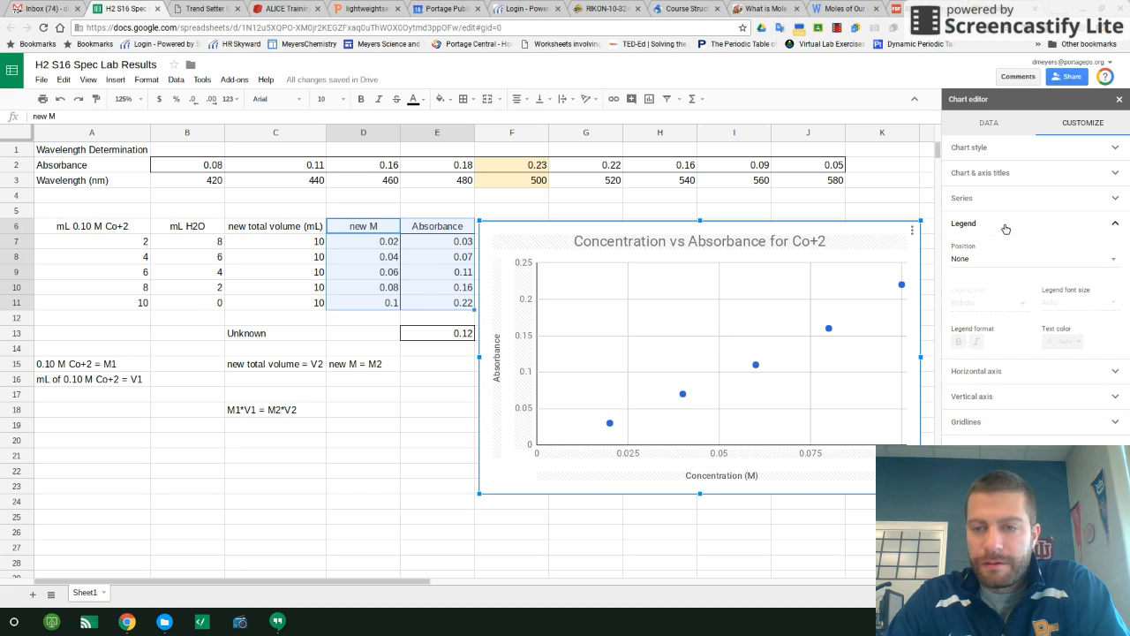
left_click(961, 197)
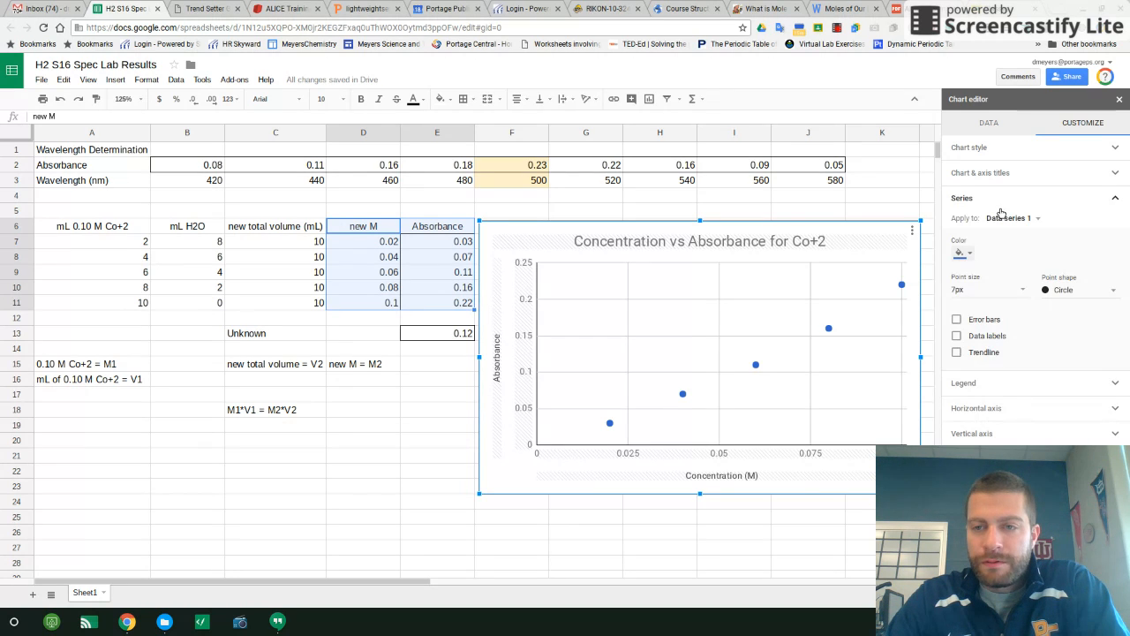
mouse_move(976, 205)
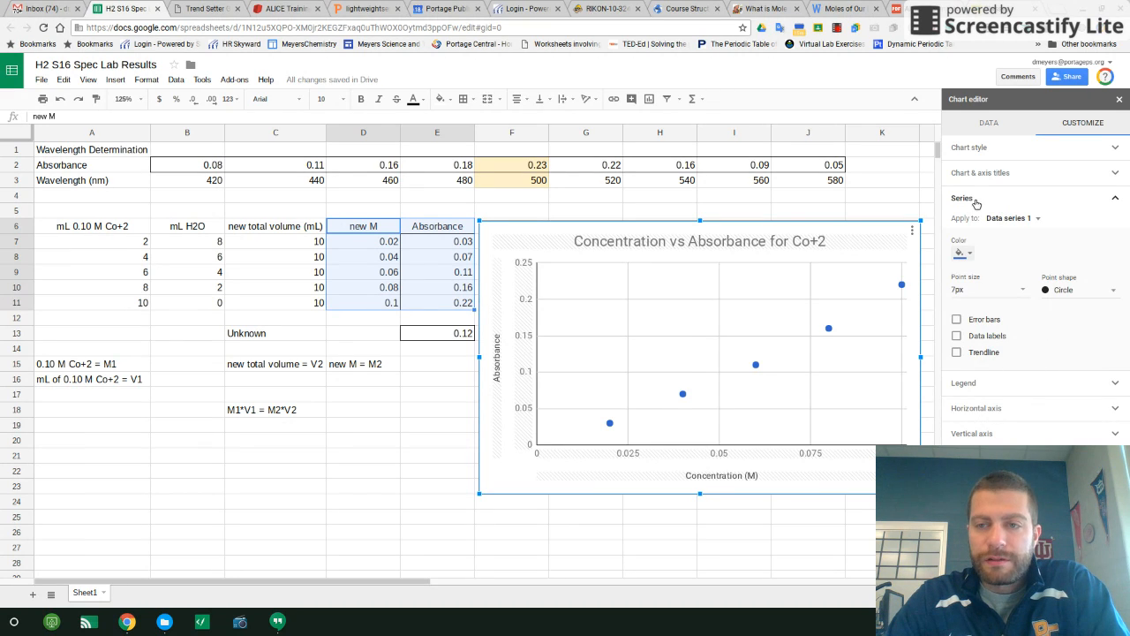
mouse_move(998, 307)
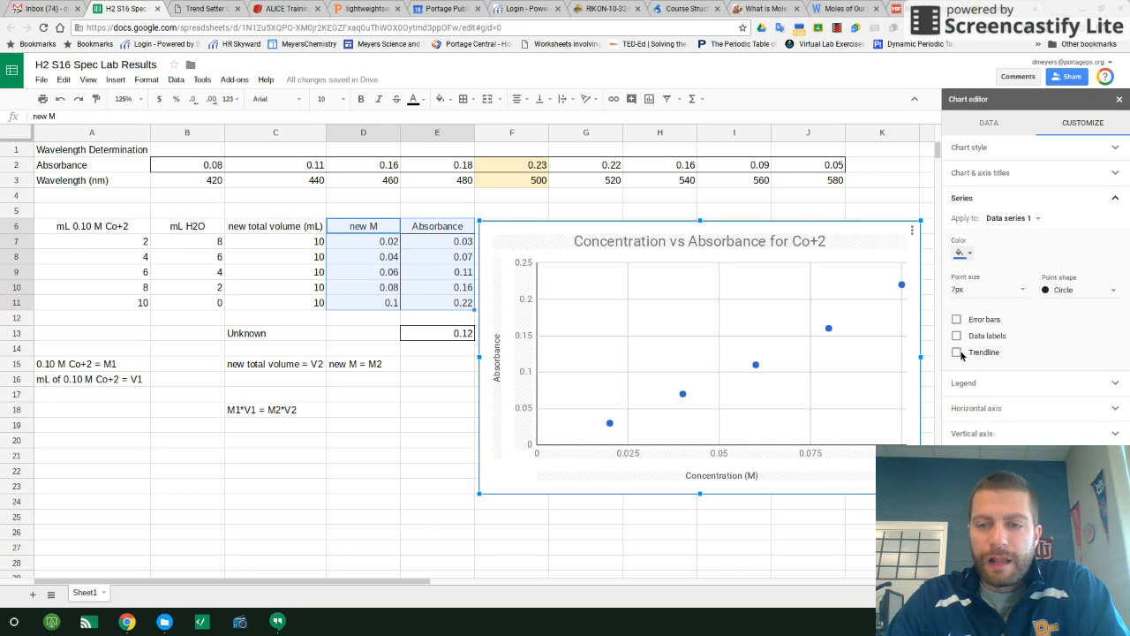
- Add a trendline to the scatter series and keep its type Linear
left_click(957, 353)
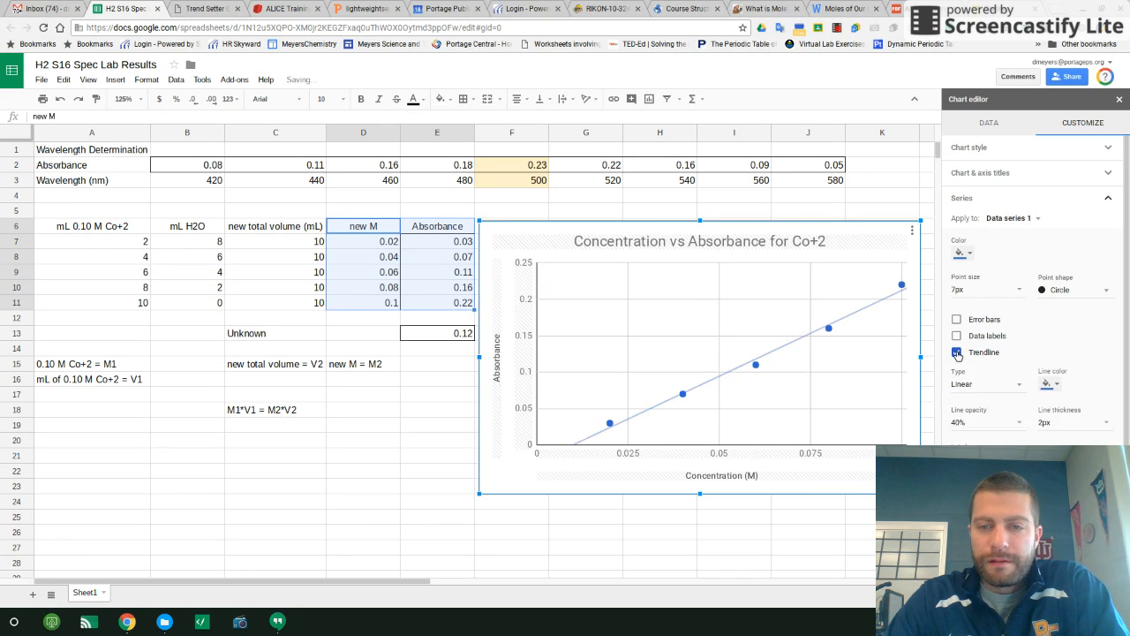
left_click(987, 385)
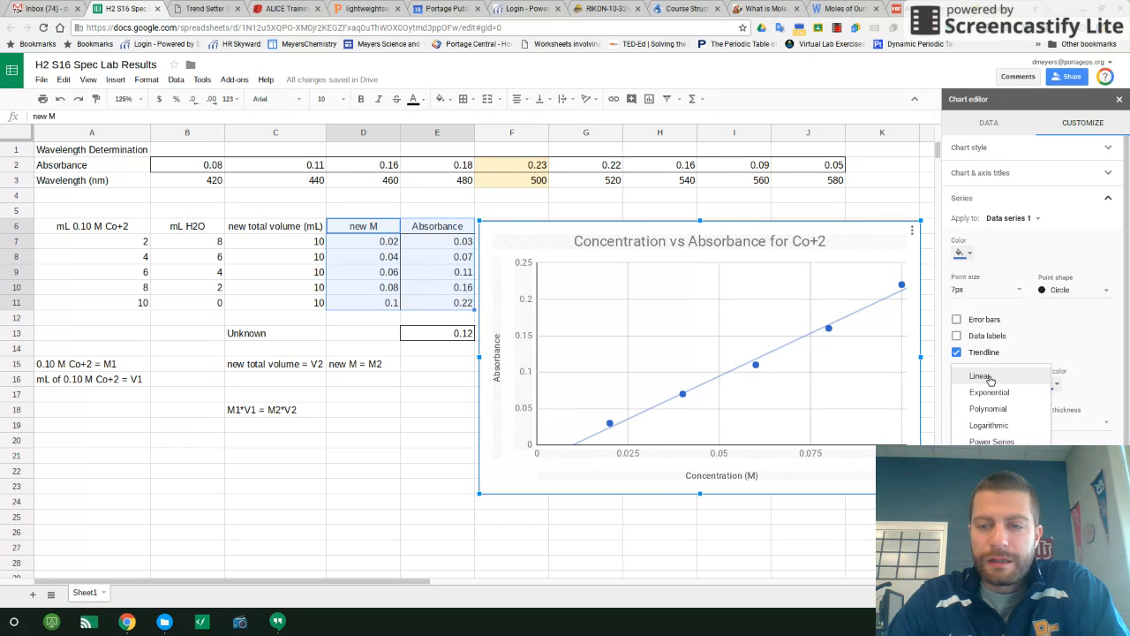
left_click(980, 374)
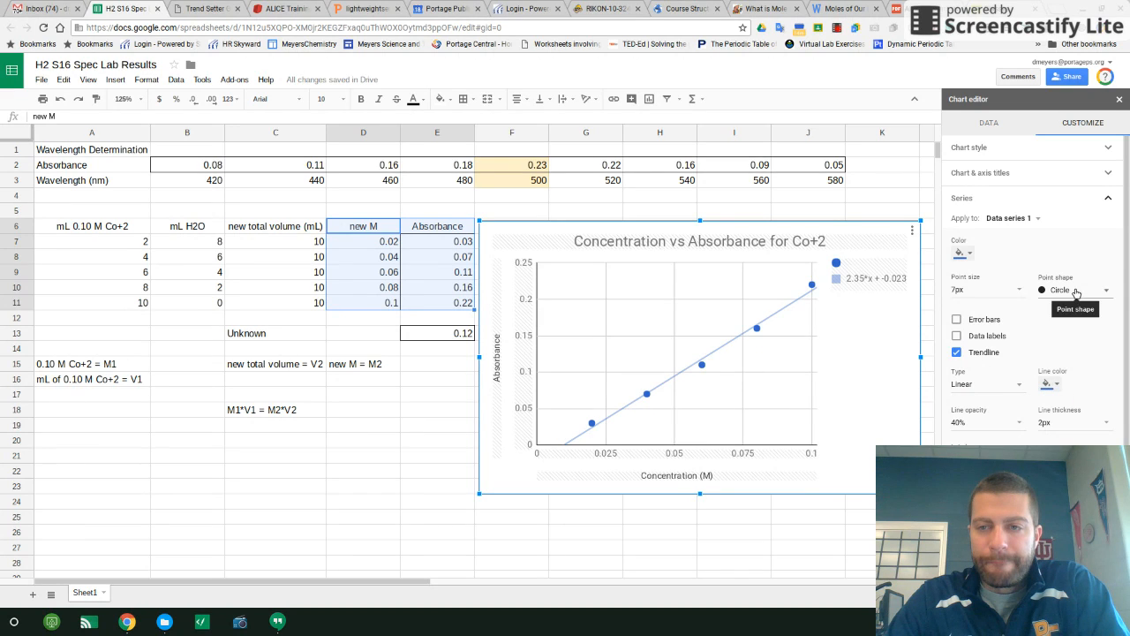
mouse_move(902, 267)
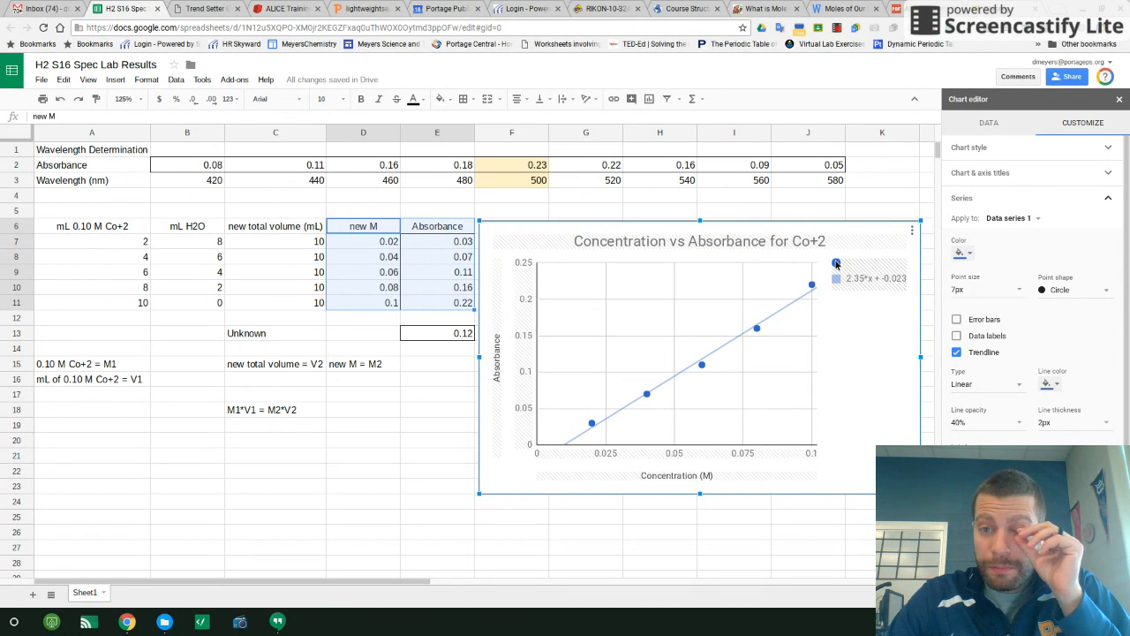
mouse_move(837, 279)
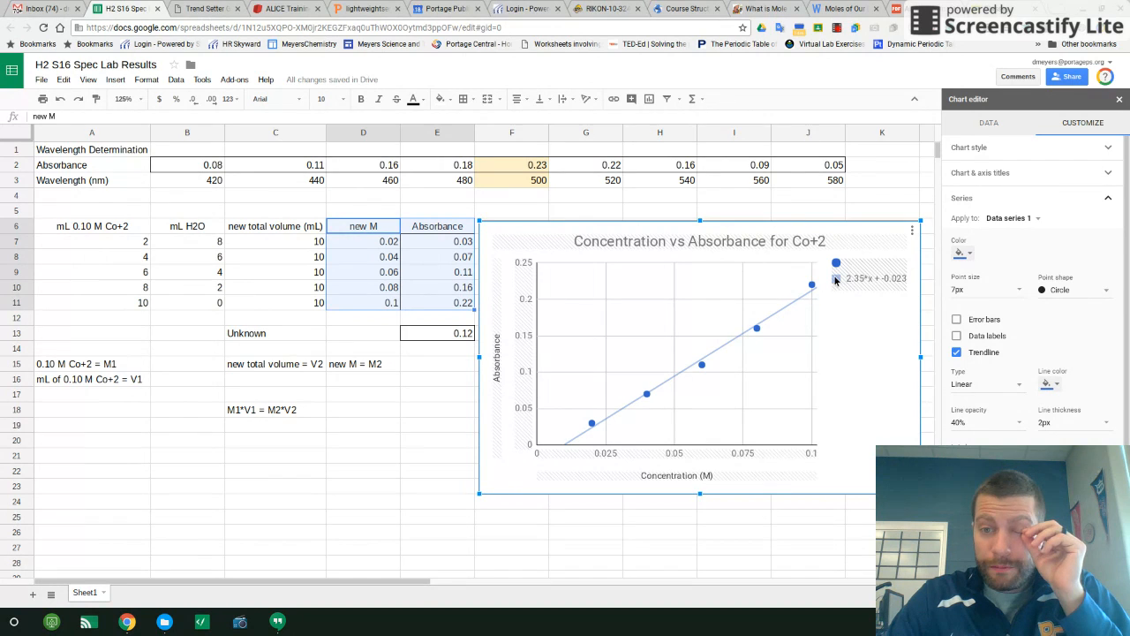
mouse_move(805, 308)
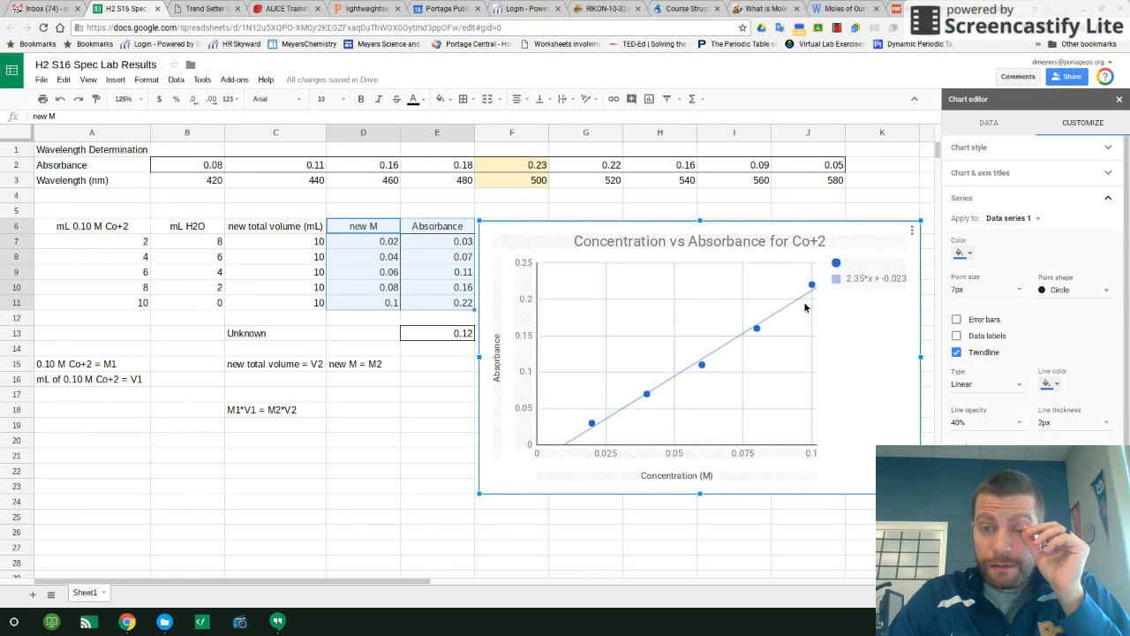
- Change the trendline's line colour to red
left_click(1047, 383)
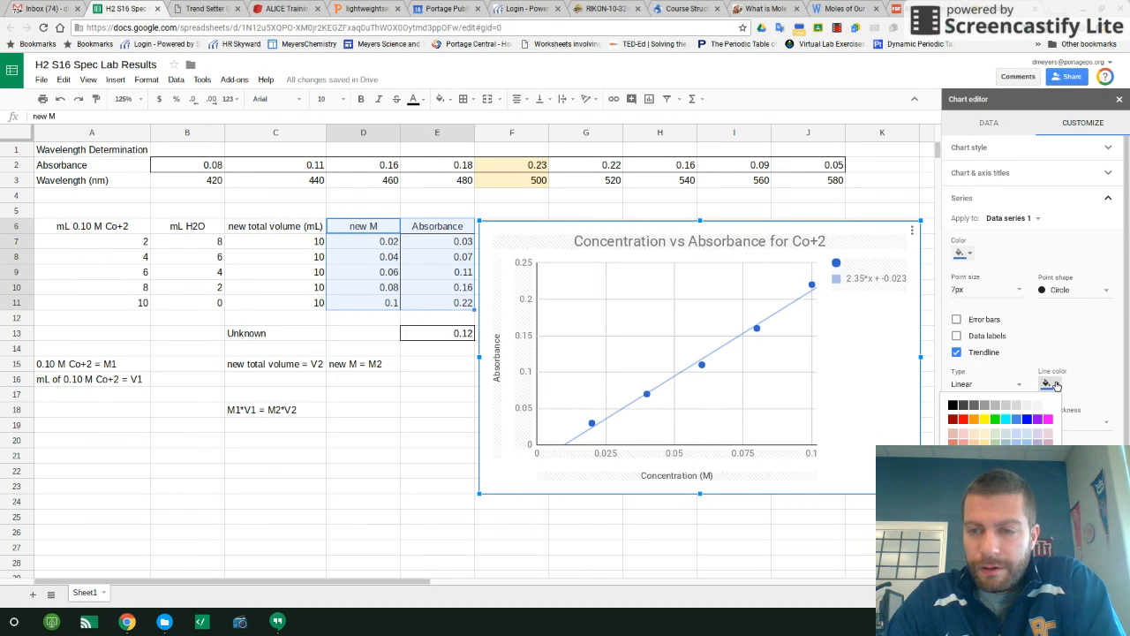
left_click(953, 419)
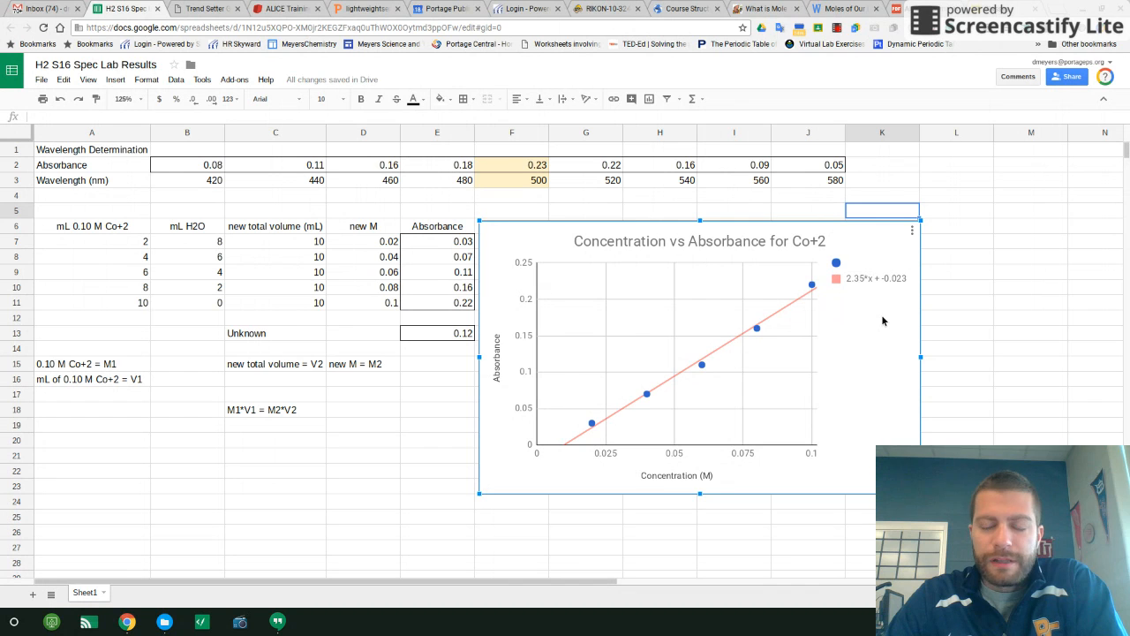
mouse_move(867, 327)
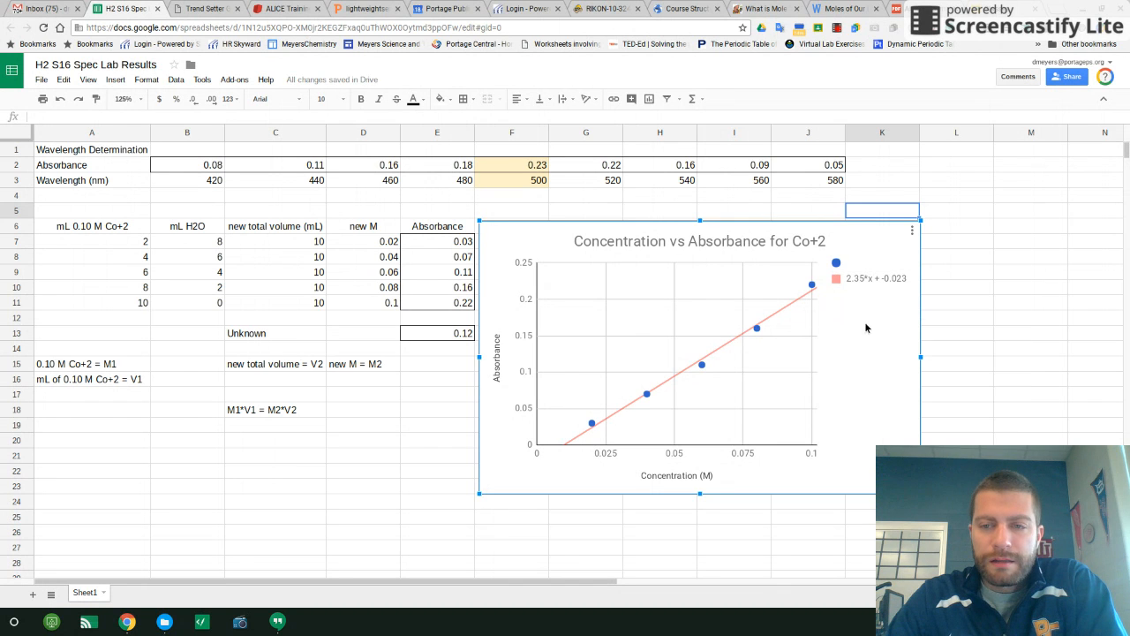
- Reopen the chart editor so the trendline label shows 2.35x − 0.023, then select cell D13 beside Unknown
left_click(911, 230)
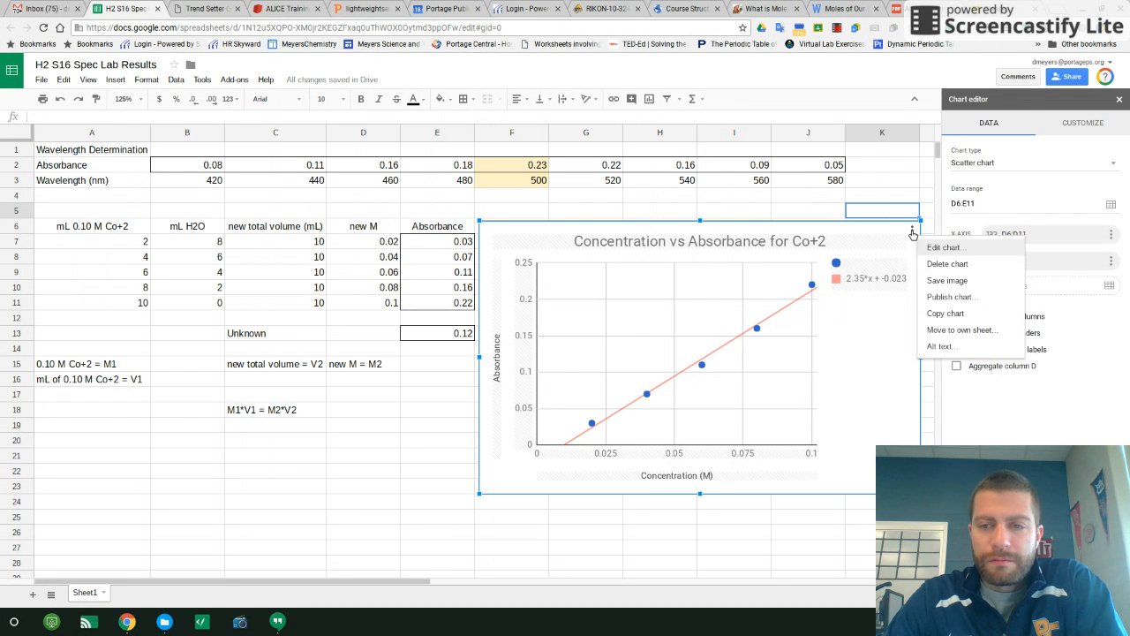
mouse_move(961, 312)
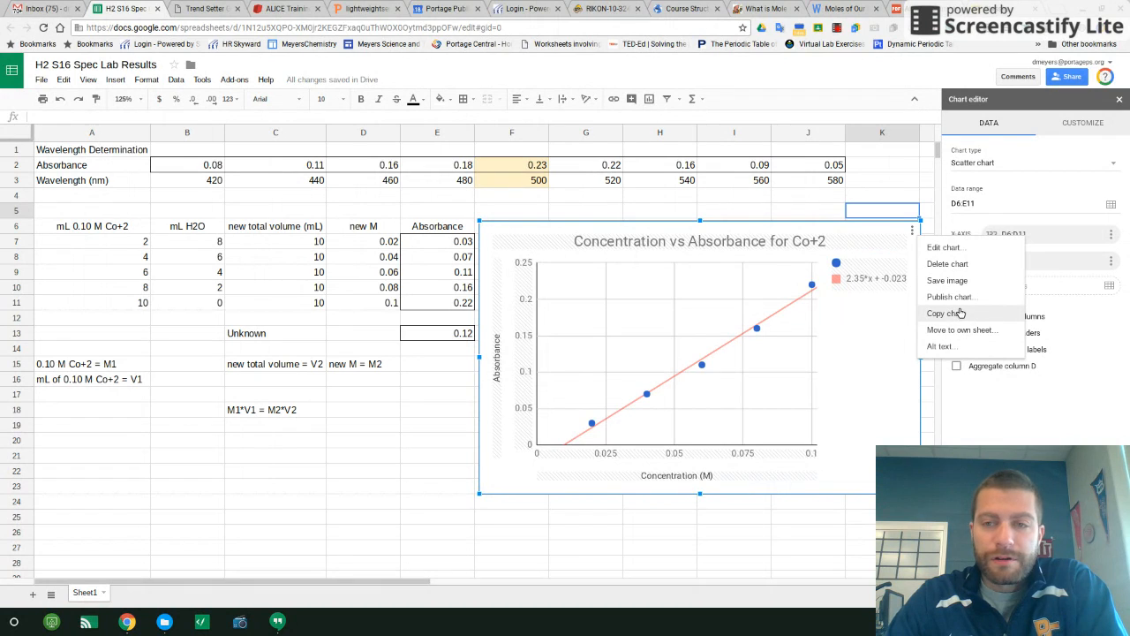
left_click(872, 362)
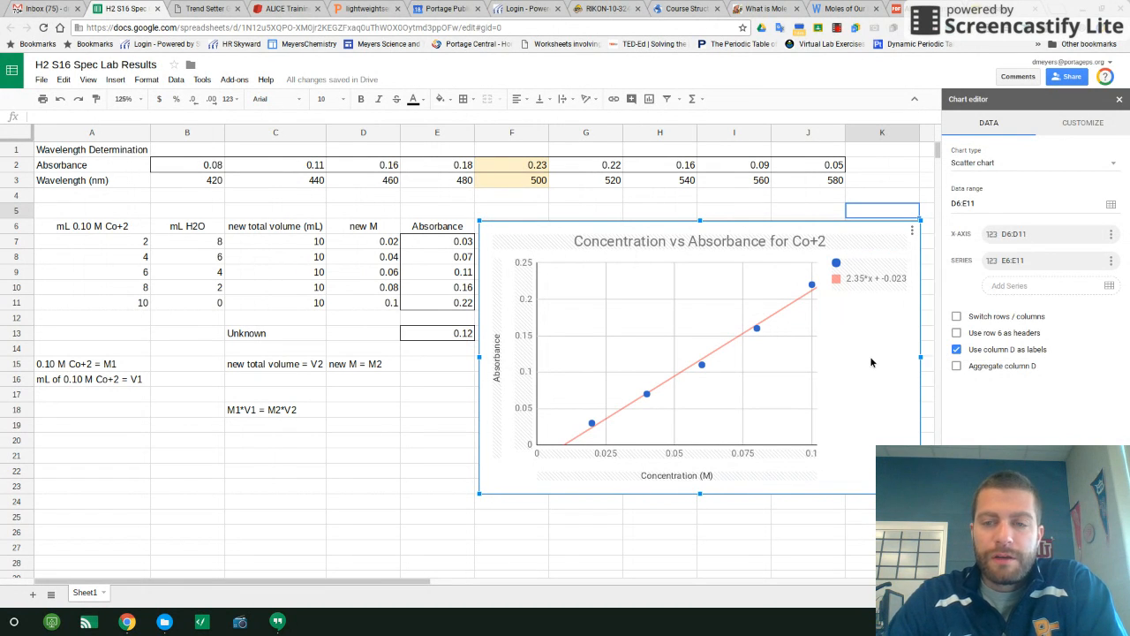
mouse_move(868, 356)
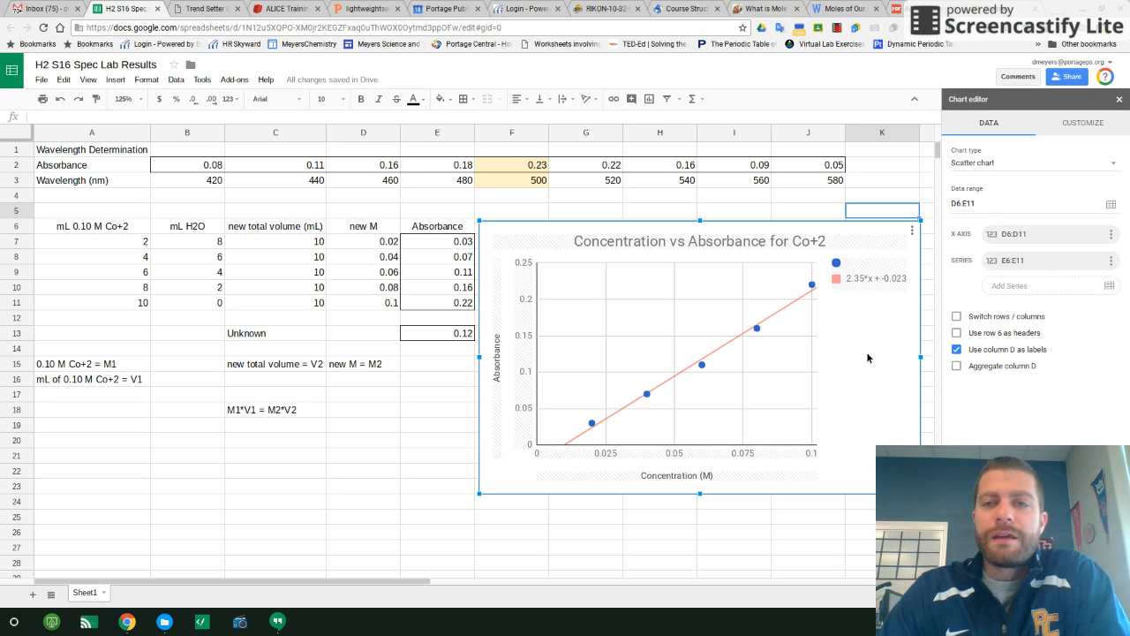
mouse_move(878, 359)
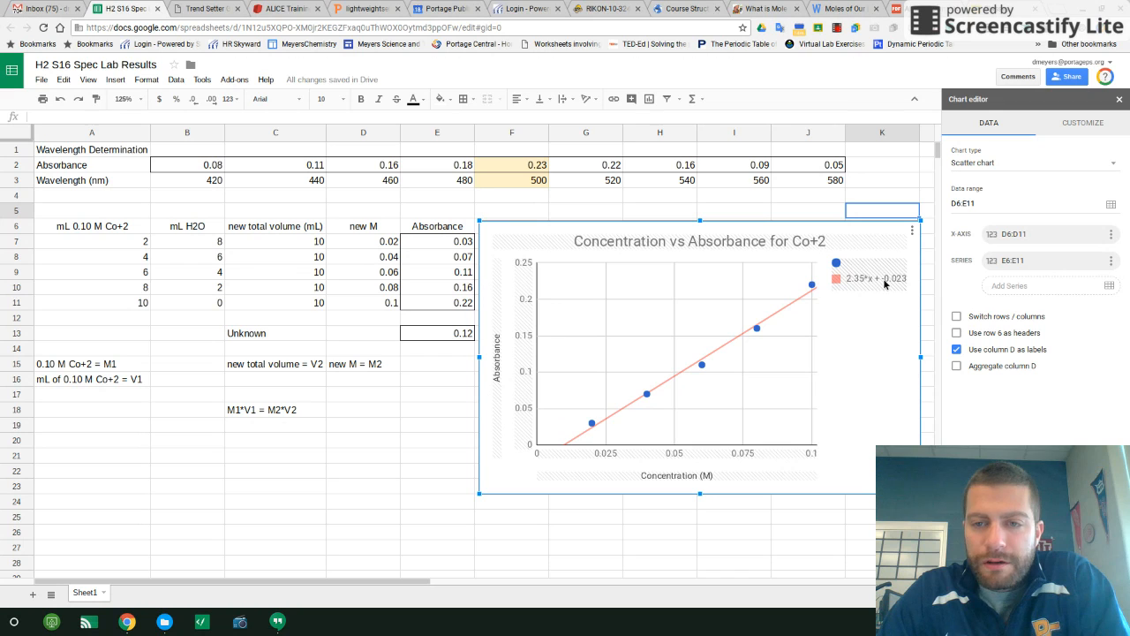
mouse_move(858, 336)
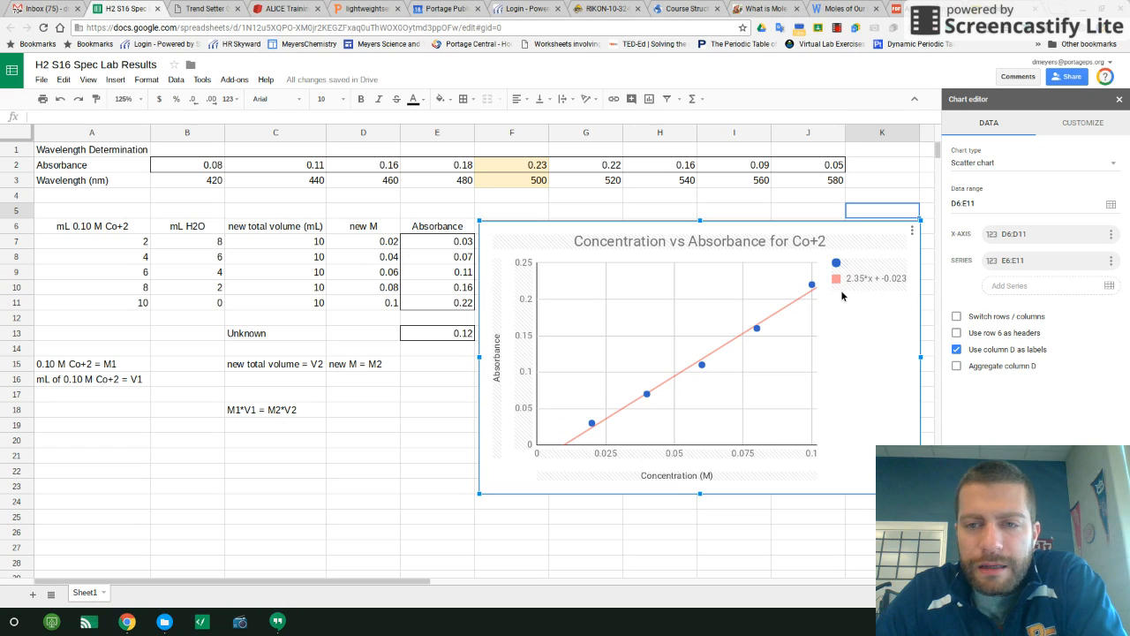
mouse_move(851, 286)
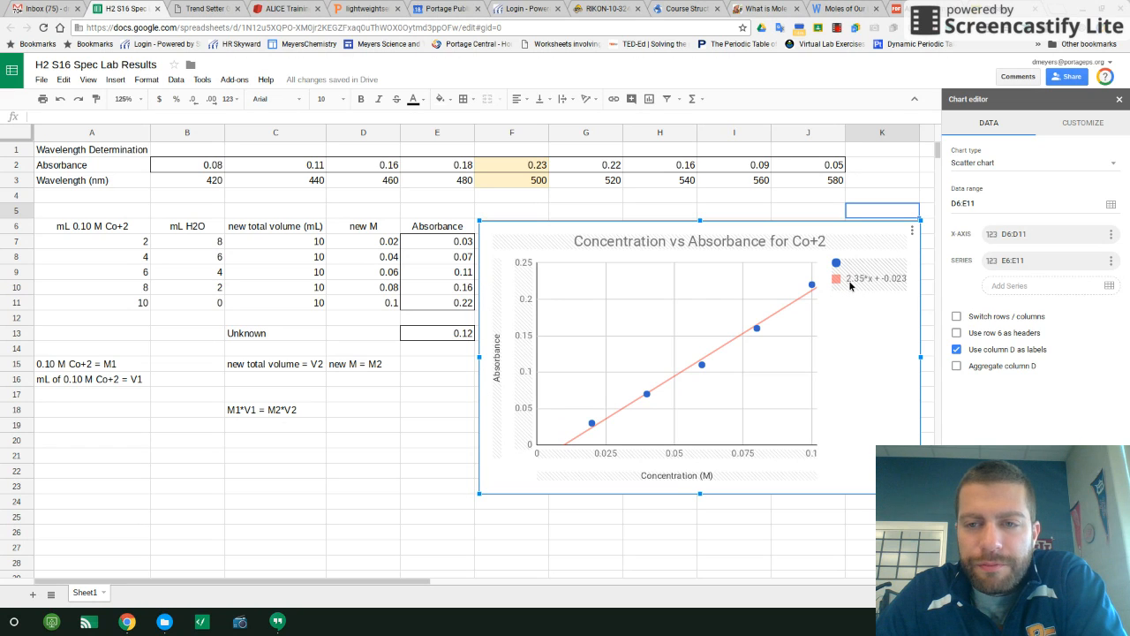
mouse_move(883, 286)
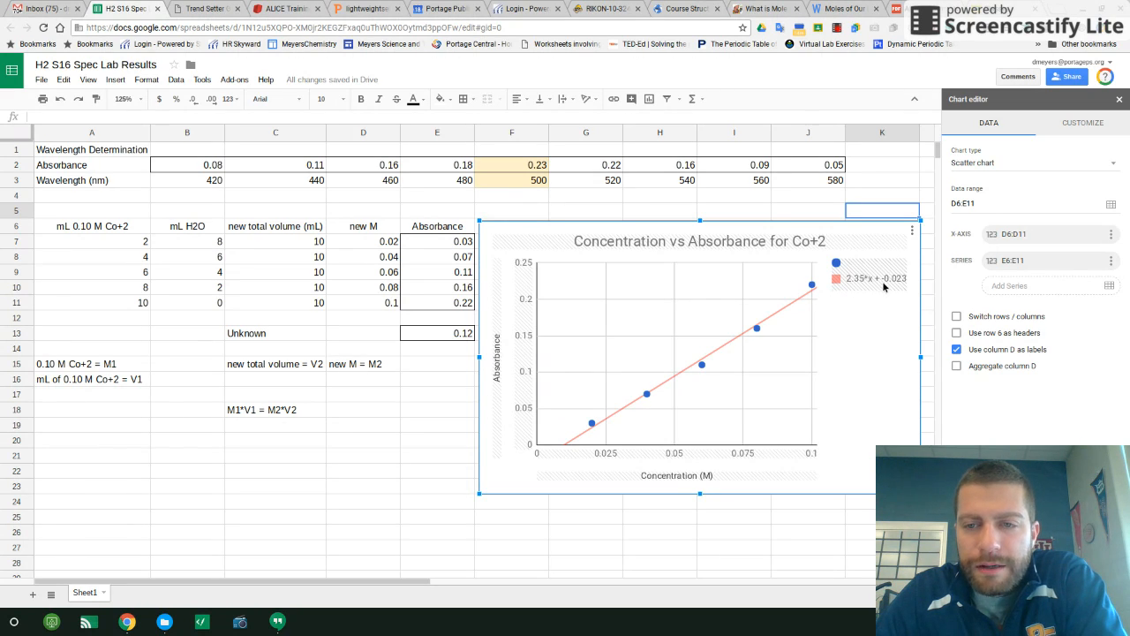
mouse_move(894, 282)
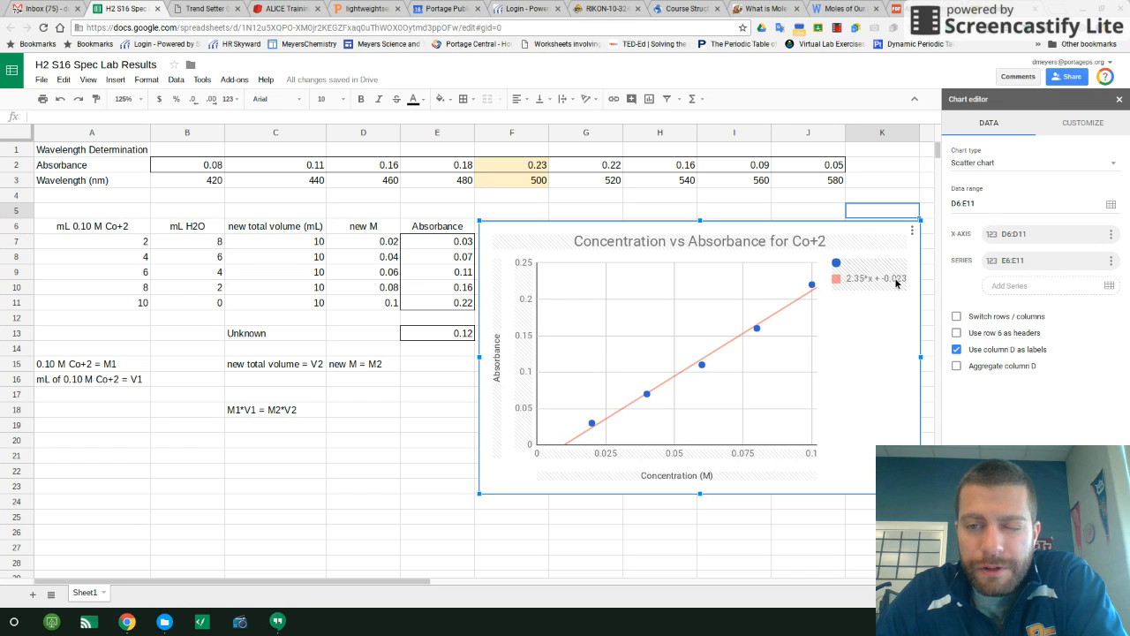
mouse_move(875, 291)
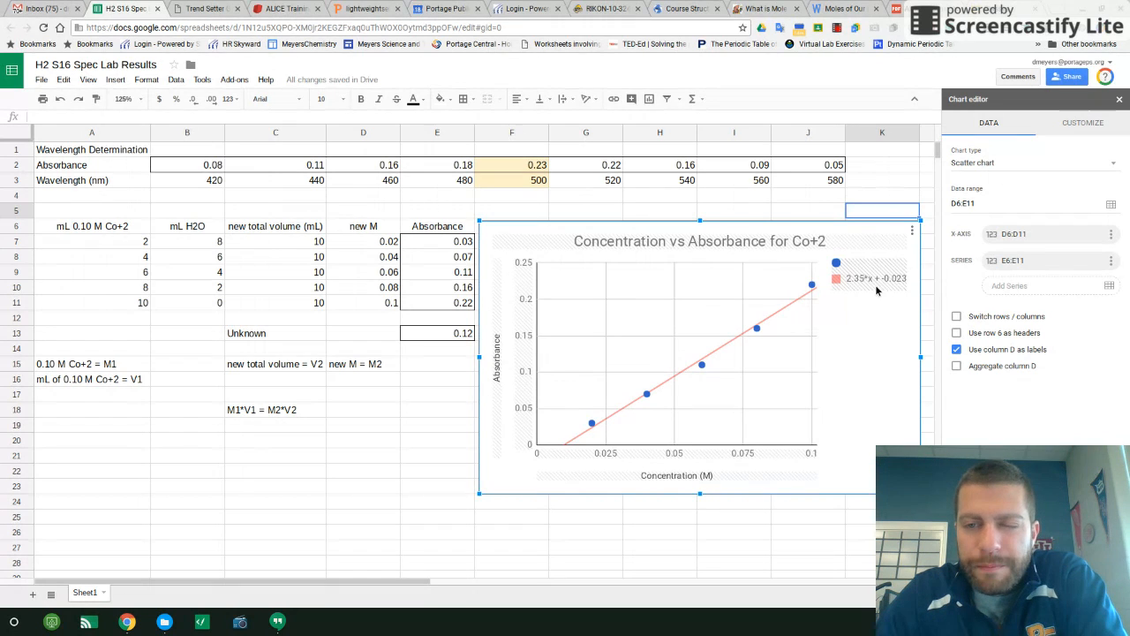
mouse_move(851, 290)
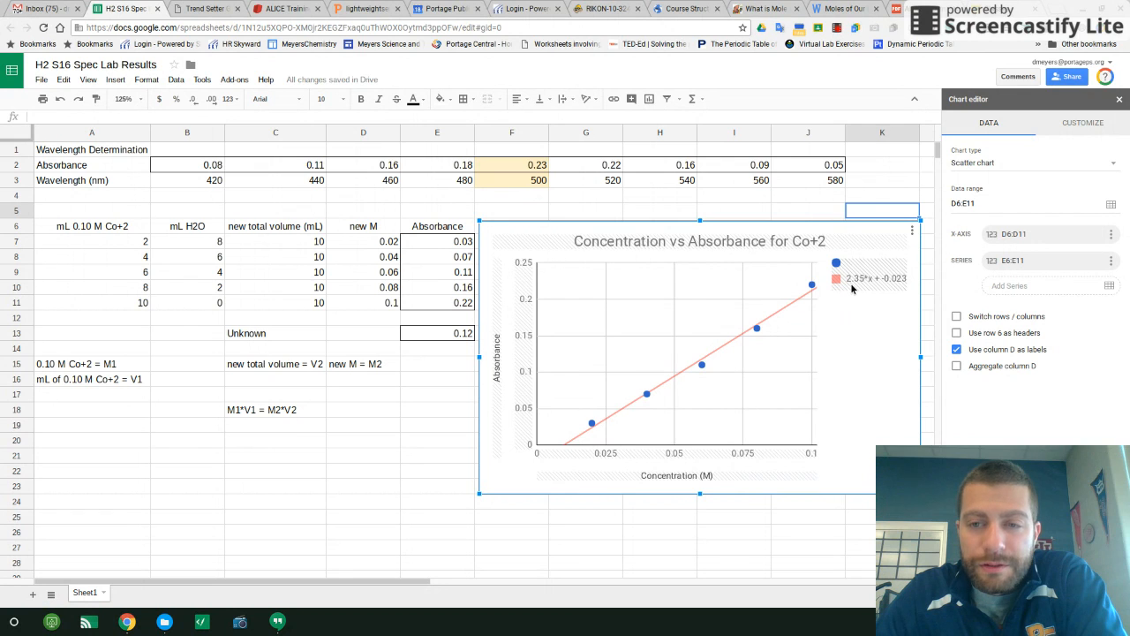
mouse_move(872, 284)
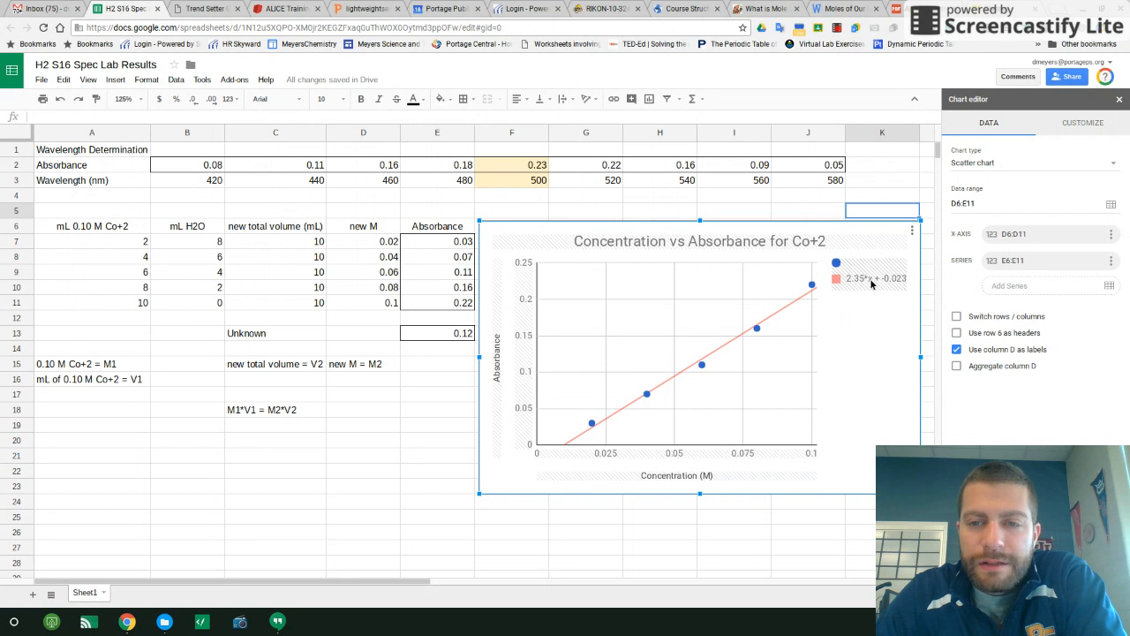
mouse_move(854, 379)
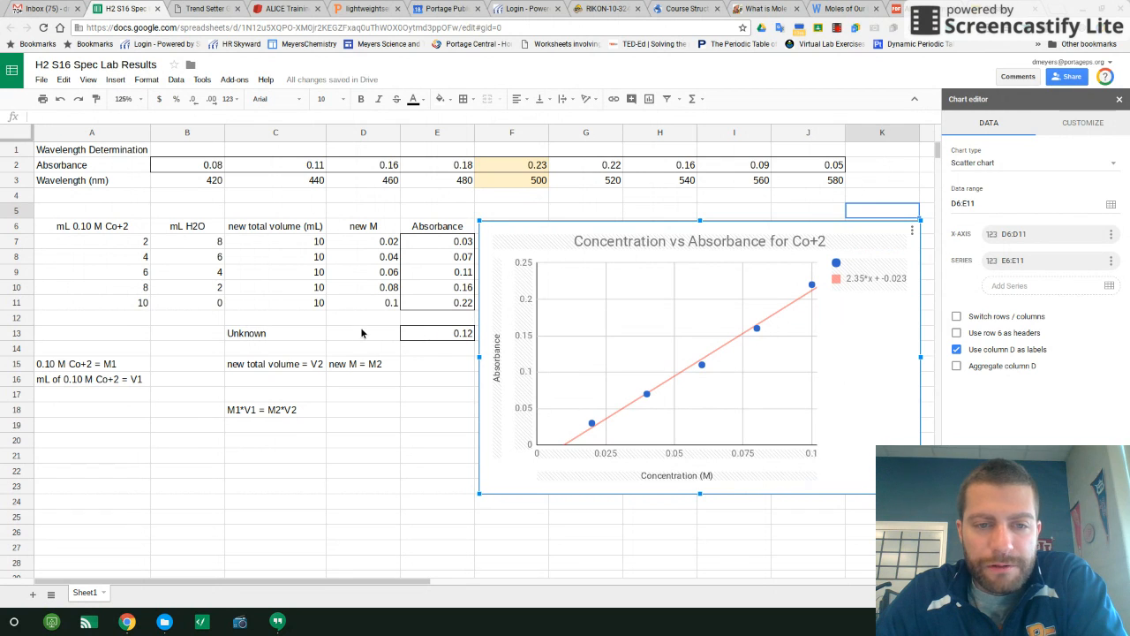
left_click(363, 332)
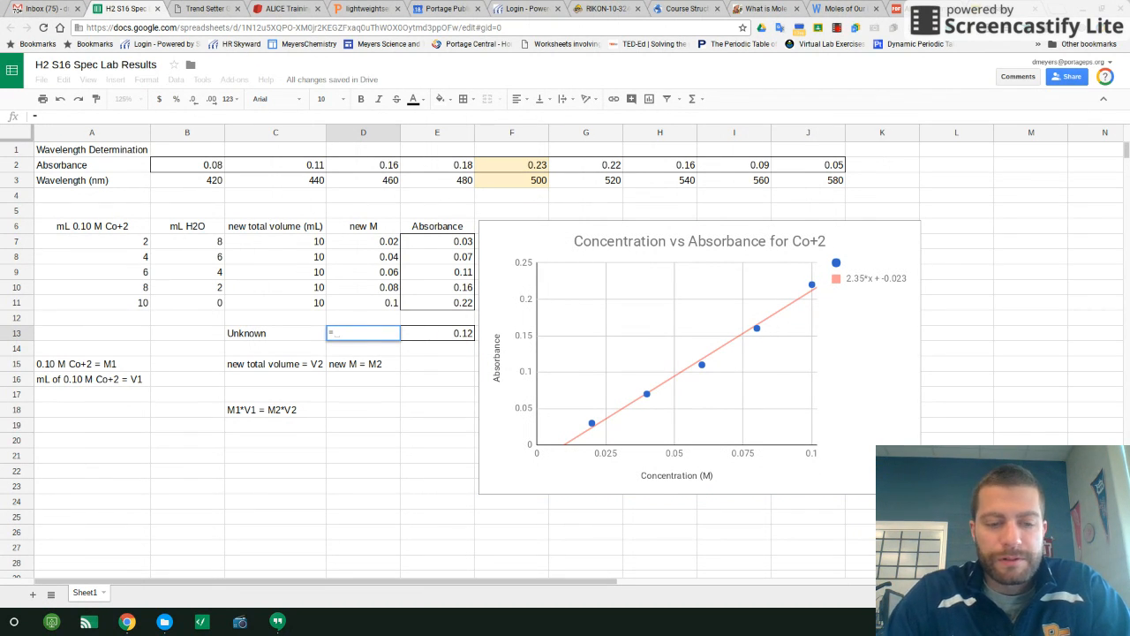
- Enter the concentration formula =(E13-(-0.023))/2.35 in D13, abandoning a first =2.35* attempt
type("=2.35")
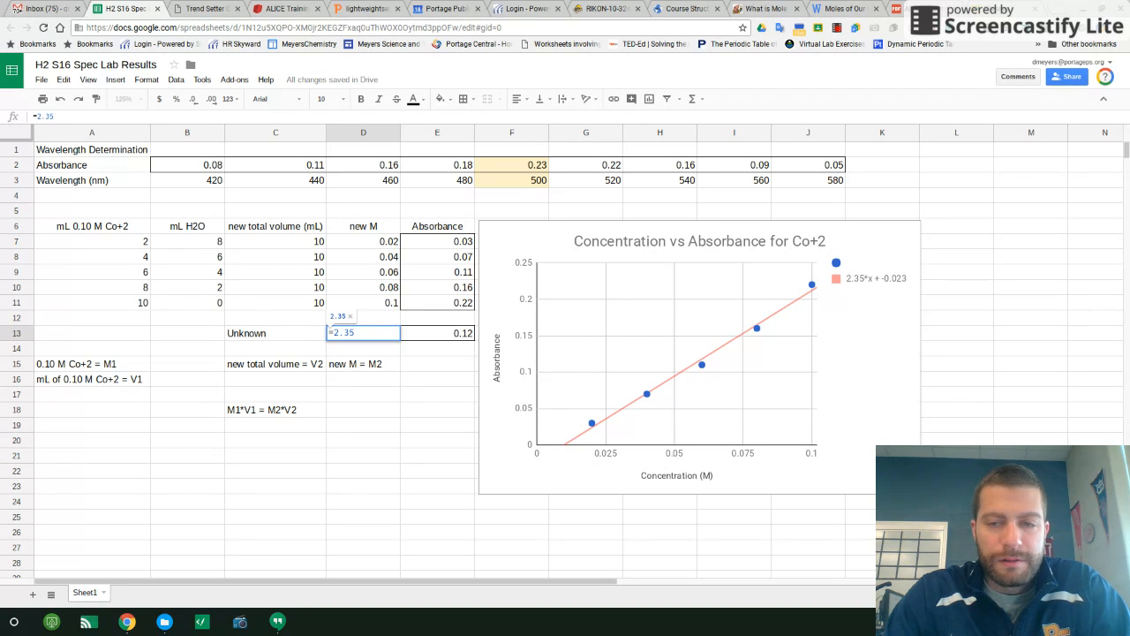
type("*")
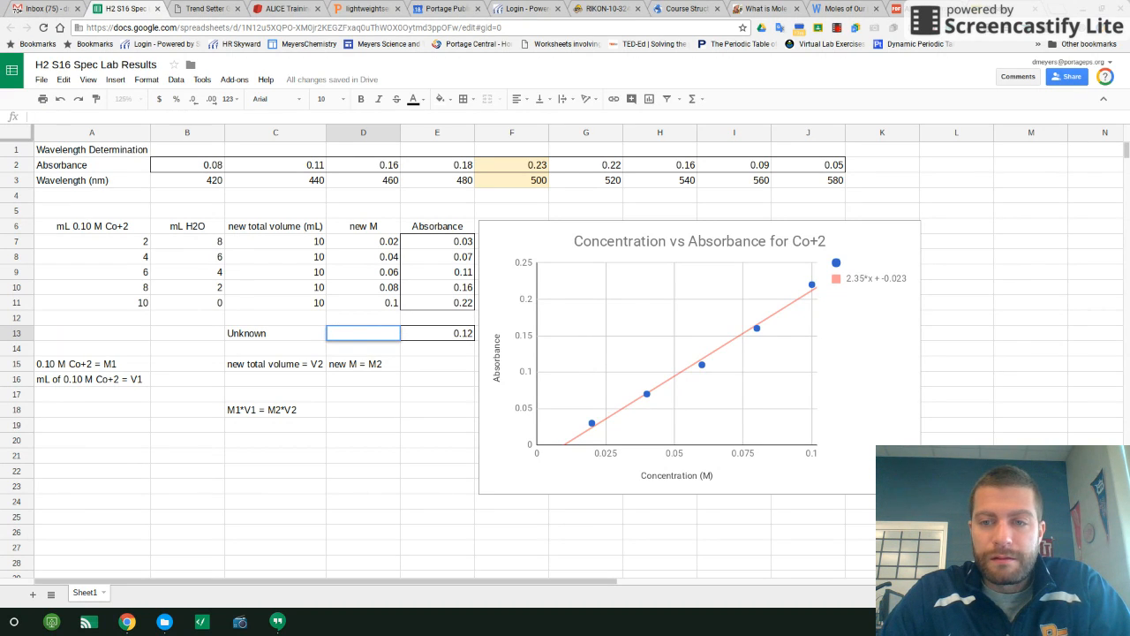
left_click(363, 332)
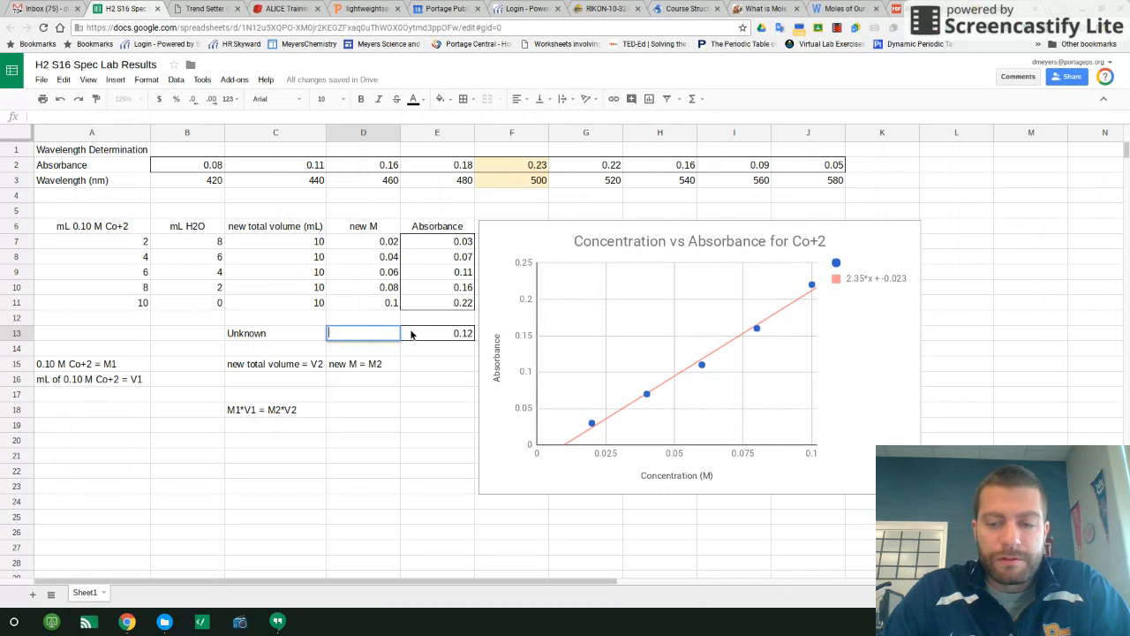
type("=E13_(")
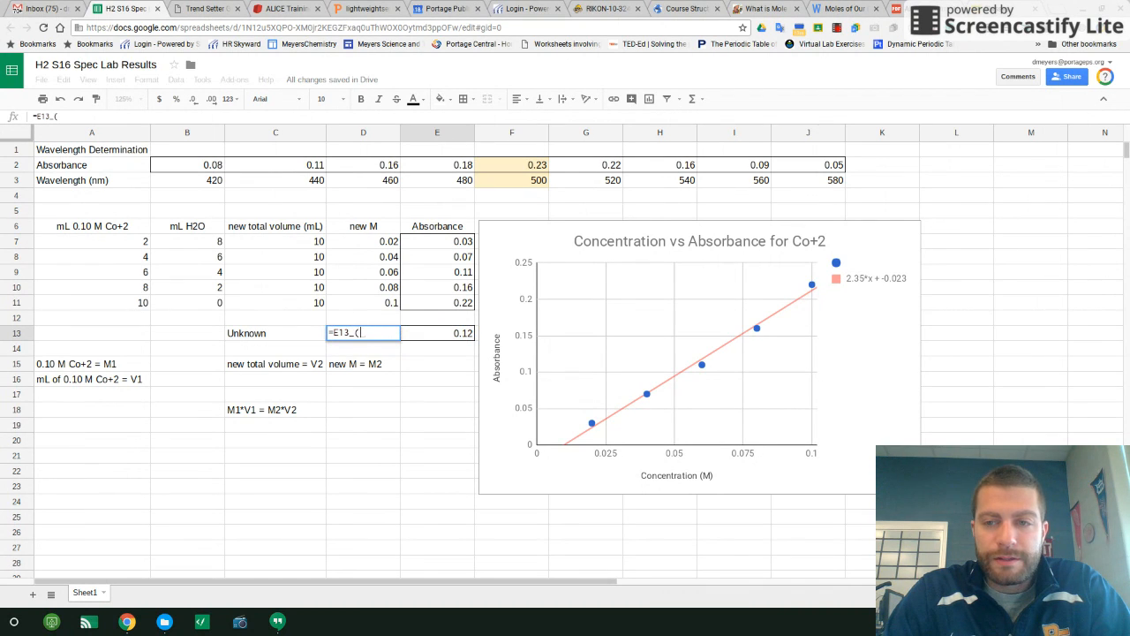
type("-0.023))")
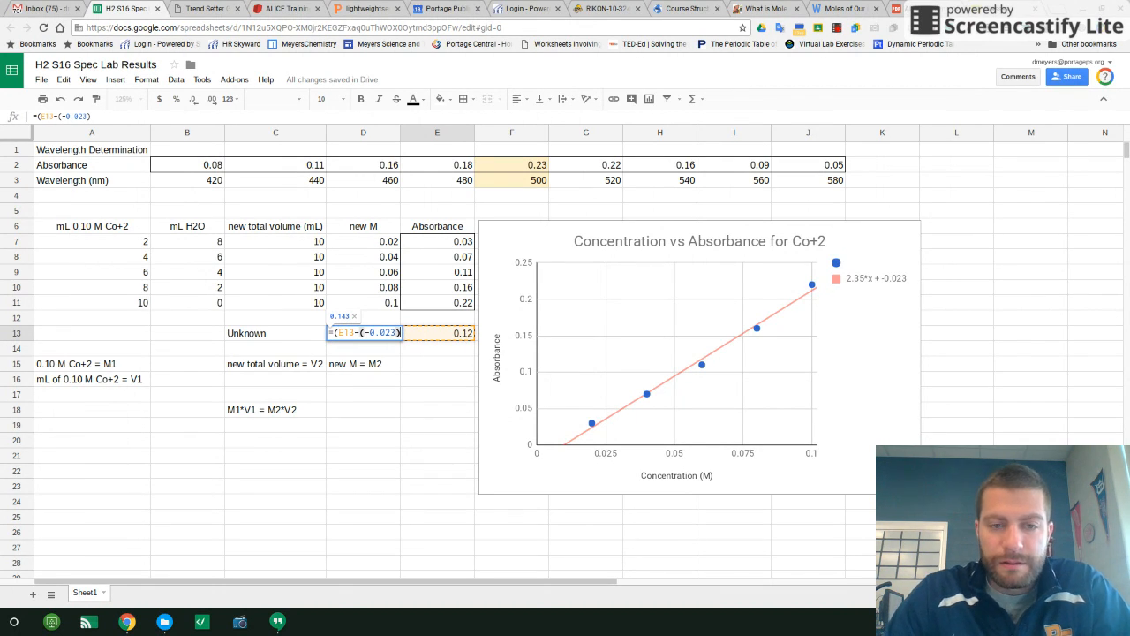
type("/")
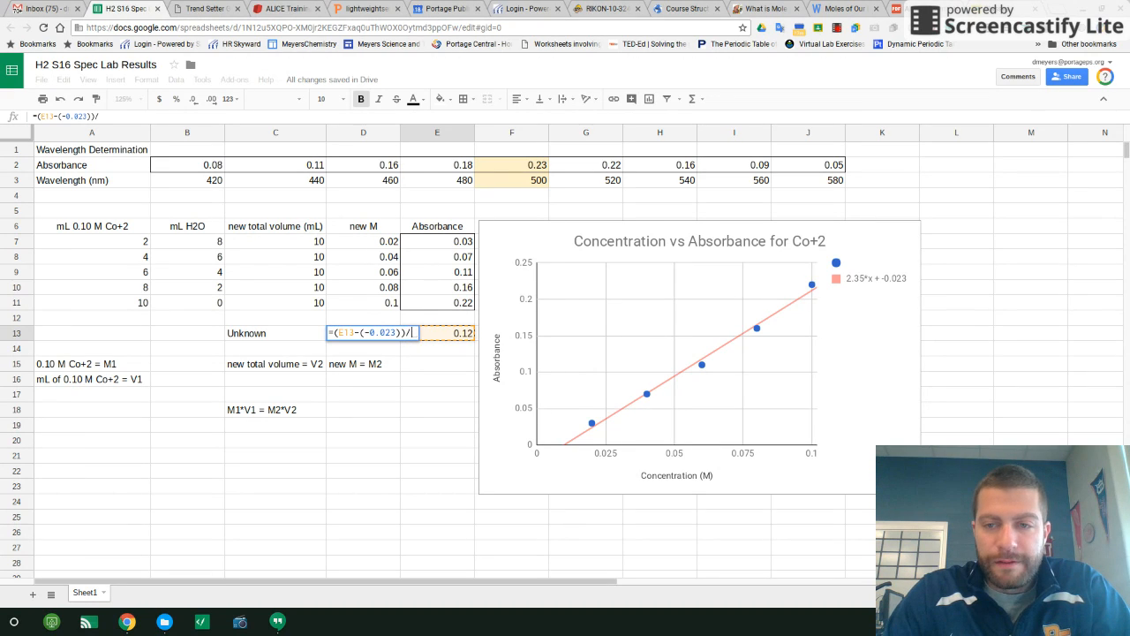
type("2.35")
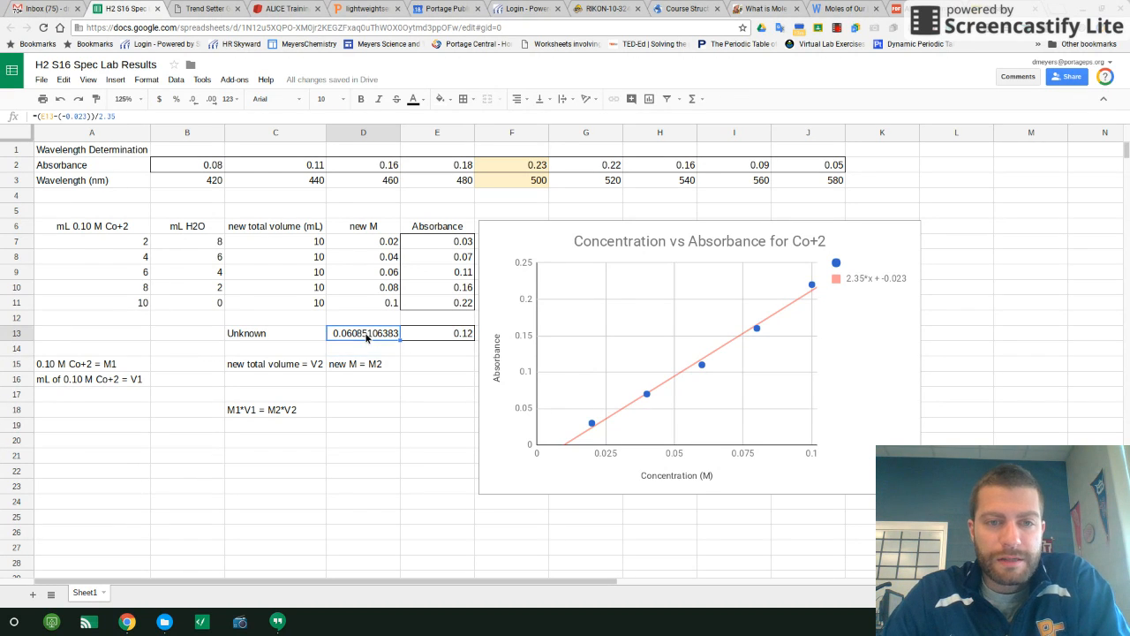
mouse_move(344, 325)
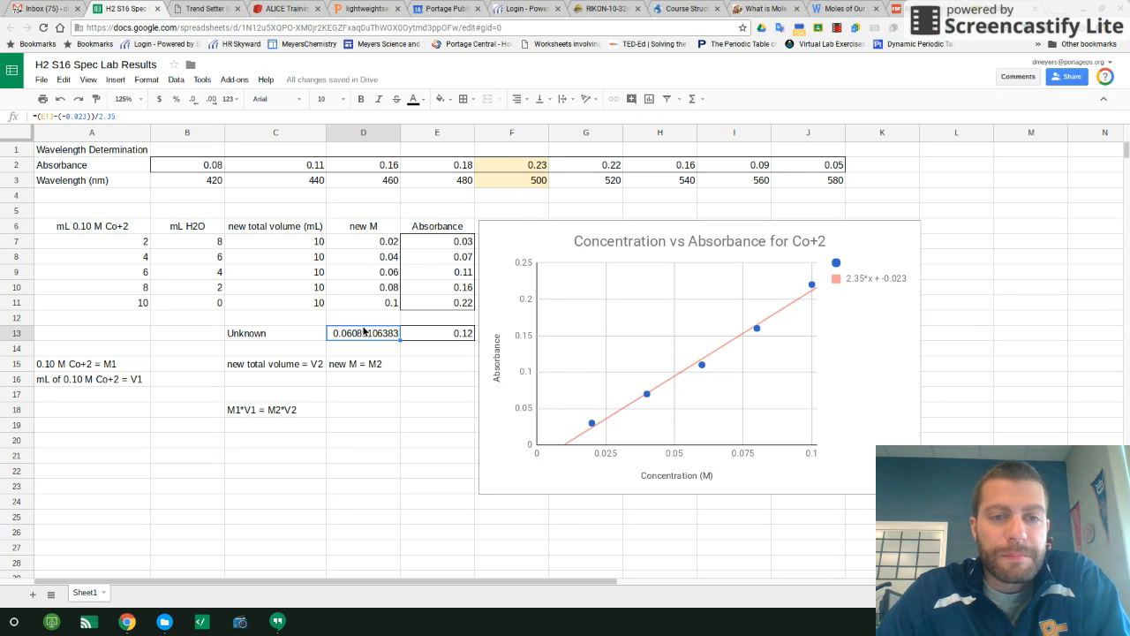
mouse_move(295, 329)
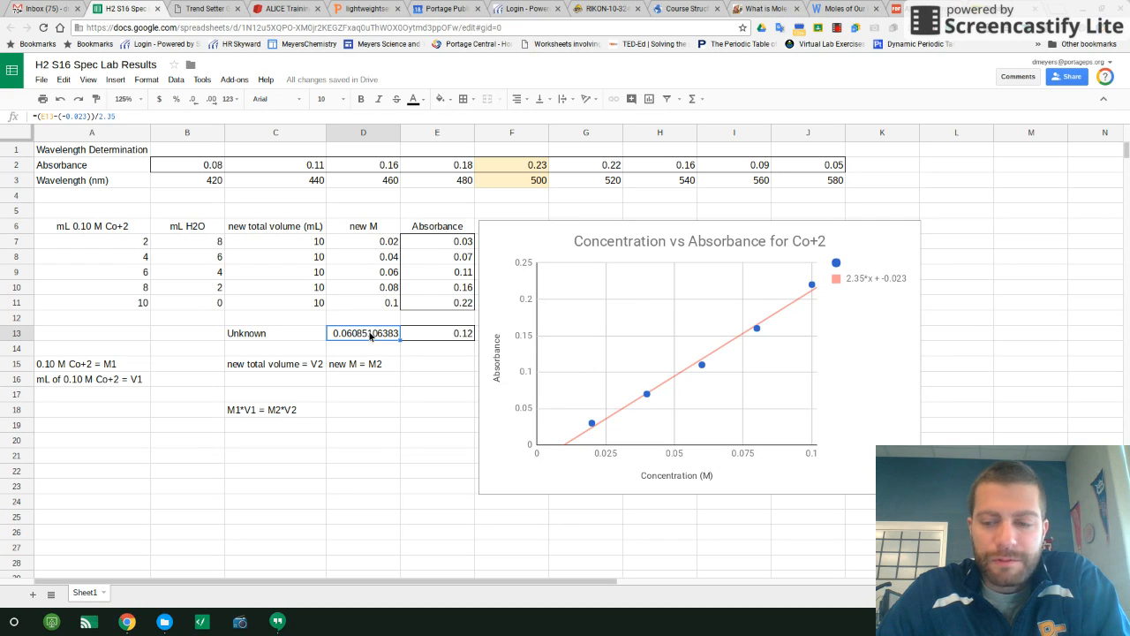
left_click(436, 377)
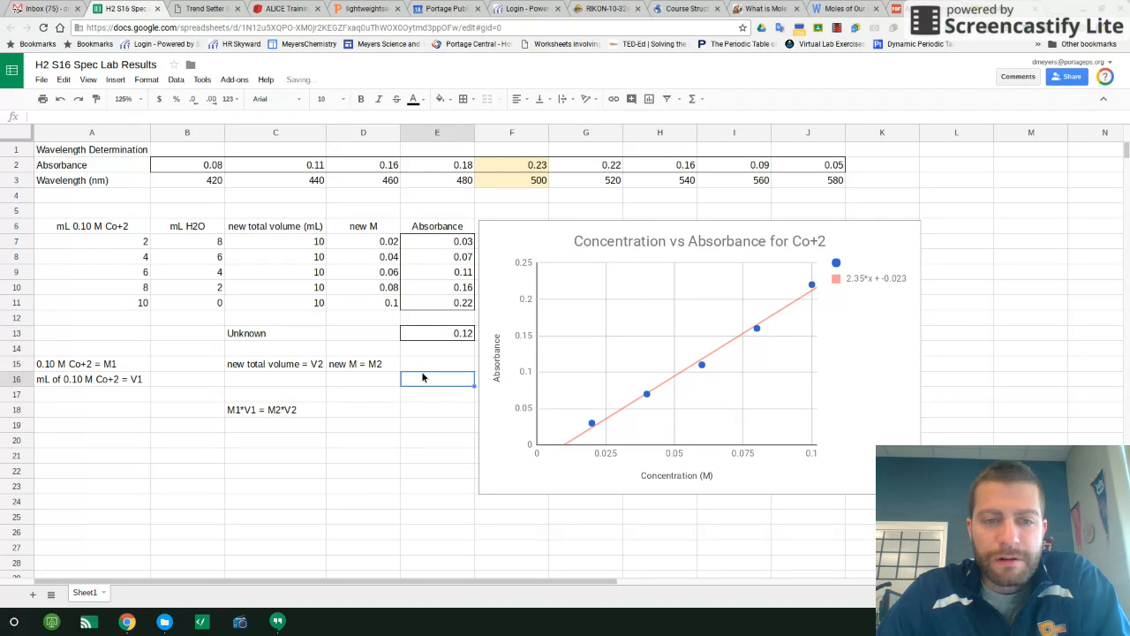
mouse_move(551, 226)
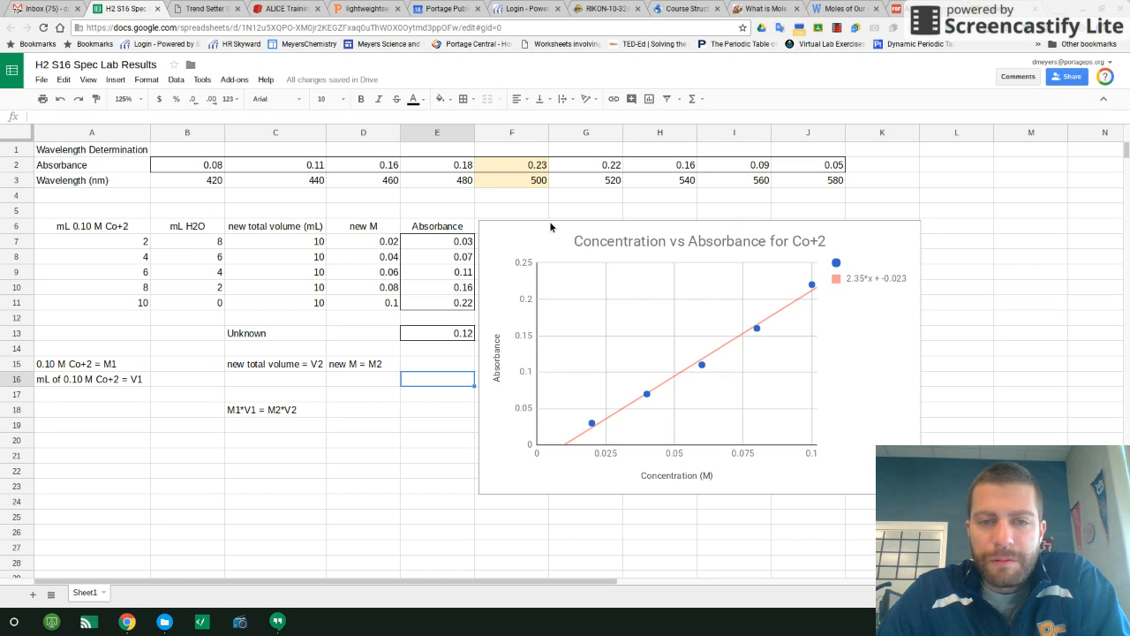
mouse_move(849, 241)
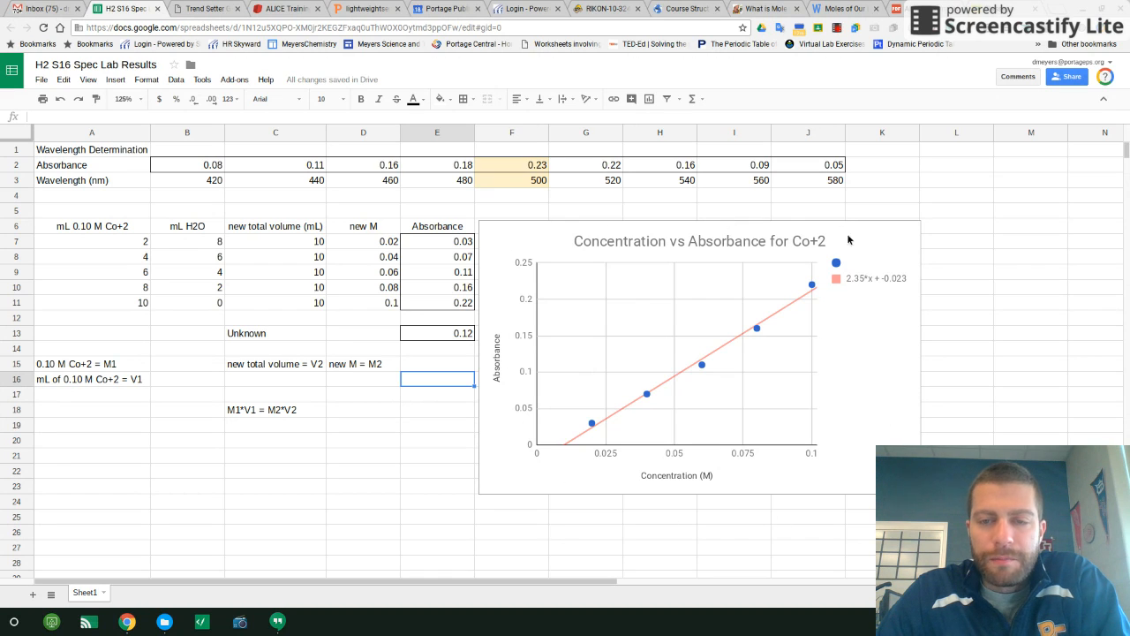
mouse_move(653, 230)
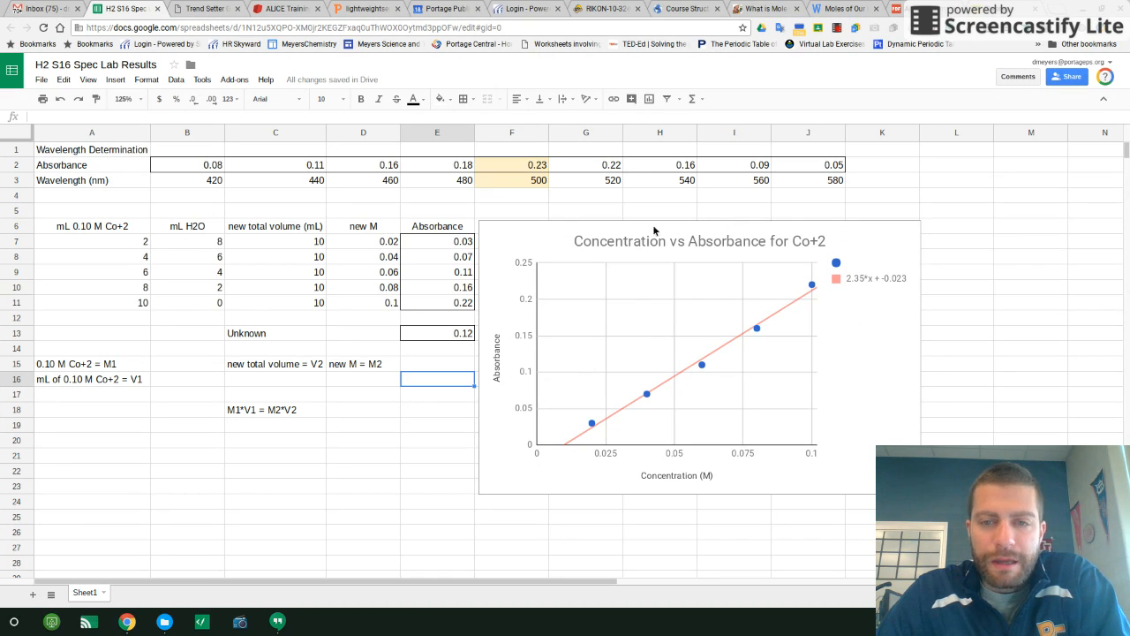
mouse_move(609, 468)
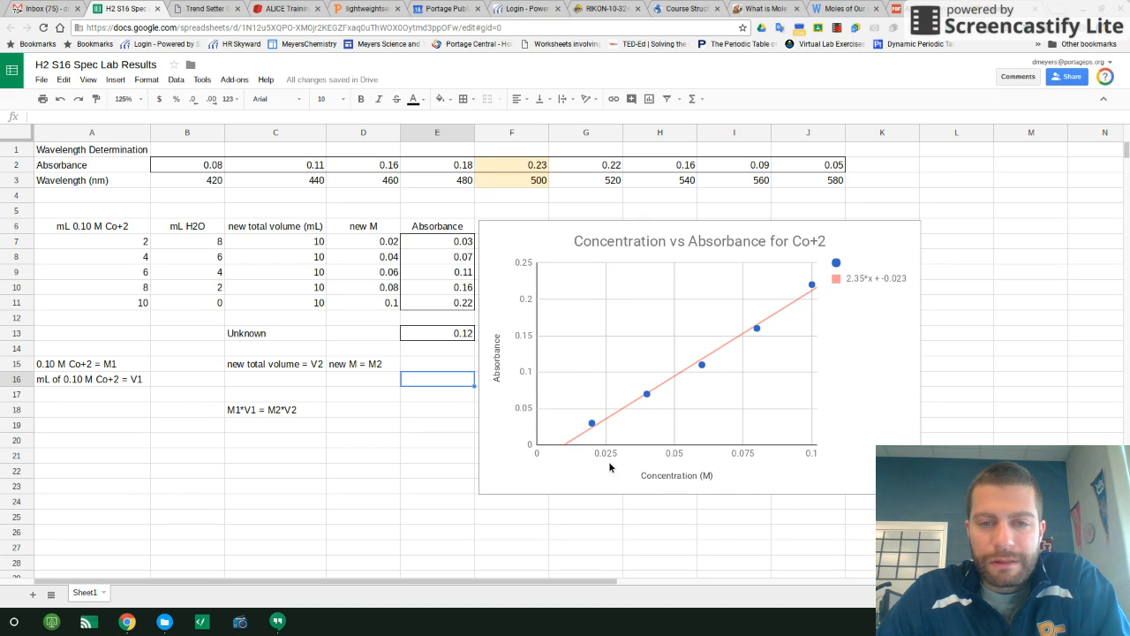
mouse_move(869, 289)
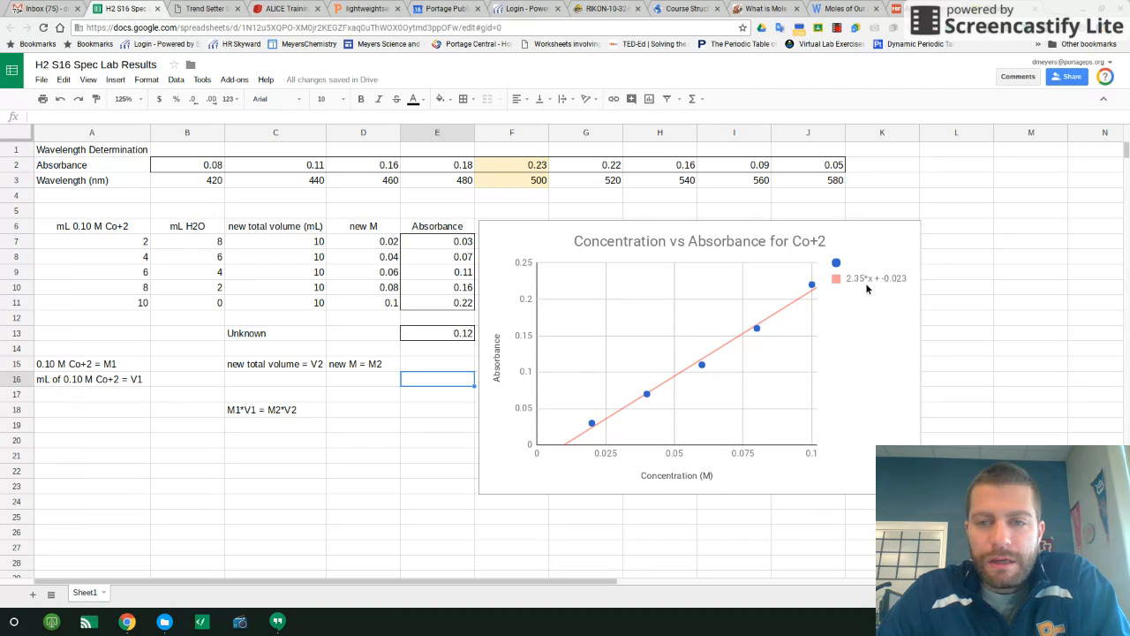
mouse_move(866, 283)
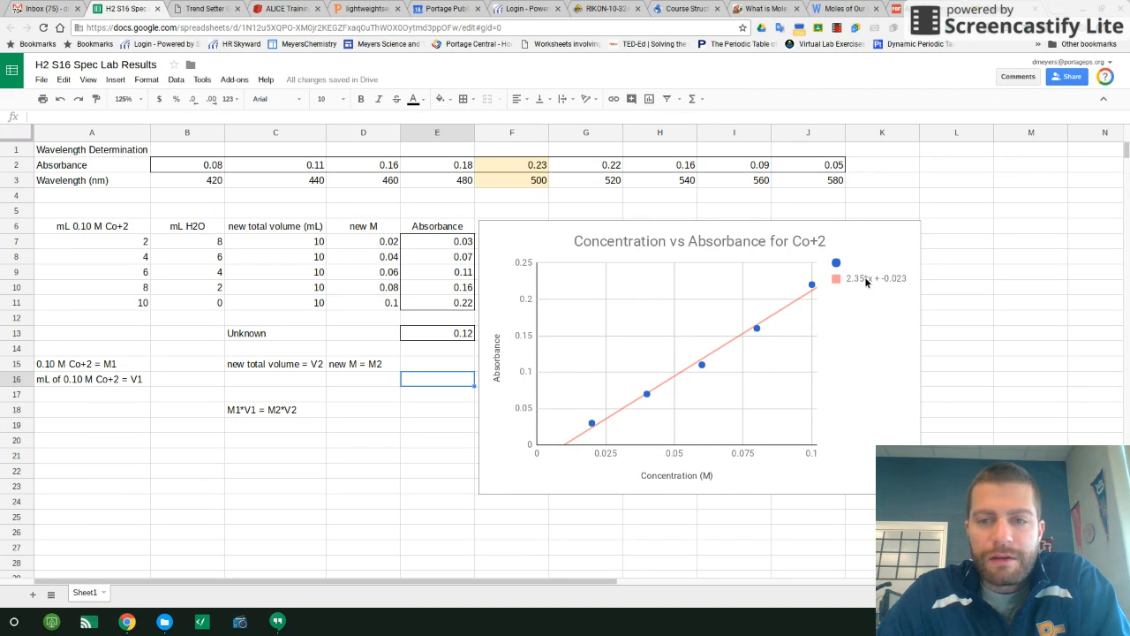
mouse_move(915, 291)
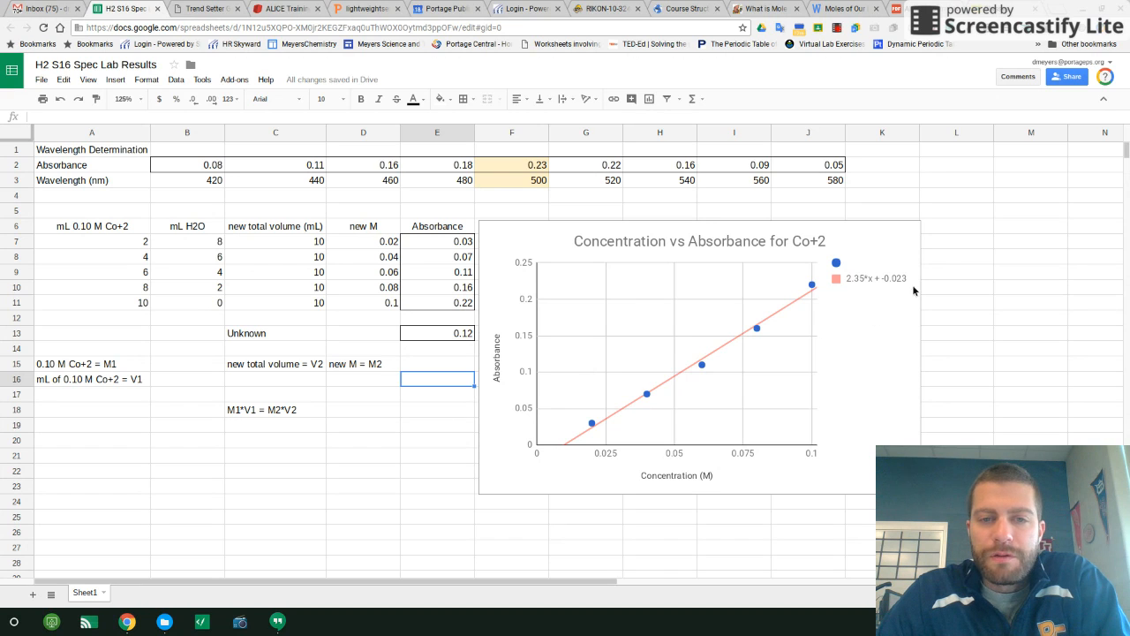
mouse_move(392, 332)
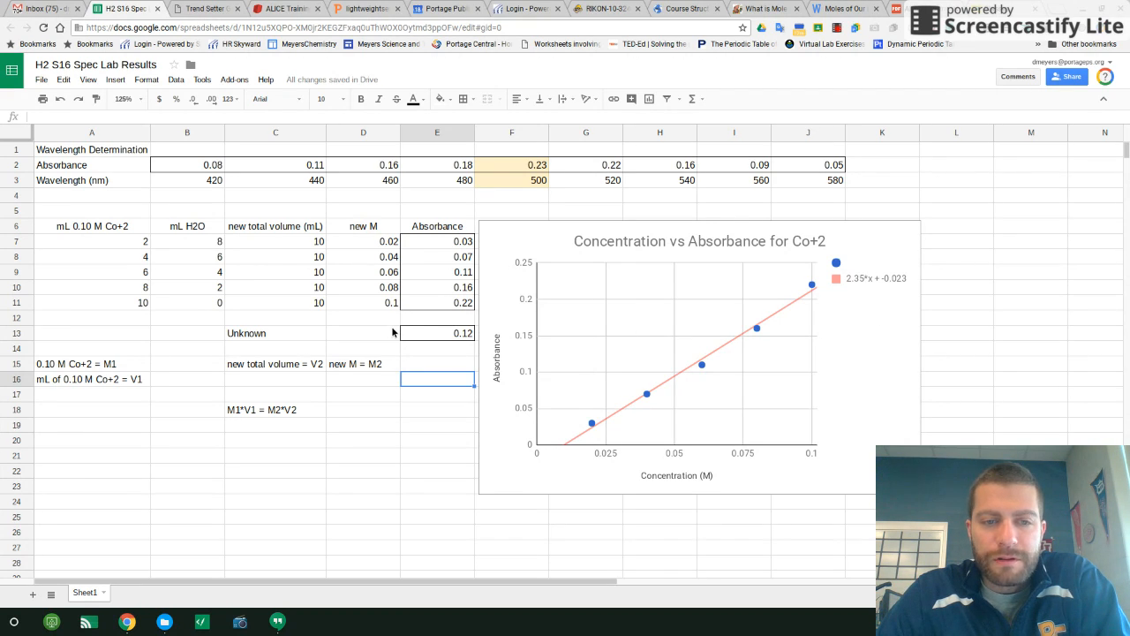
mouse_move(381, 337)
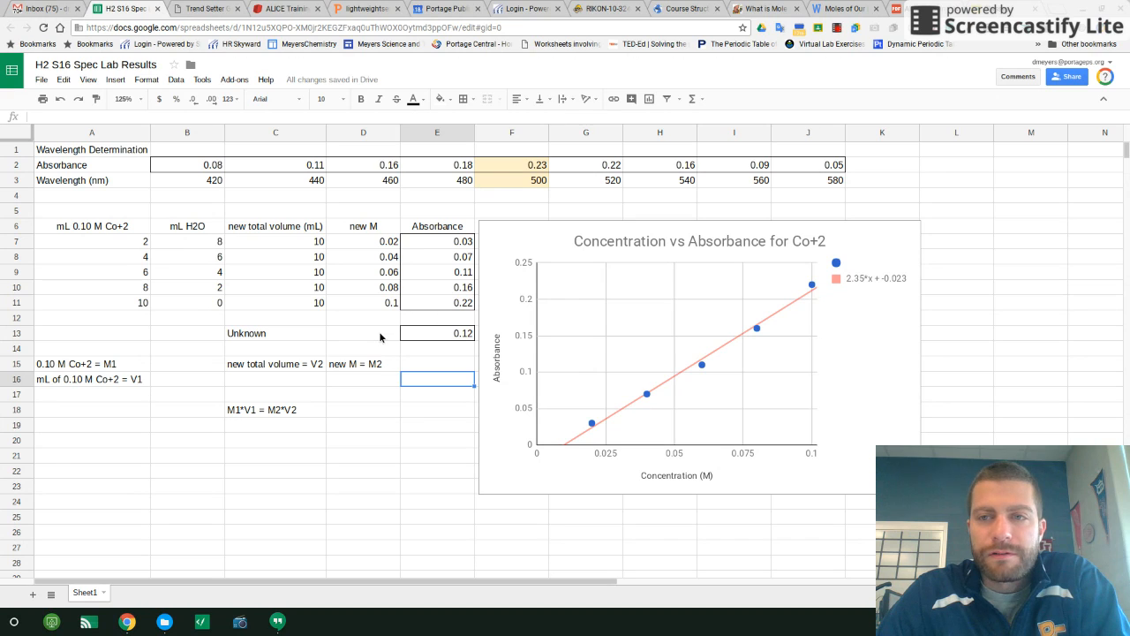